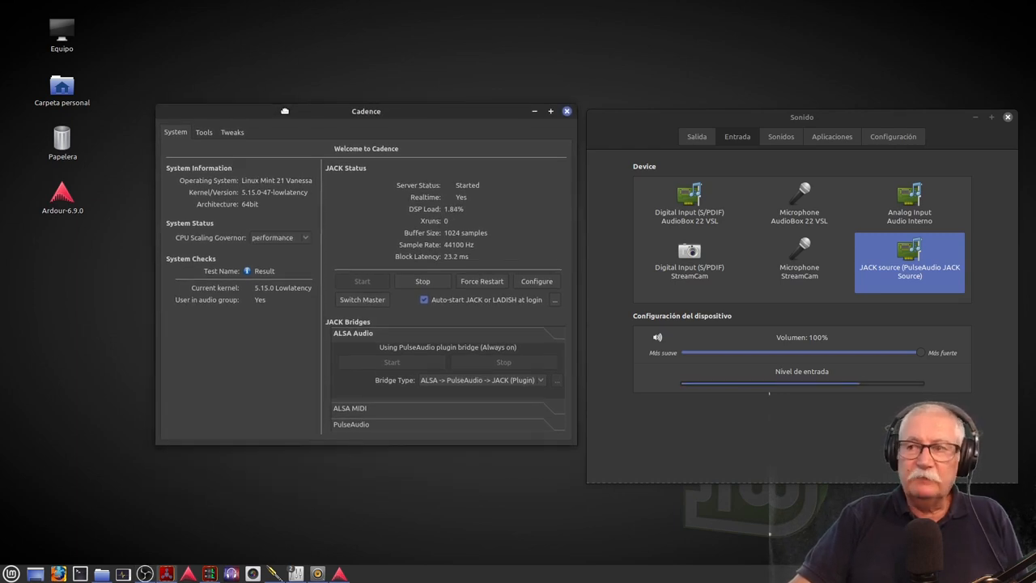
Step: Adjust Carla's patchbay view to show system, PulseAudio and ardour JACK connections
{"action": "left_click_drag", "start_coordinate": [366, 111], "coordinate": [370, 122]}
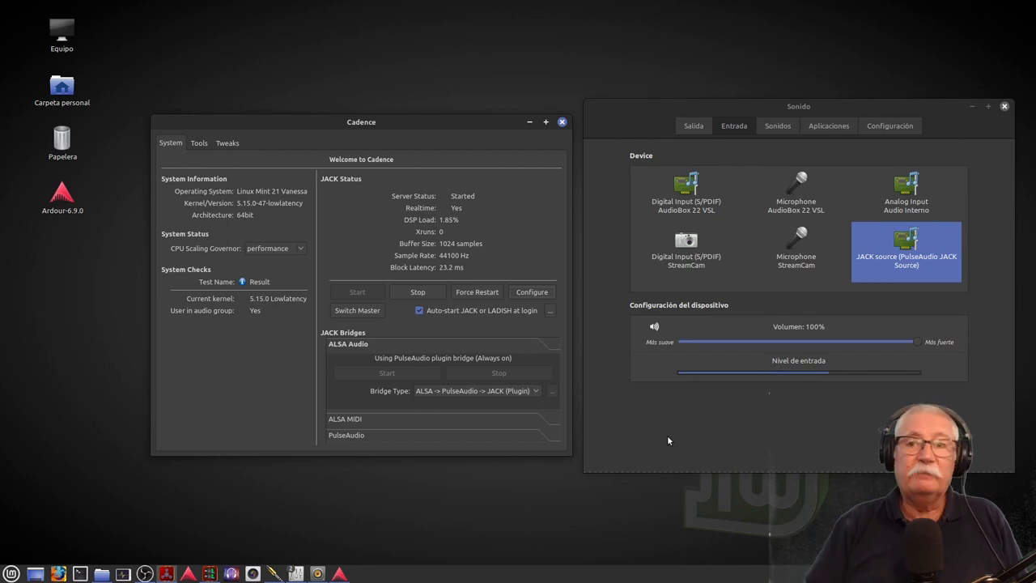
{"action": "mouse_move", "coordinate": [506, 208]}
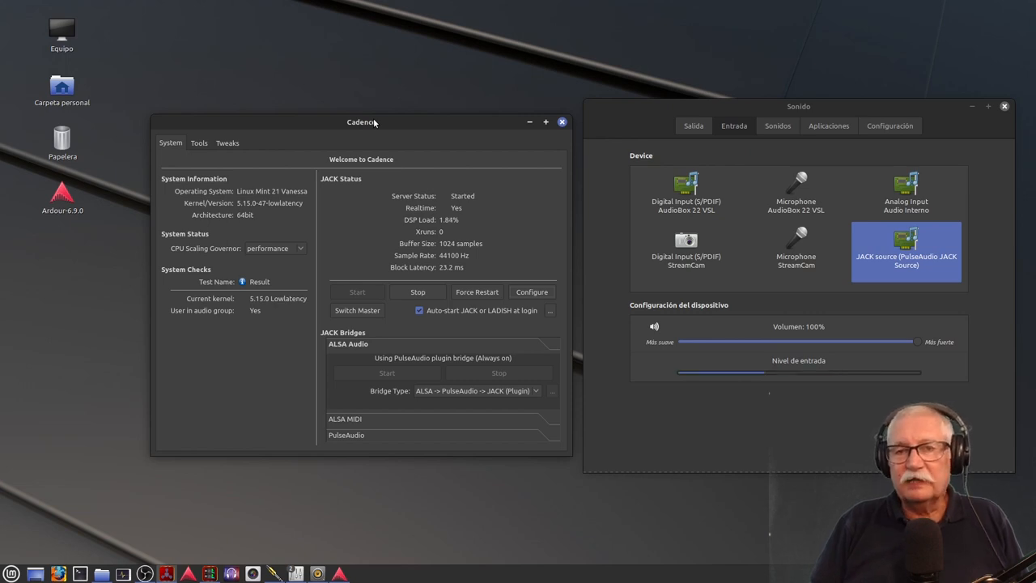
{"action": "mouse_move", "coordinate": [349, 178]}
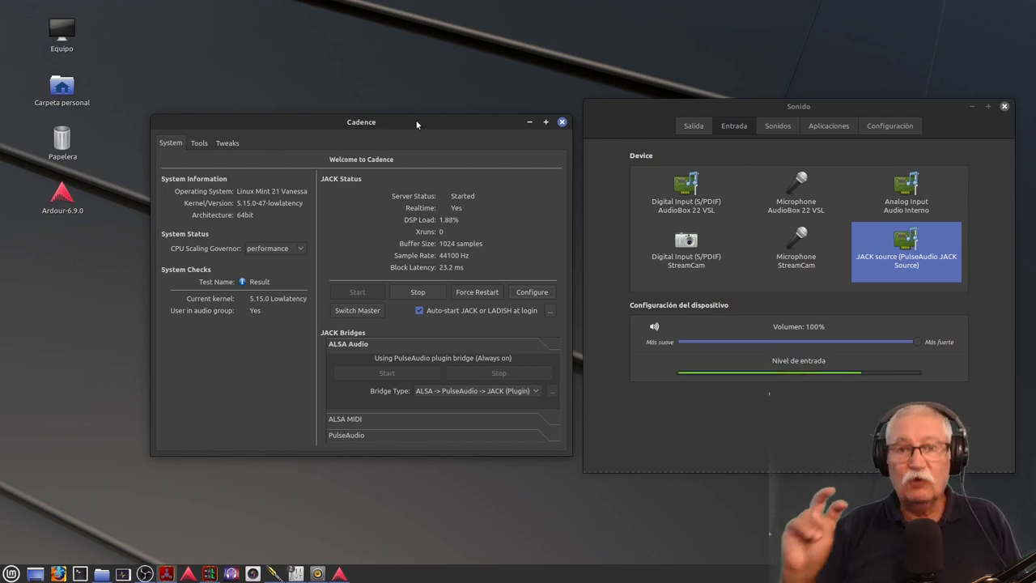
{"action": "mouse_move", "coordinate": [484, 334]}
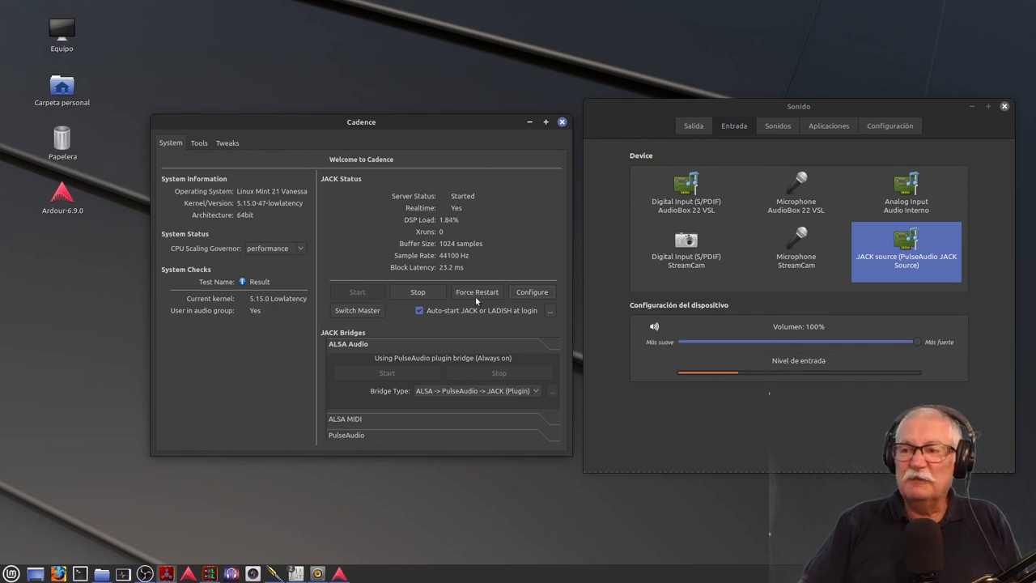
{"action": "mouse_move", "coordinate": [261, 210]}
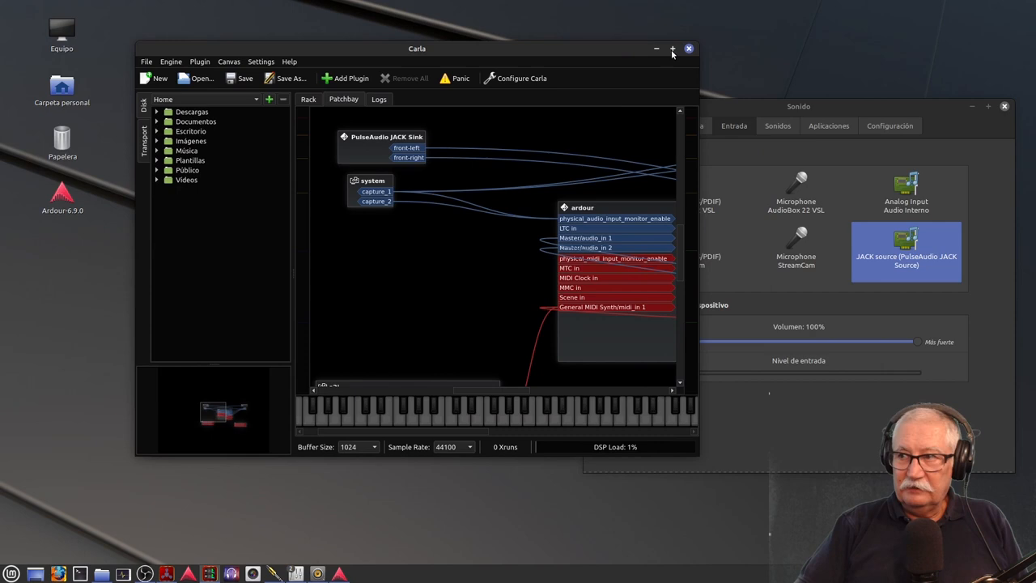
Step: Maximize the Carla window so the full patchbay fills the screen
{"action": "left_click", "coordinate": [673, 49]}
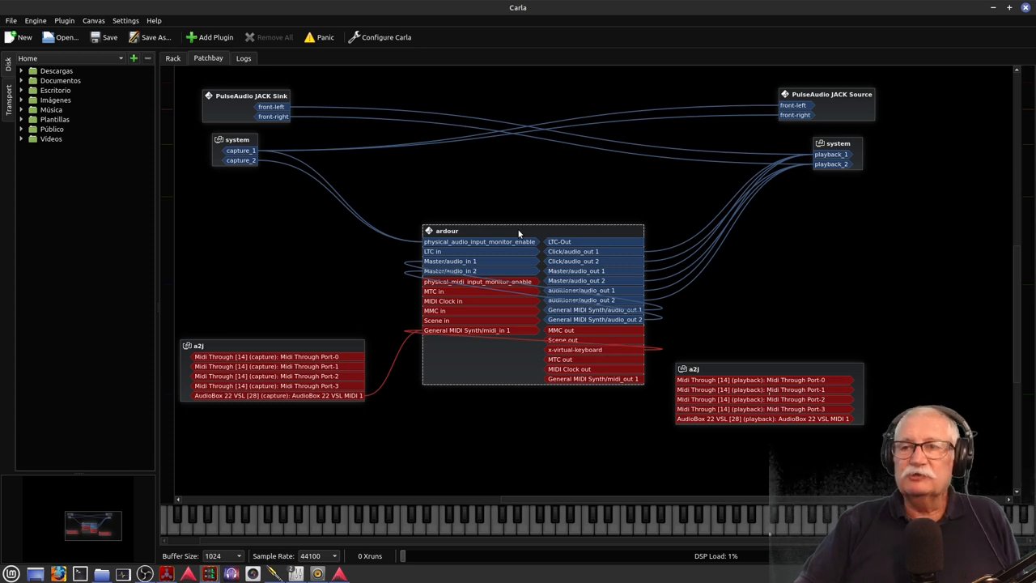
{"action": "mouse_move", "coordinate": [437, 195]}
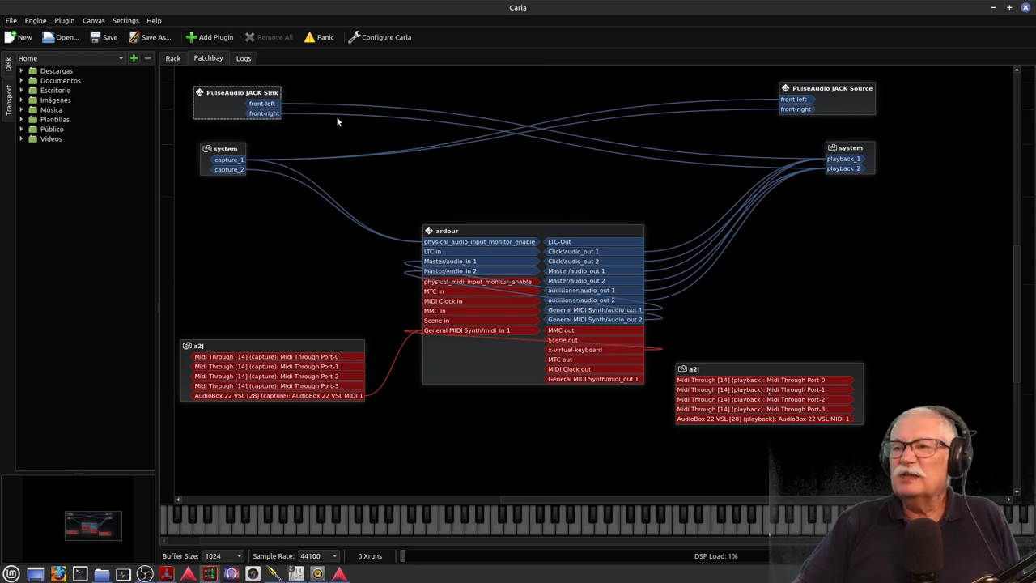
{"action": "mouse_move", "coordinate": [249, 101]}
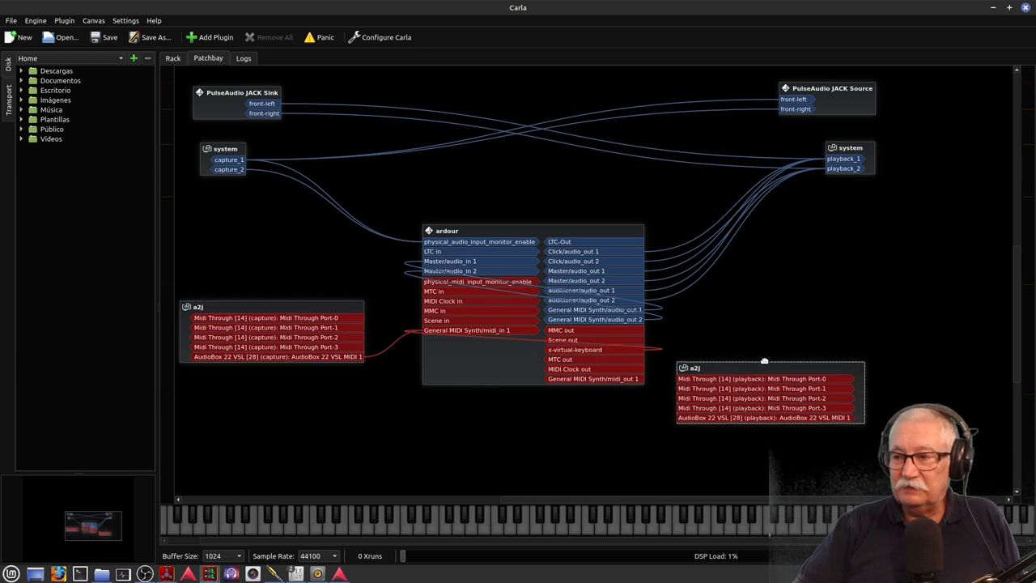
Step: Drag the a2j MIDI boxes to a clearer position in the patchbay
{"action": "left_click_drag", "start_coordinate": [764, 360], "coordinate": [769, 393]}
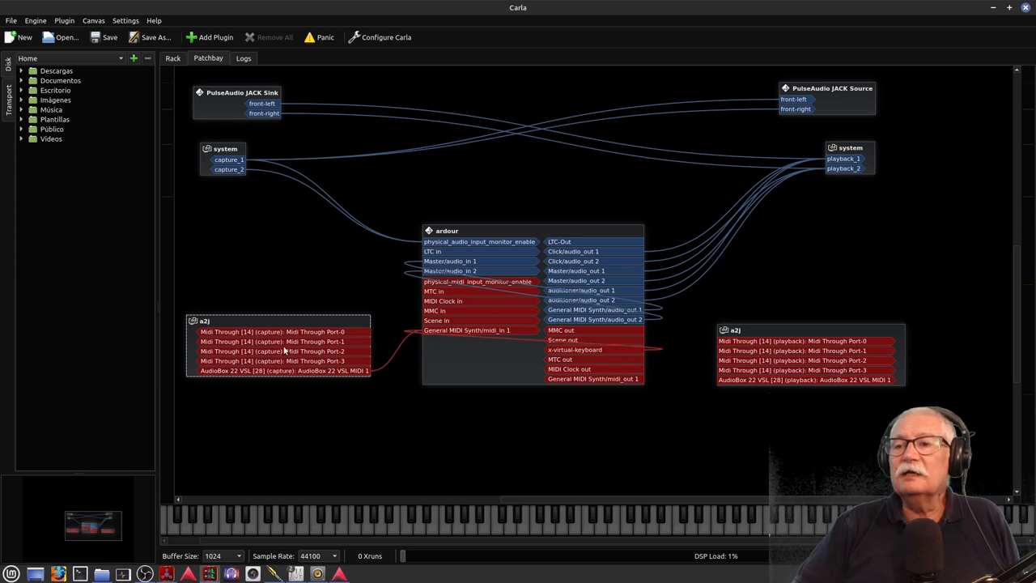
{"action": "mouse_move", "coordinate": [306, 453]}
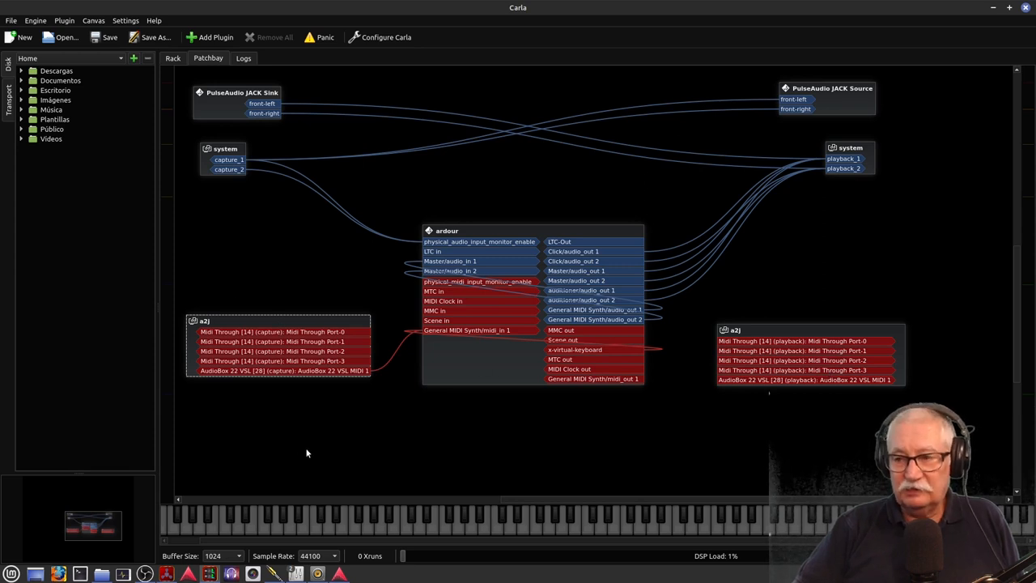
{"action": "mouse_move", "coordinate": [370, 337]}
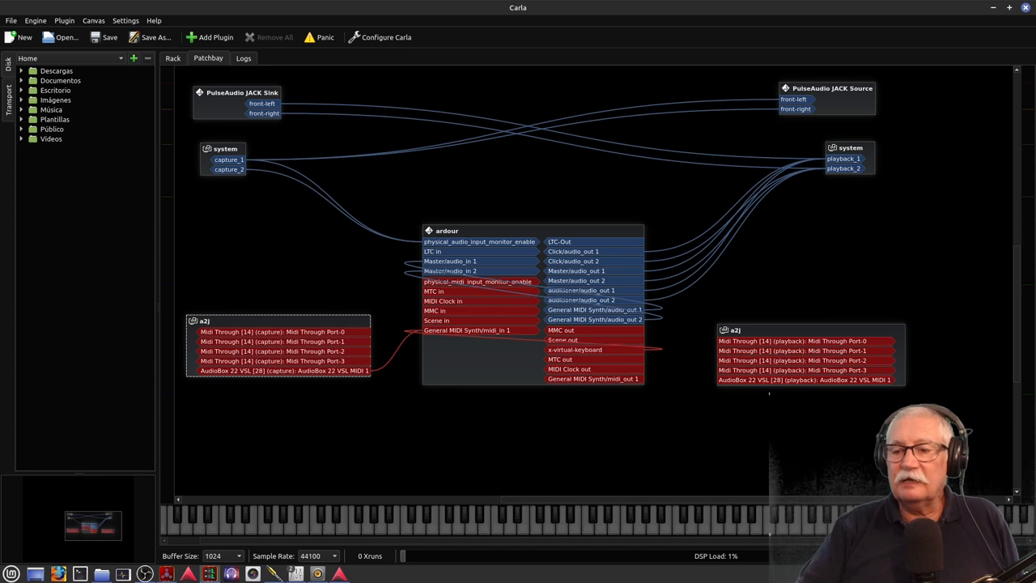
{"action": "mouse_move", "coordinate": [282, 449]}
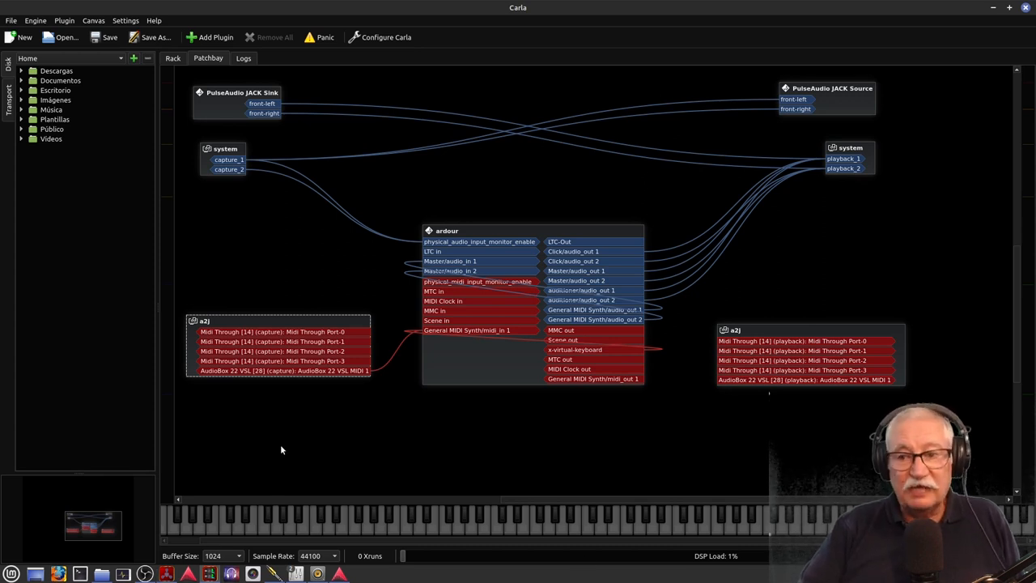
{"action": "mouse_move", "coordinate": [285, 383]}
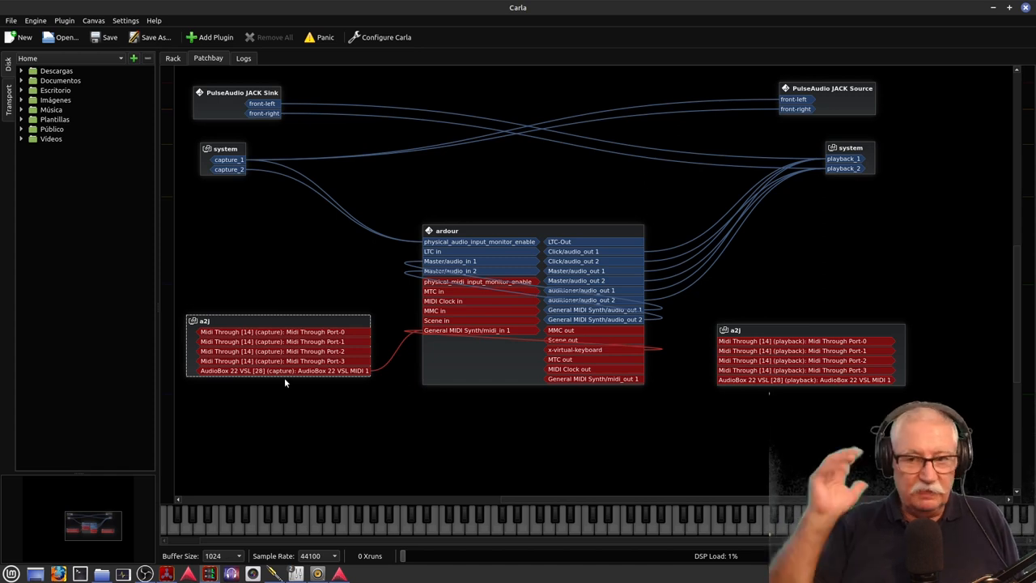
{"action": "mouse_move", "coordinate": [276, 328]}
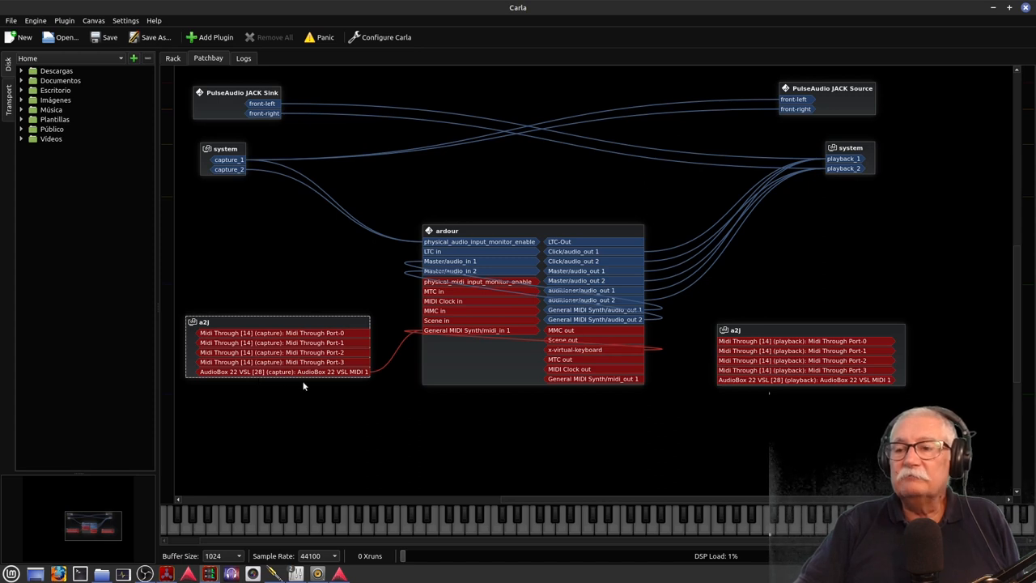
{"action": "mouse_move", "coordinate": [428, 402]}
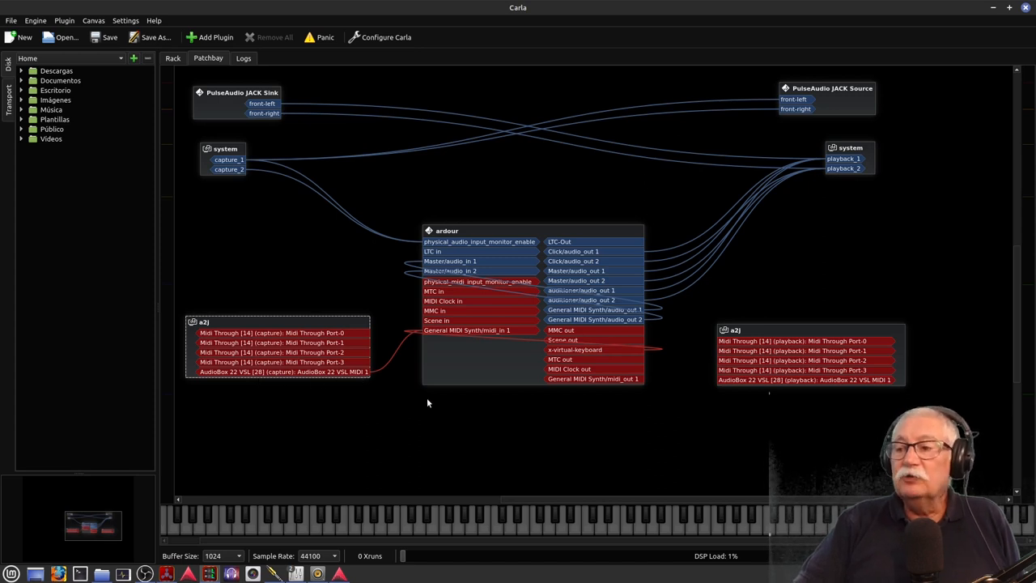
{"action": "mouse_move", "coordinate": [768, 389]}
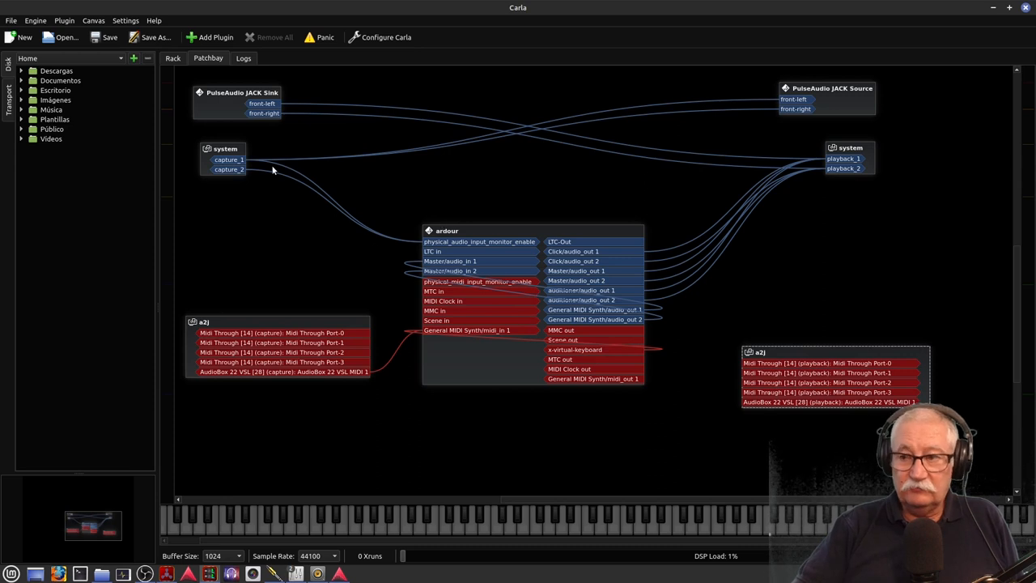
{"action": "mouse_move", "coordinate": [751, 239]}
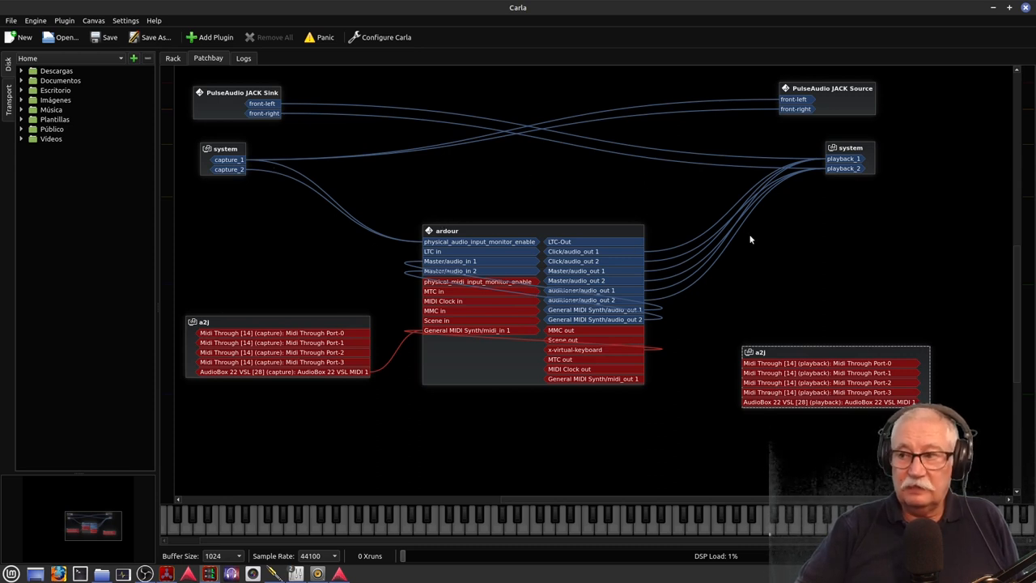
{"action": "mouse_move", "coordinate": [593, 356]}
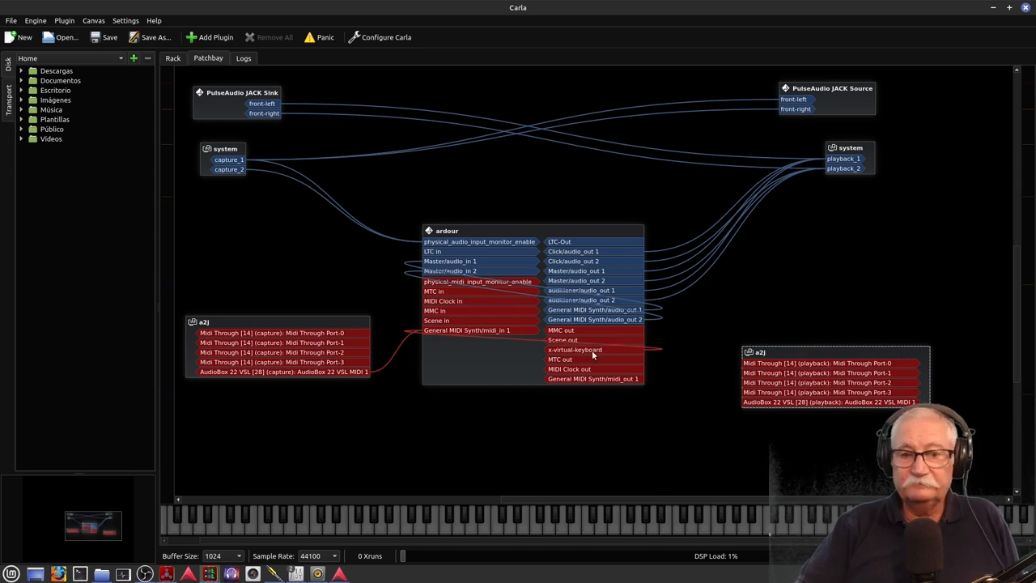
{"action": "mouse_move", "coordinate": [646, 355]}
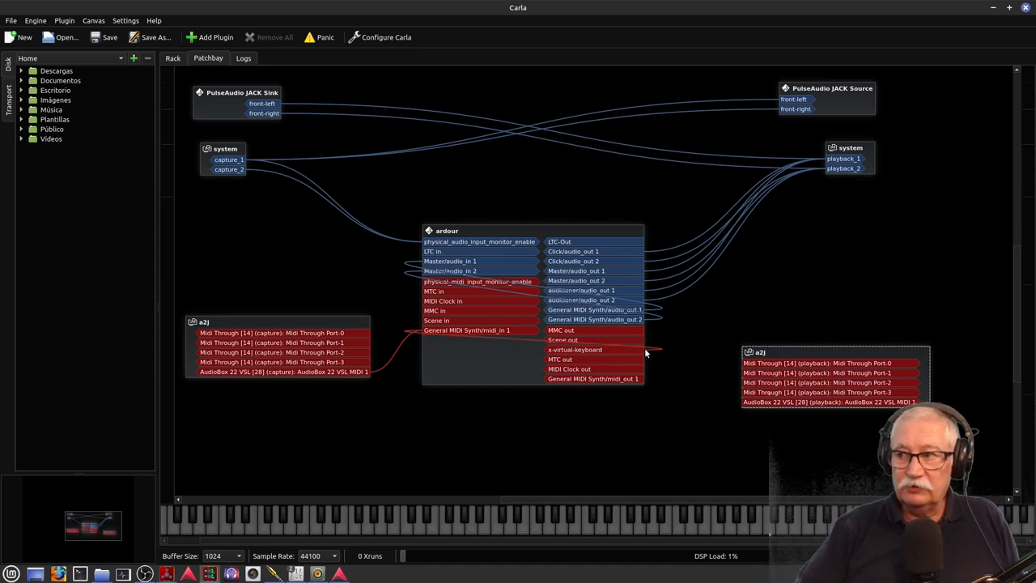
{"action": "mouse_move", "coordinate": [625, 294]}
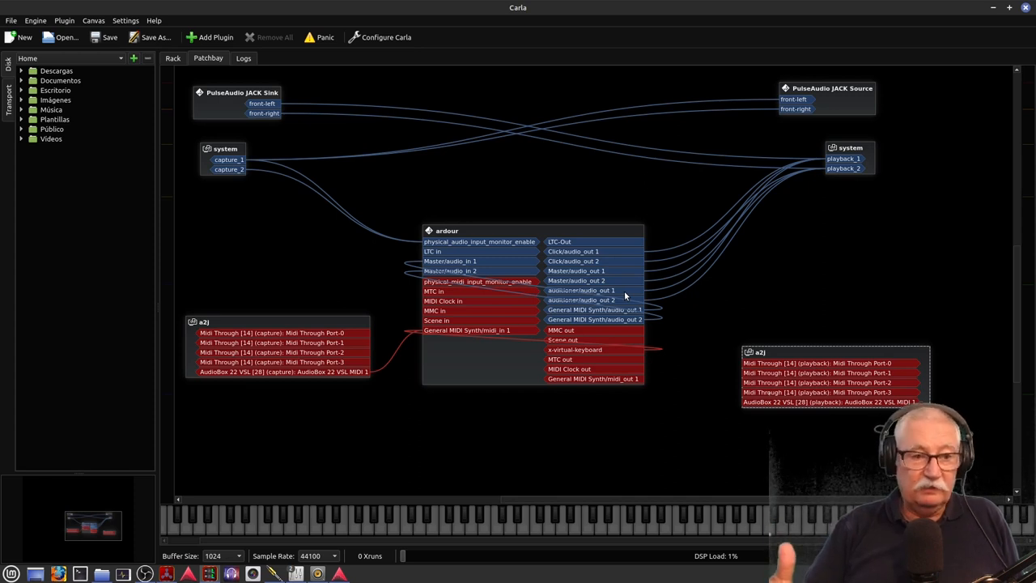
{"action": "mouse_move", "coordinate": [701, 272]}
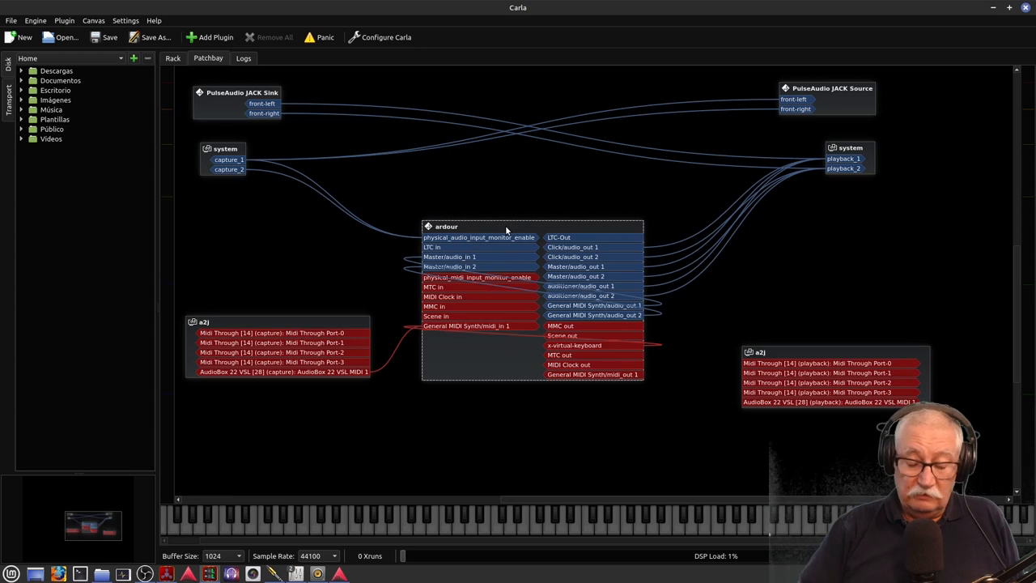
{"action": "mouse_move", "coordinate": [411, 289]}
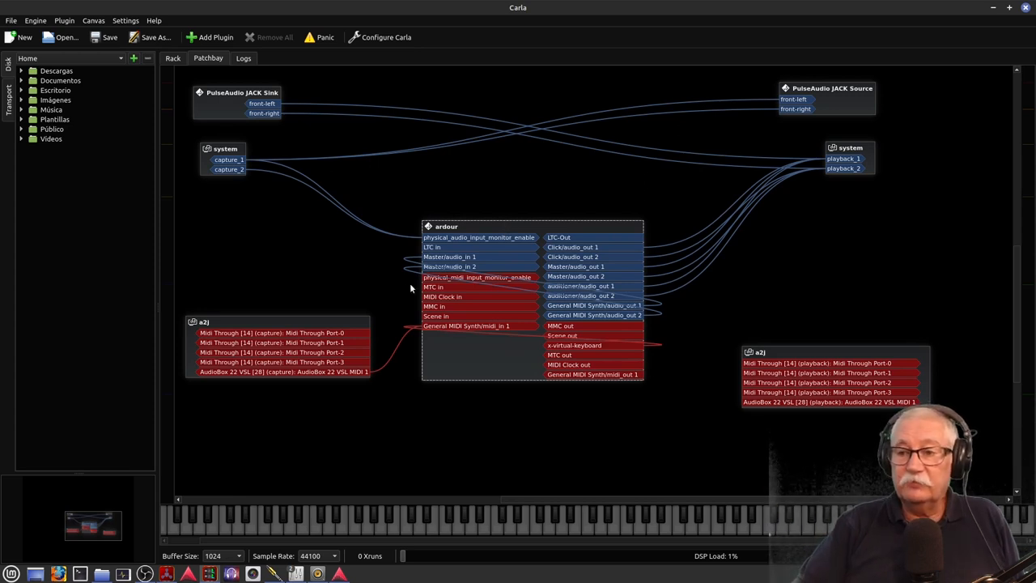
{"action": "mouse_move", "coordinate": [306, 329]}
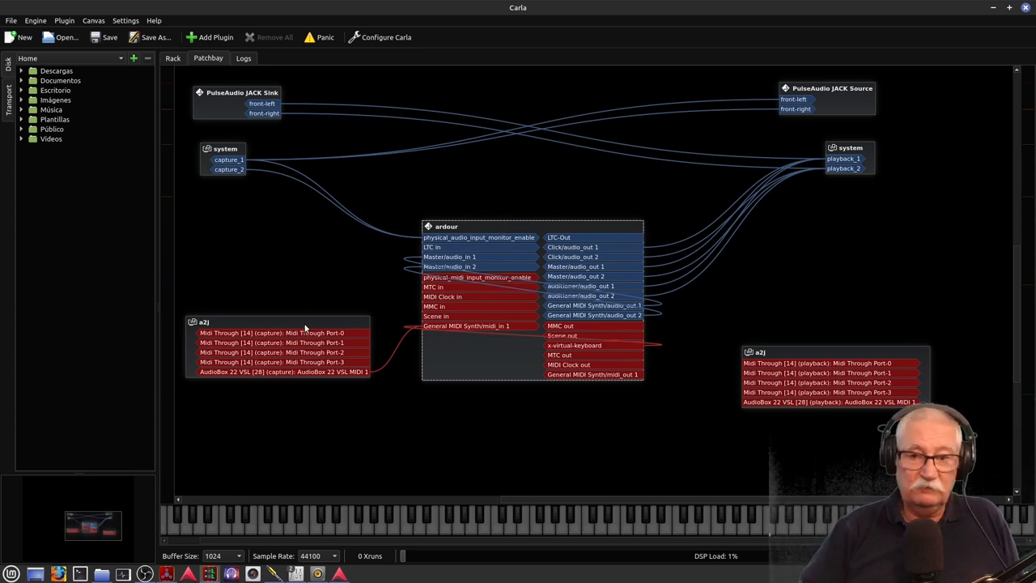
Step: Move the a2j nodes beside ardour and scroll Ardour's General MIDI Synth patch list
{"action": "left_click_drag", "start_coordinate": [284, 322], "coordinate": [269, 330]}
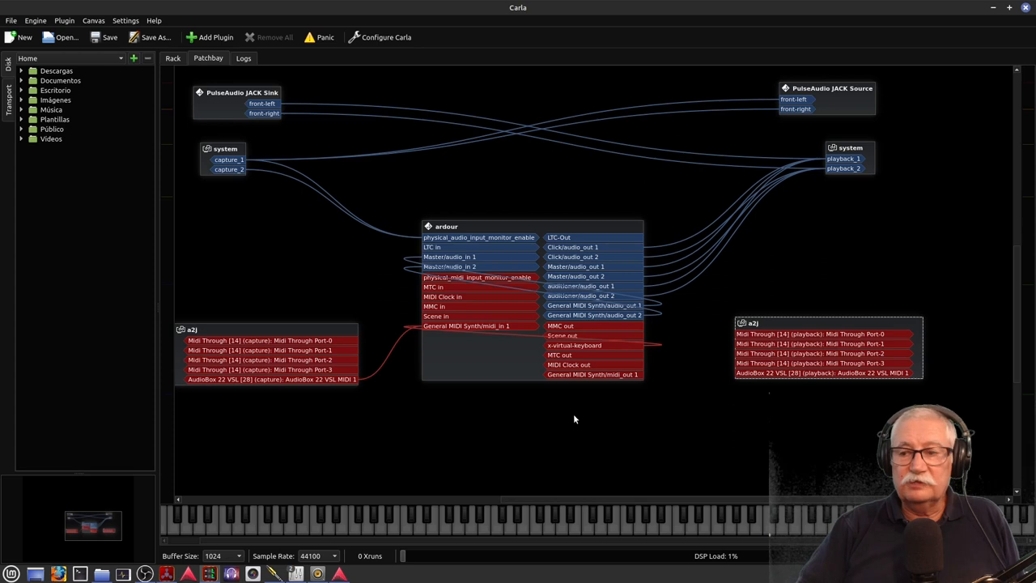
{"action": "scroll", "scroll_direction": "down", "scroll_amount": 3}
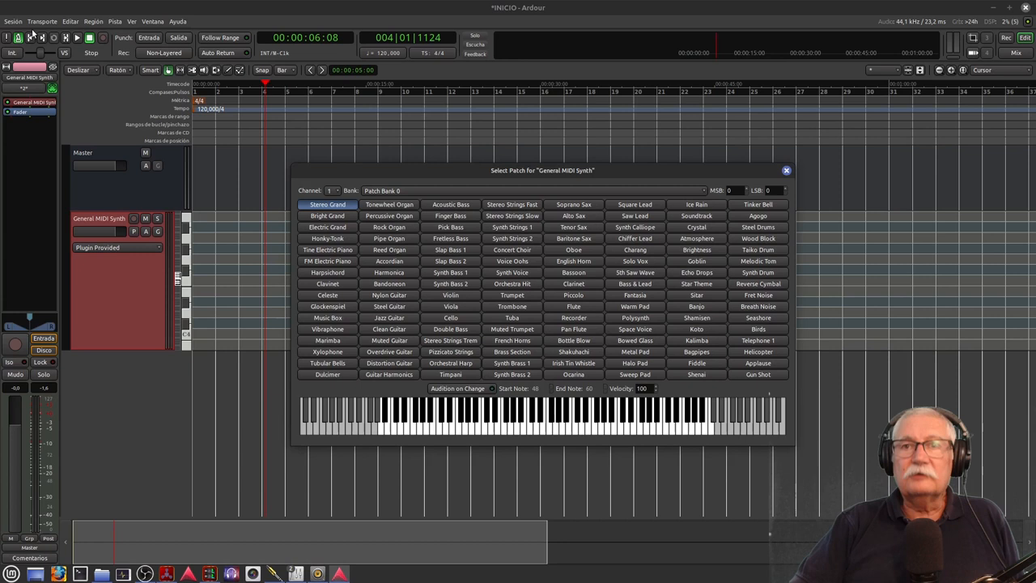
Step: Open Ardour's Preferences from the Editar menu
{"action": "left_click", "coordinate": [70, 21]}
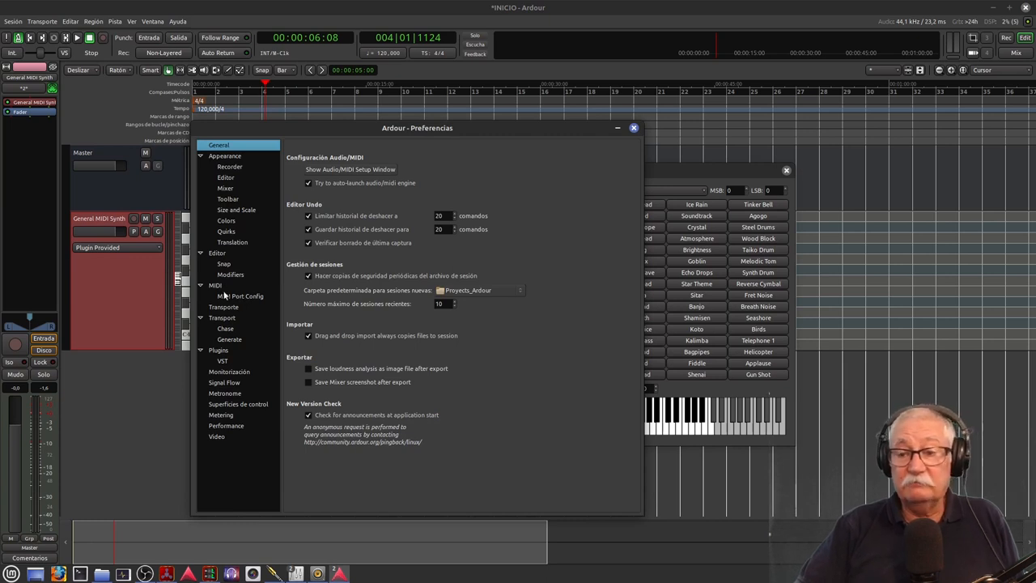
Step: Show the MIDI Port Config page listing AudioBox 22 VSL MIDI input and output
{"action": "left_click", "coordinate": [239, 296]}
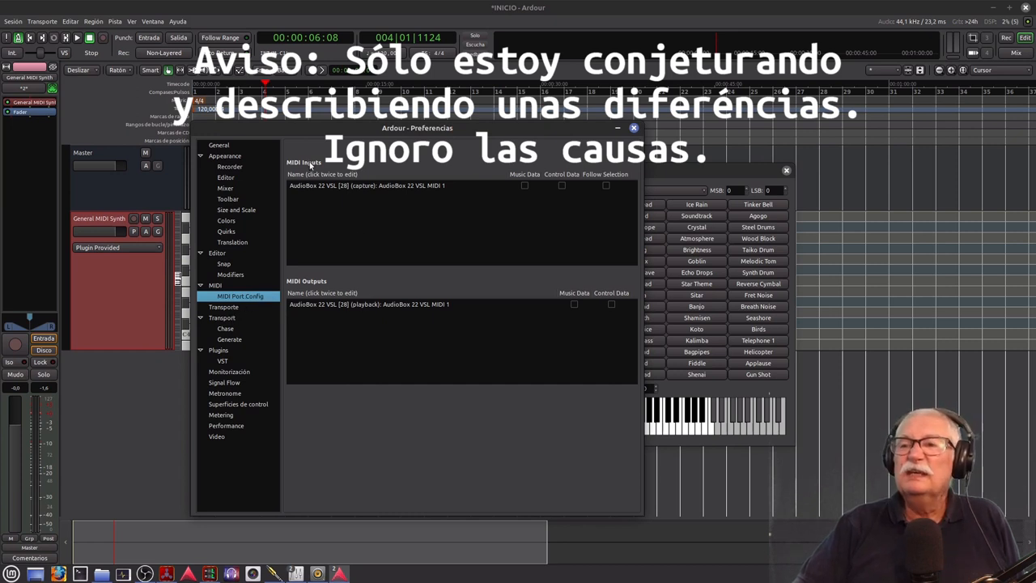
{"action": "mouse_move", "coordinate": [405, 186]}
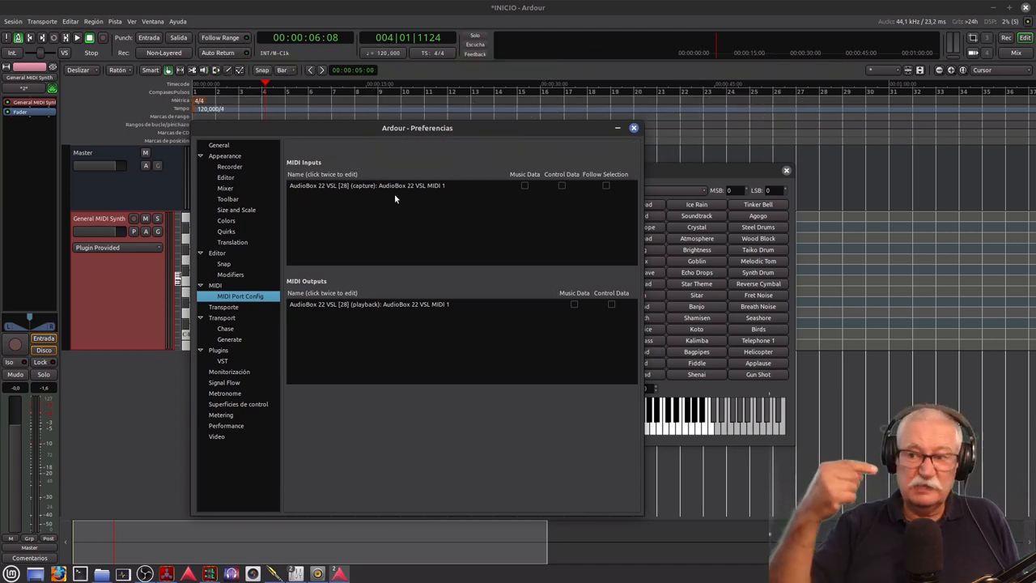
{"action": "mouse_move", "coordinate": [330, 292]}
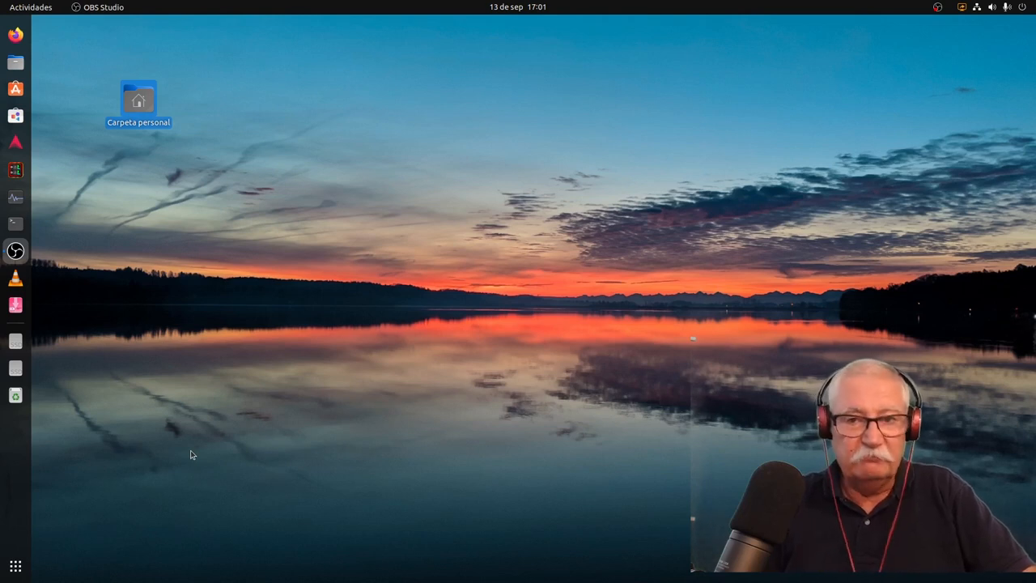
{"action": "mouse_move", "coordinate": [194, 453]}
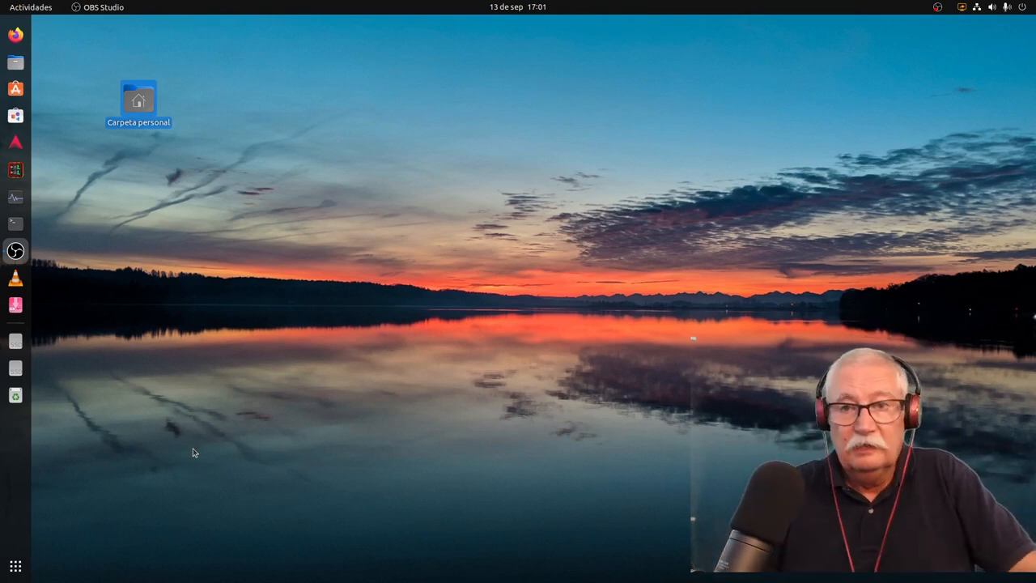
{"action": "mouse_move", "coordinate": [66, 219]}
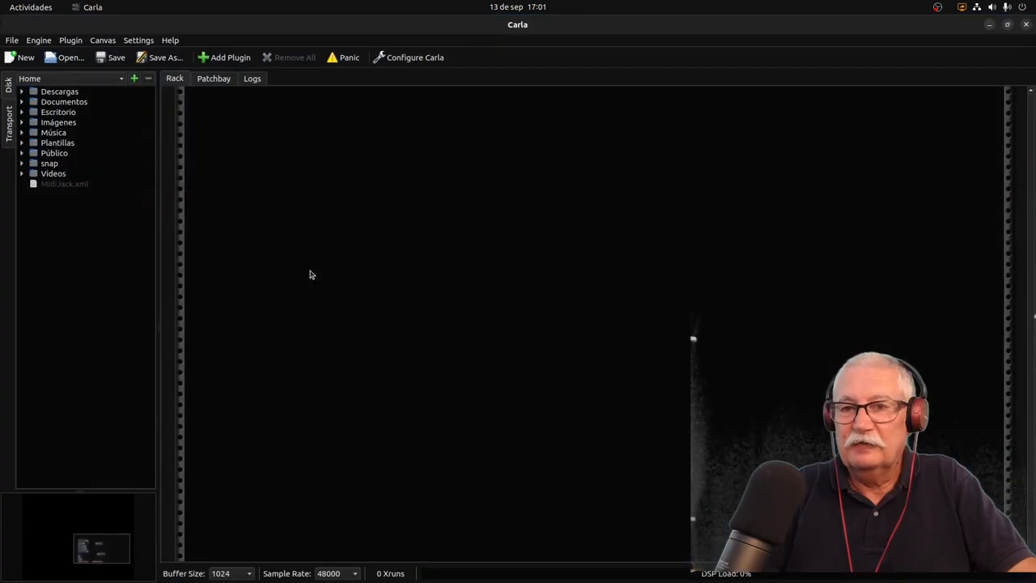
Step: Switch to the audio graph and move IO Hub Estéreo analógico playback right, below OBS
{"action": "left_click", "coordinate": [214, 78]}
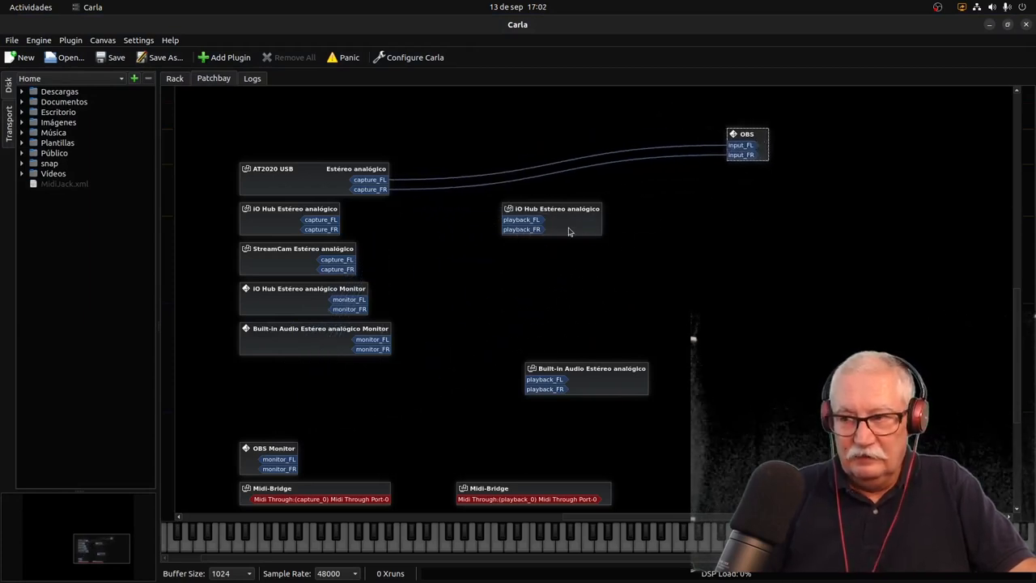
{"action": "left_click_drag", "start_coordinate": [551, 209], "coordinate": [712, 184]}
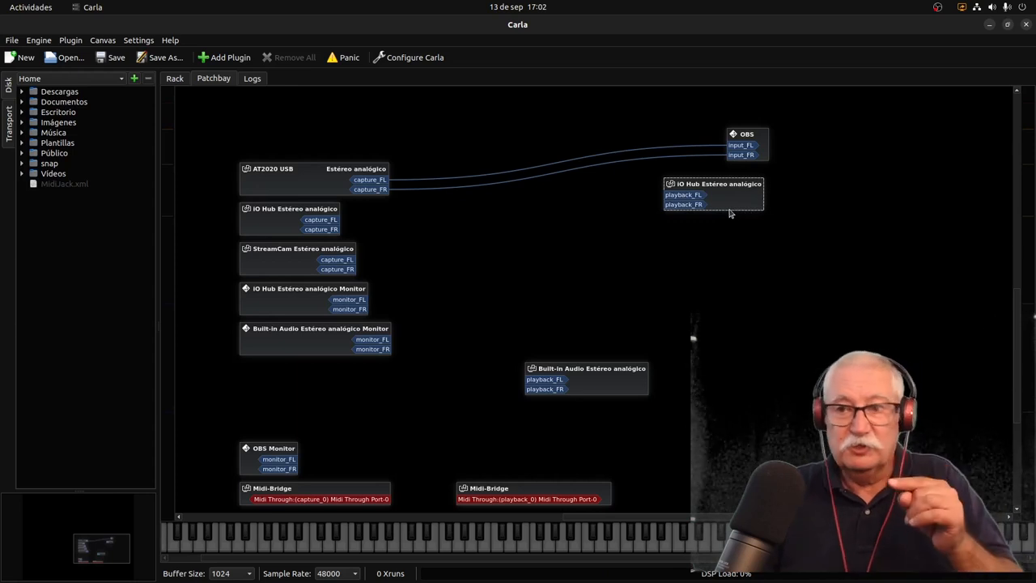
{"action": "mouse_move", "coordinate": [719, 215]}
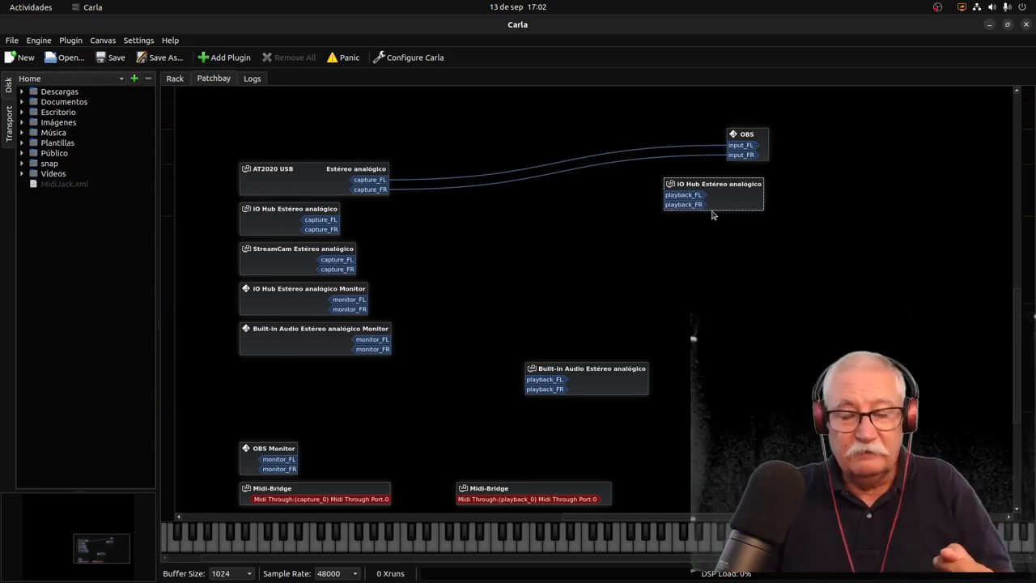
{"action": "left_click_drag", "start_coordinate": [713, 195], "coordinate": [757, 222]}
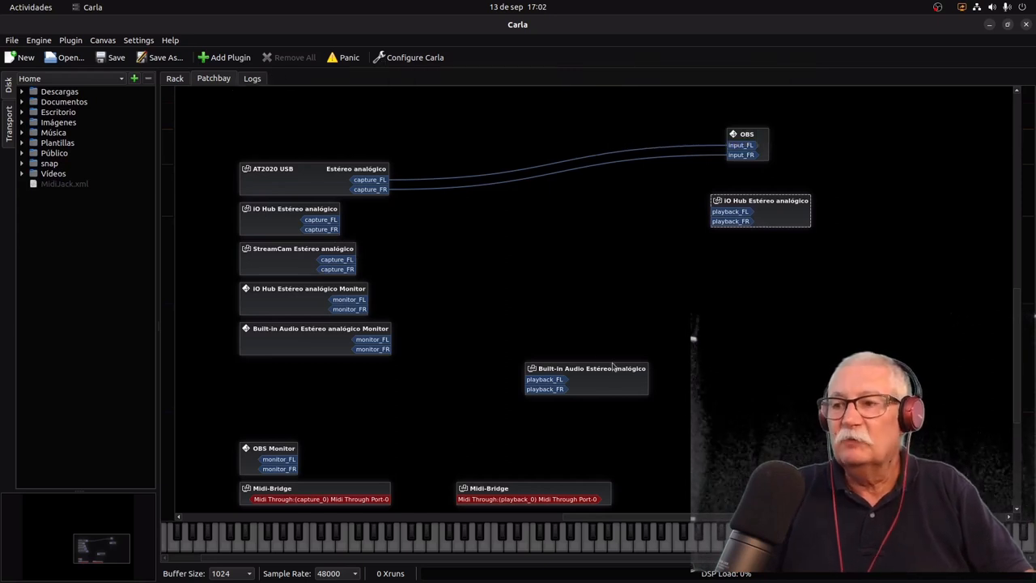
Step: Move the Built-in Audio playback block to the right side under IO Hub
{"action": "left_click_drag", "start_coordinate": [586, 369], "coordinate": [682, 359]}
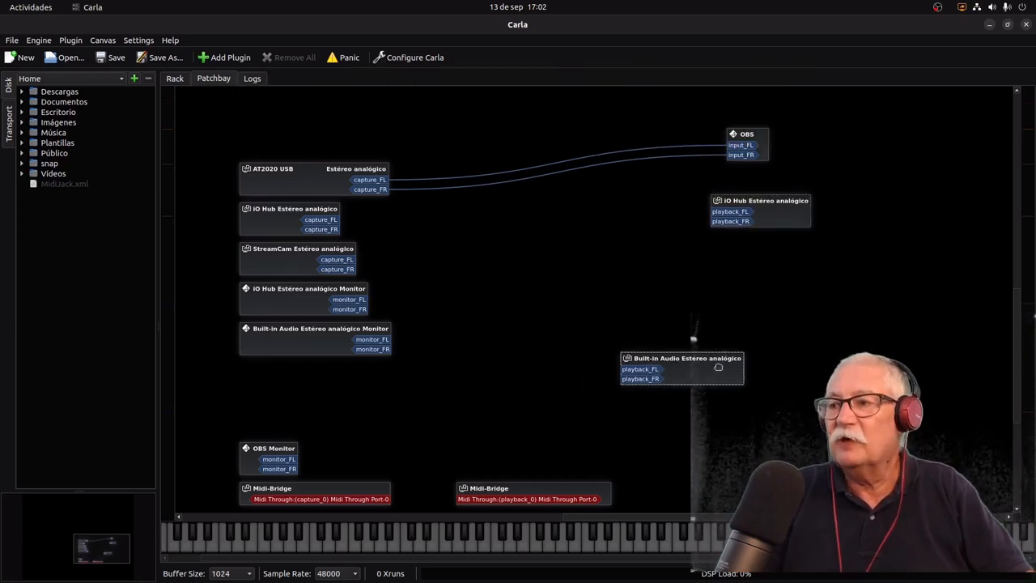
{"action": "left_click_drag", "start_coordinate": [681, 358], "coordinate": [786, 334]}
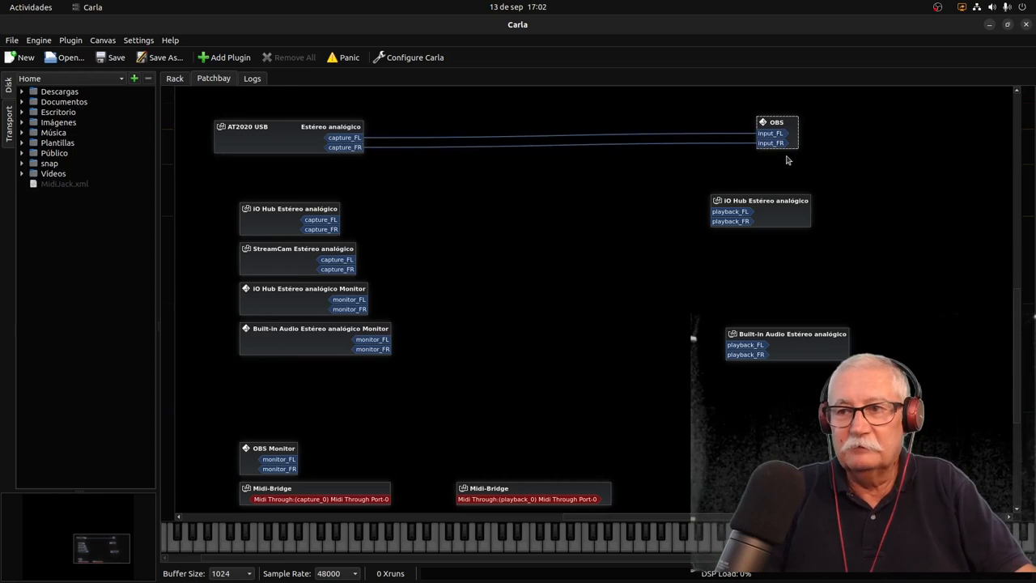
{"action": "mouse_move", "coordinate": [715, 192]}
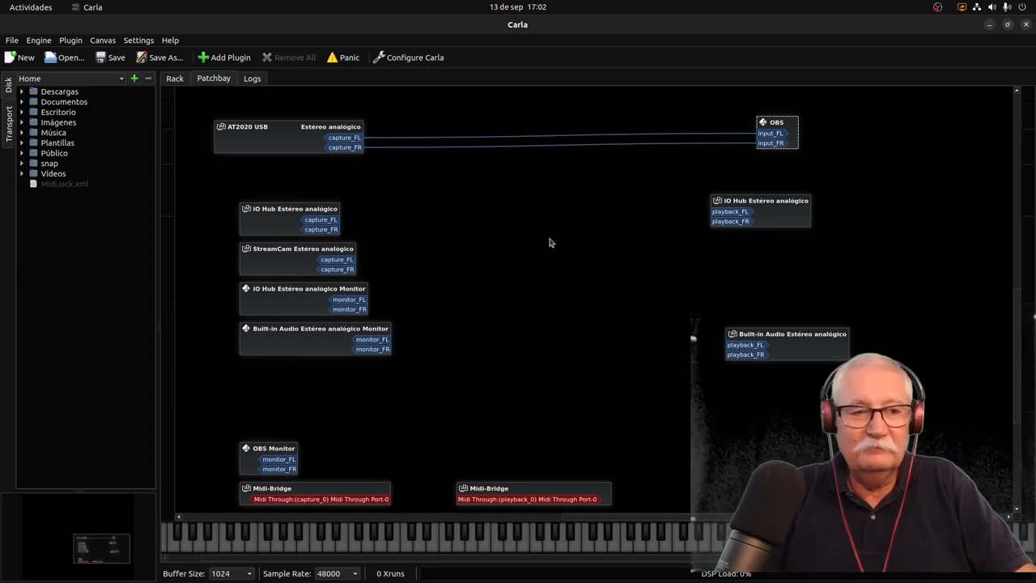
{"action": "mouse_move", "coordinate": [478, 243]}
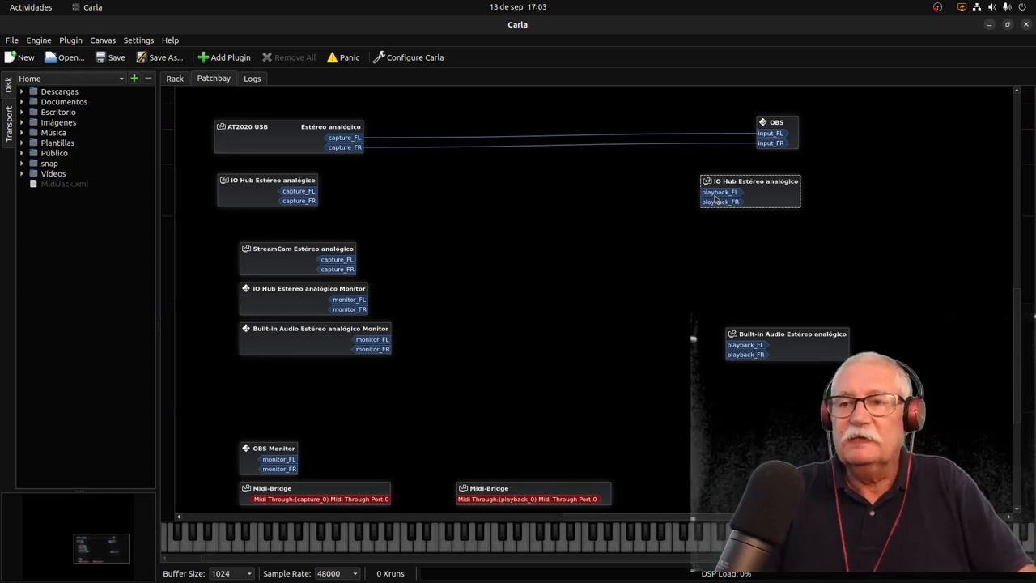
{"action": "mouse_move", "coordinate": [411, 242]}
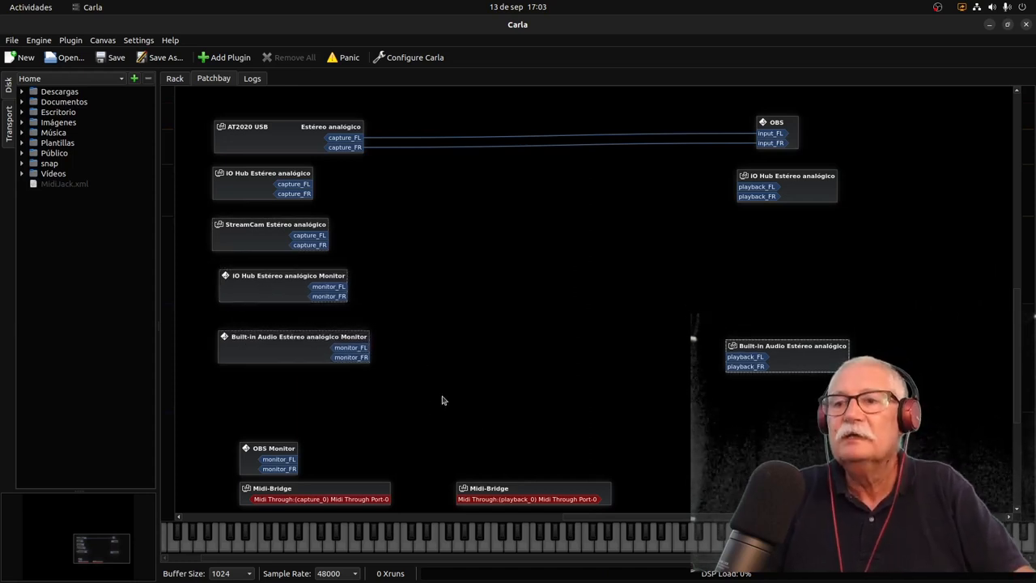
Step: Nudge Built-in Audio playback, move OBS Monitor top right, and reposition both Midi-Bridge blocks
{"action": "left_click_drag", "start_coordinate": [295, 336], "coordinate": [299, 355]}
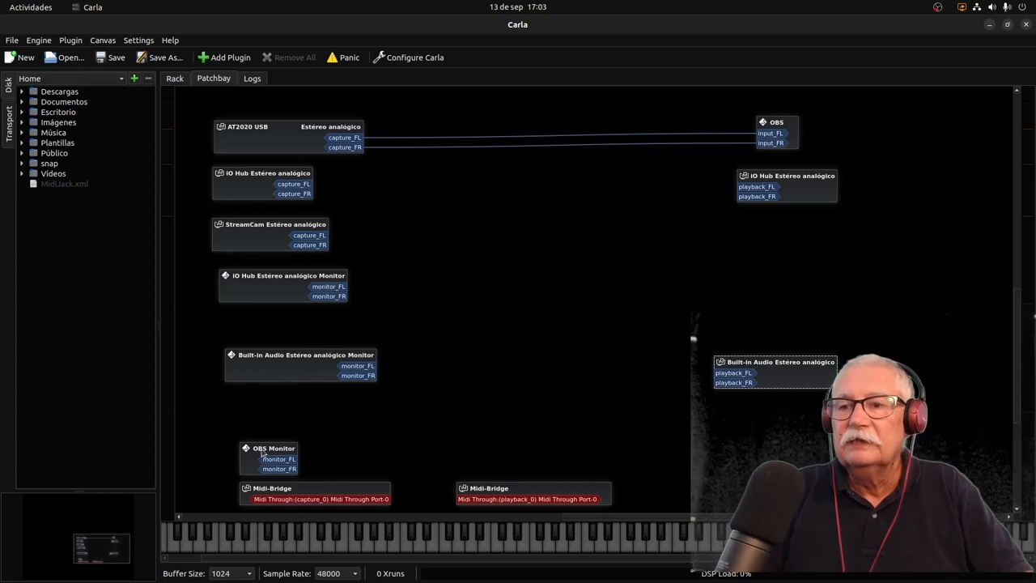
{"action": "left_click_drag", "start_coordinate": [273, 448], "coordinate": [770, 268]}
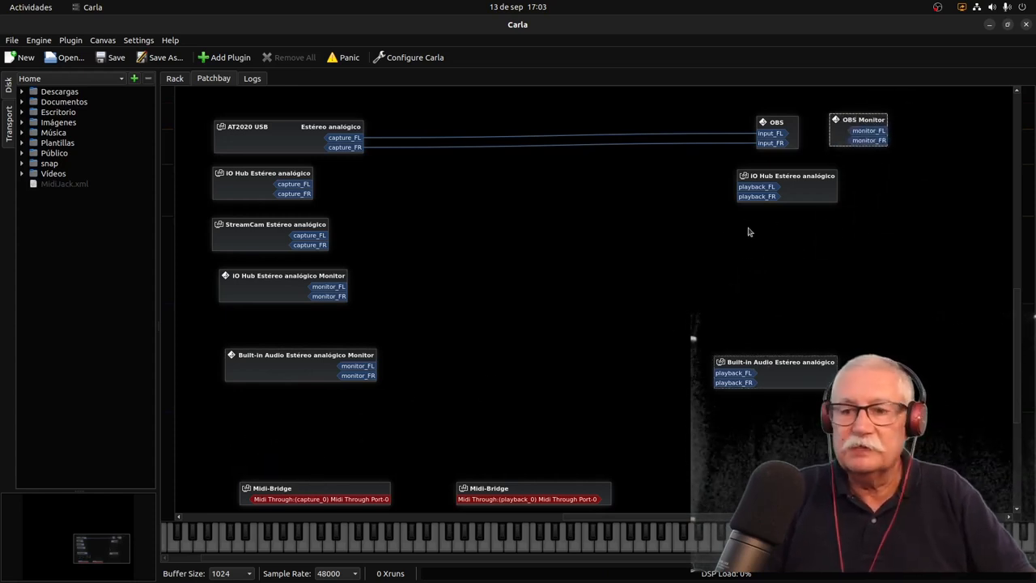
{"action": "mouse_move", "coordinate": [366, 474]}
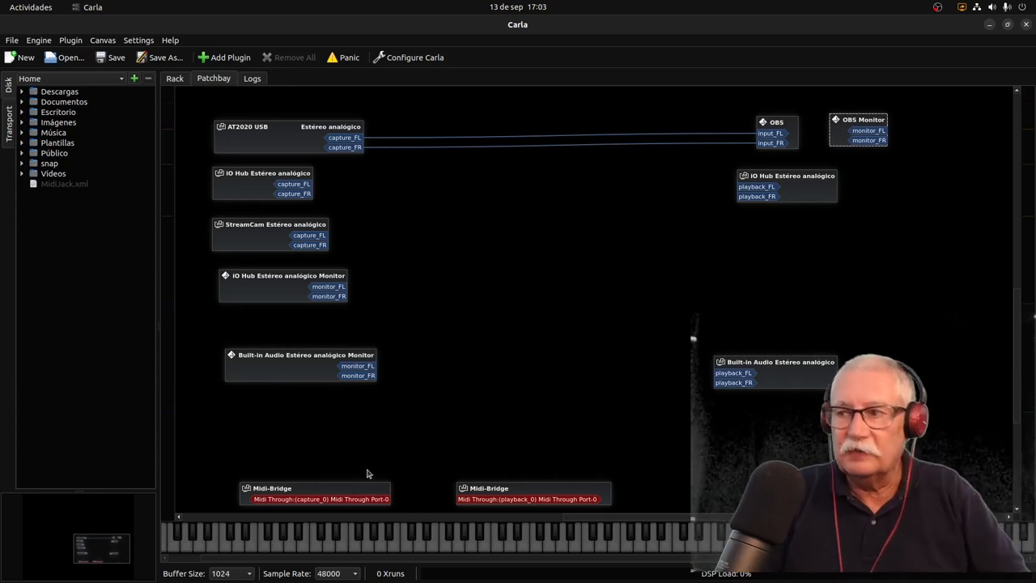
{"action": "mouse_move", "coordinate": [293, 497]}
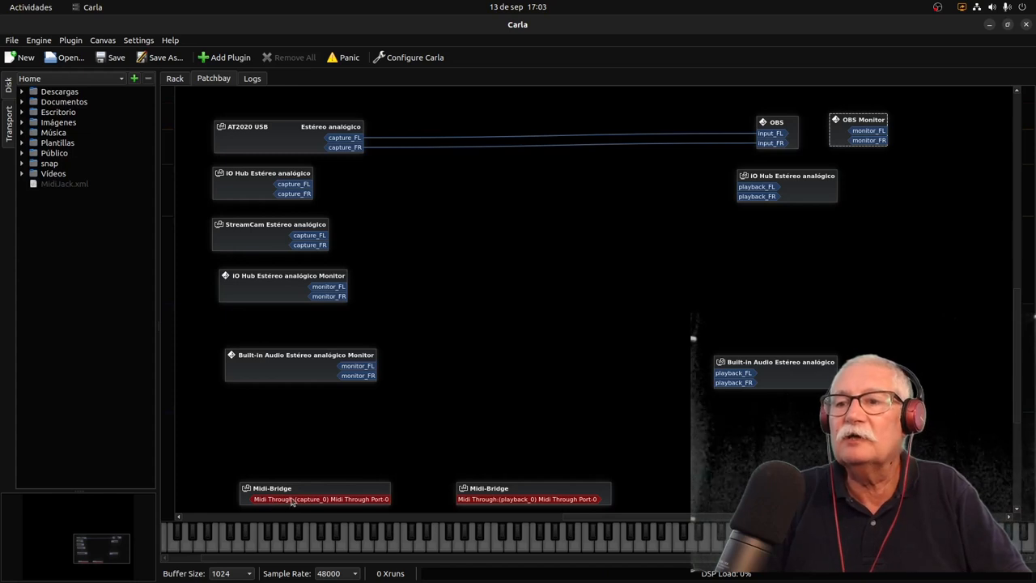
{"action": "left_click_drag", "start_coordinate": [292, 492], "coordinate": [307, 411]}
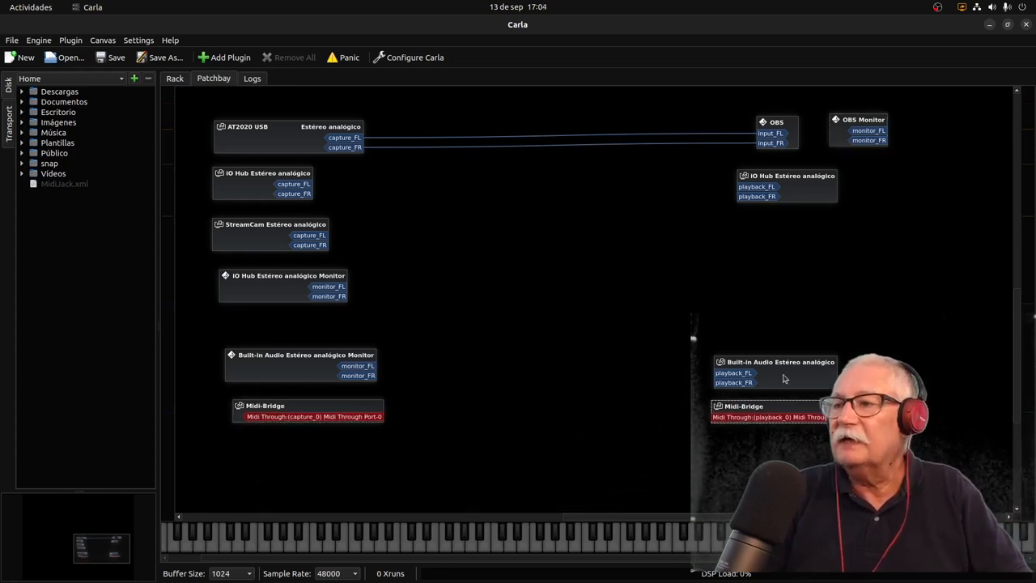
{"action": "left_click_drag", "start_coordinate": [782, 362], "coordinate": [863, 282]}
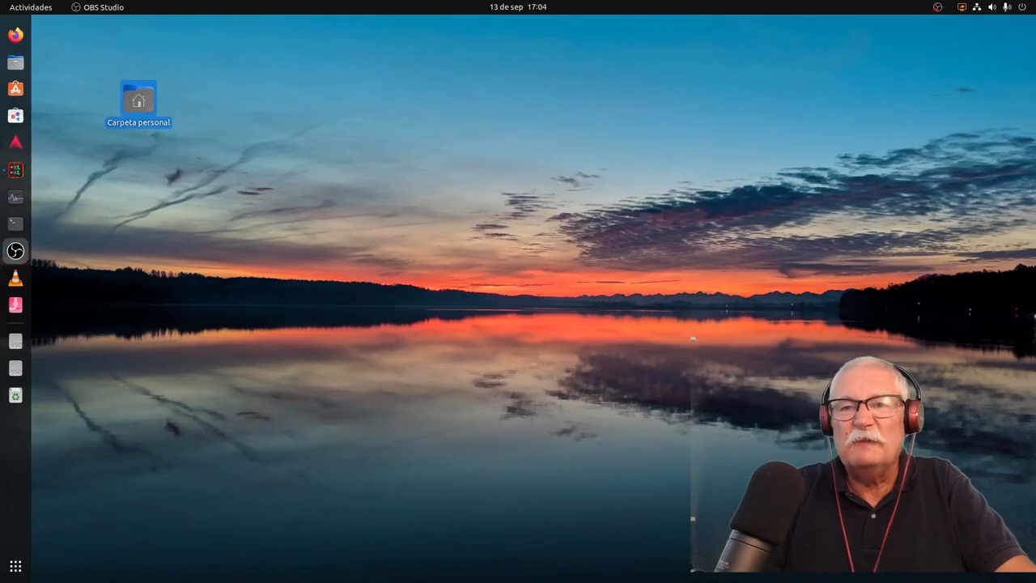
{"action": "mouse_move", "coordinate": [15, 142]}
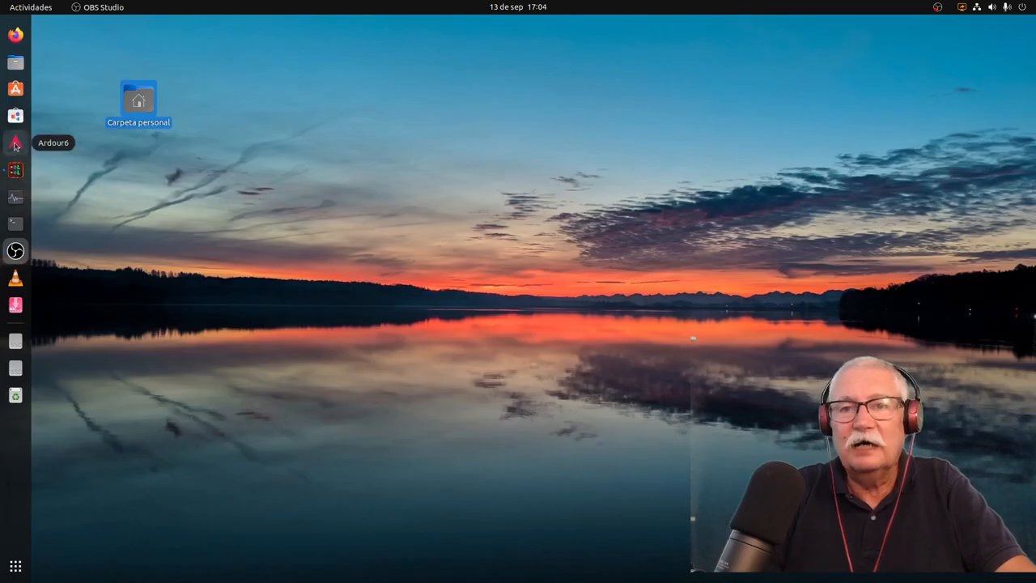
Step: Launch Ardour from the dock and open the recent Pruebas1 session
{"action": "left_click", "coordinate": [15, 143]}
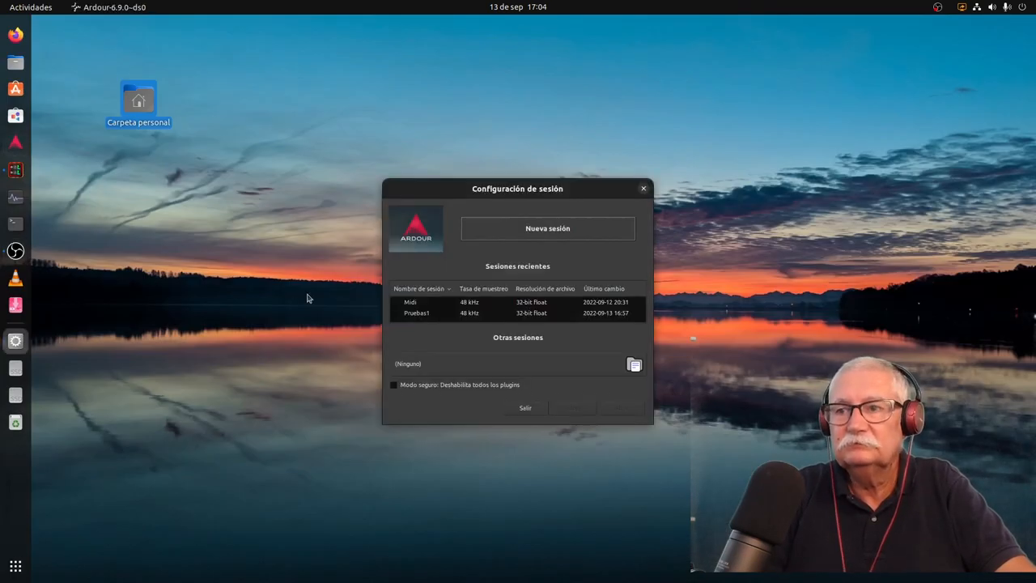
{"action": "left_click", "coordinate": [416, 314]}
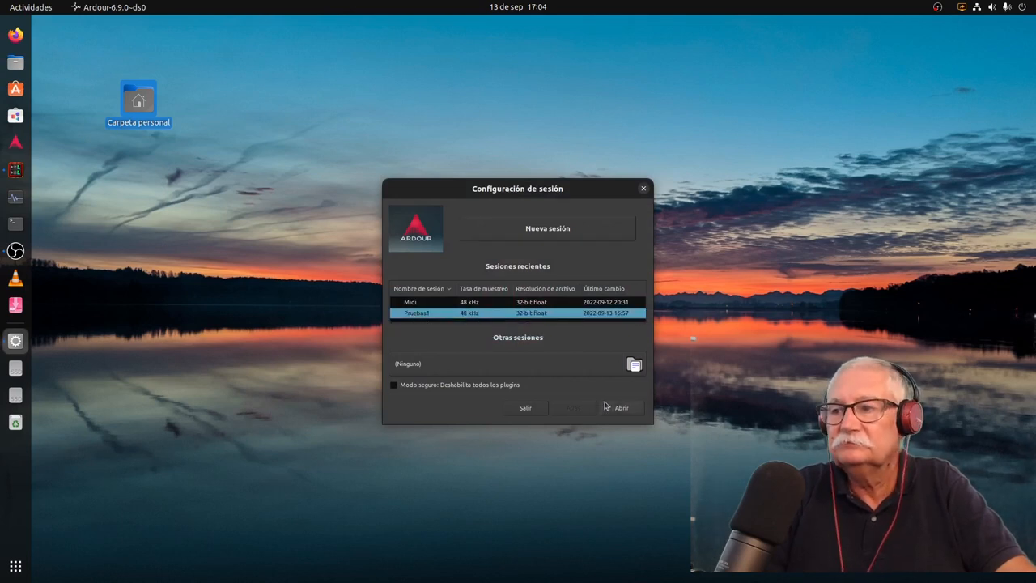
{"action": "left_click", "coordinate": [622, 407]}
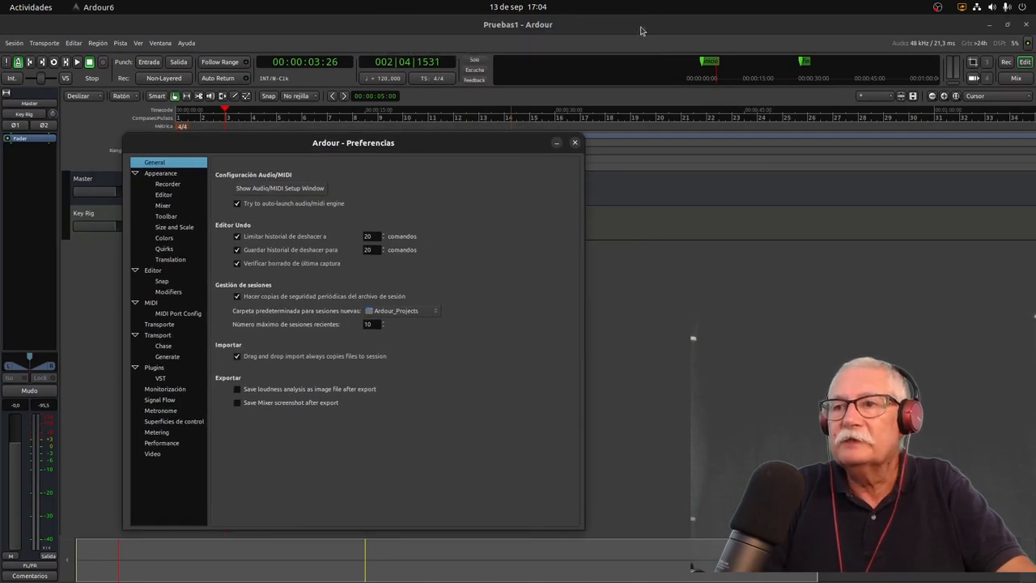
Step: Inspect the empty MIDI Port Config page, move Preferences aside, then close it
{"action": "left_click", "coordinate": [178, 313]}
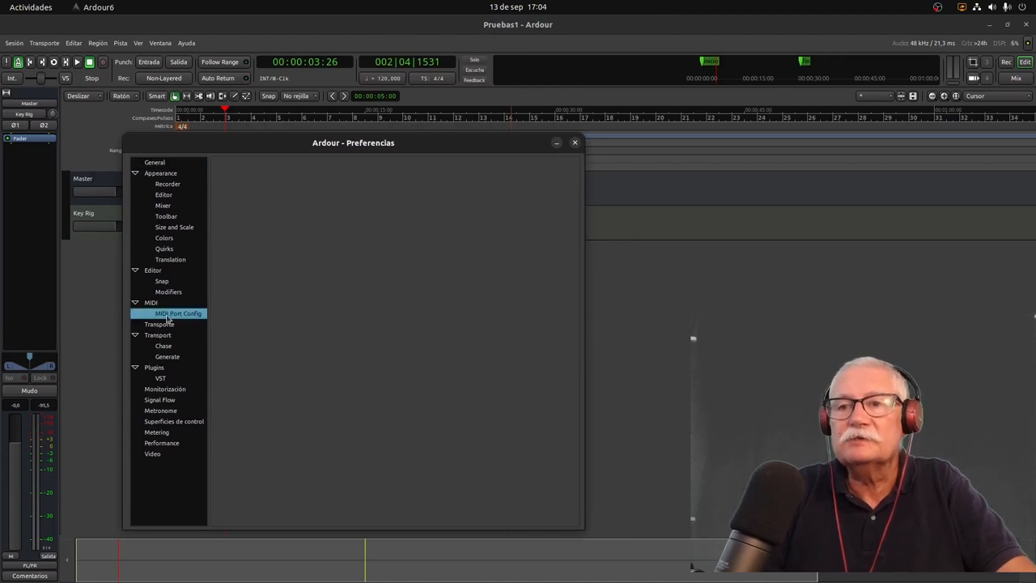
{"action": "mouse_move", "coordinate": [428, 309]}
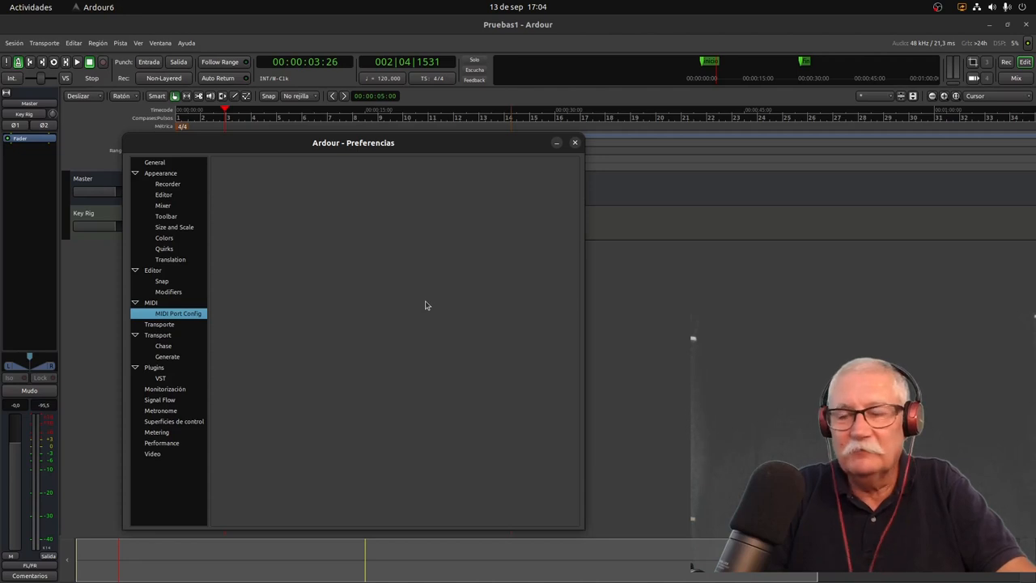
{"action": "left_click_drag", "start_coordinate": [353, 143], "coordinate": [321, 98]}
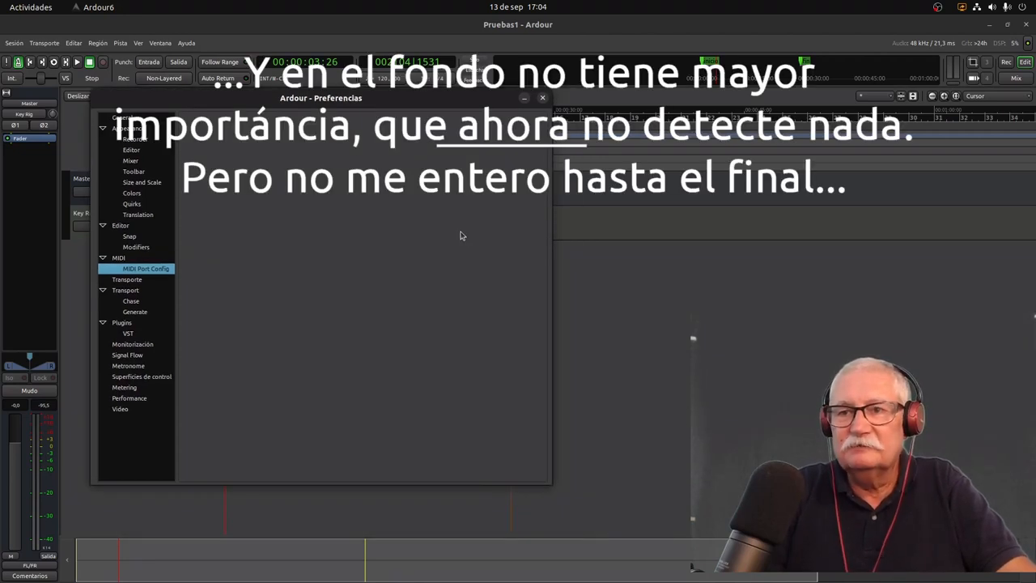
{"action": "mouse_move", "coordinate": [491, 262]}
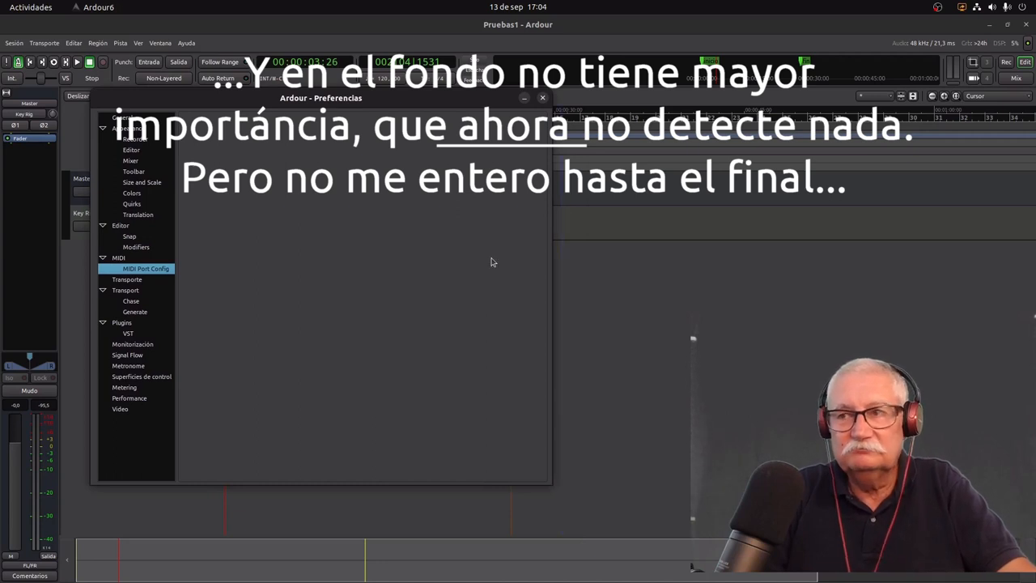
{"action": "mouse_move", "coordinate": [486, 263]}
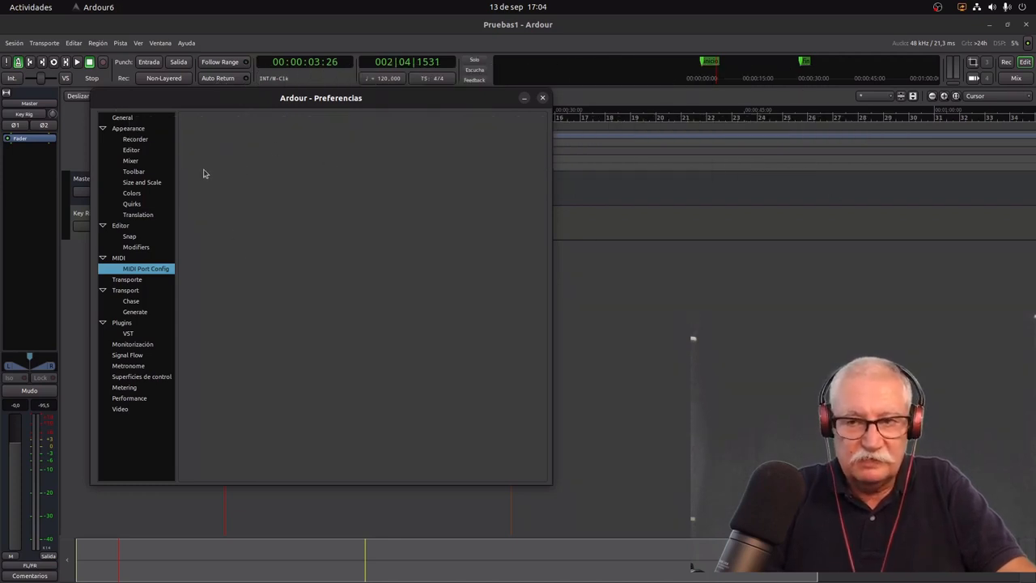
{"action": "mouse_move", "coordinate": [233, 169]}
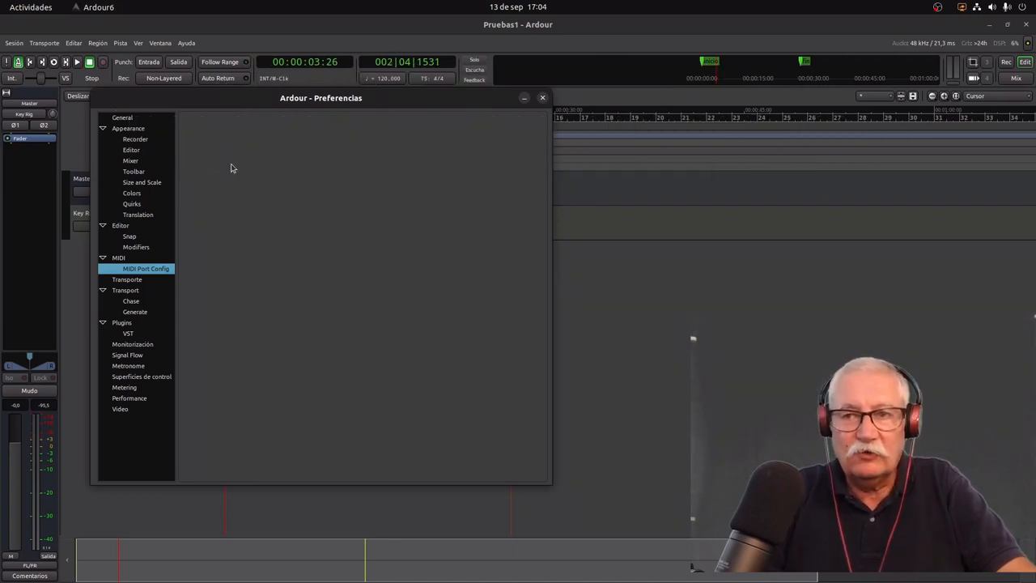
{"action": "mouse_move", "coordinate": [194, 140]}
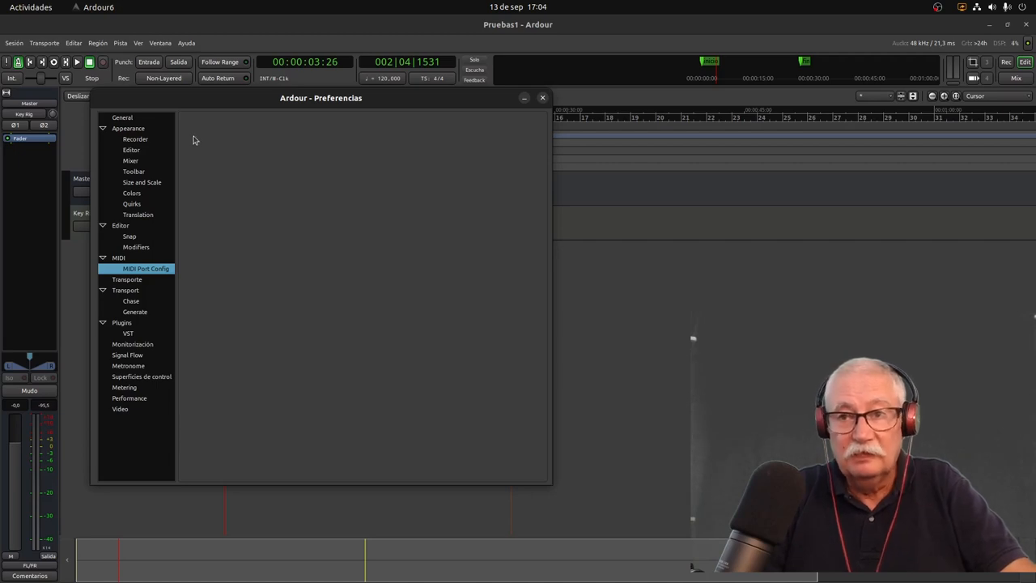
{"action": "mouse_move", "coordinate": [216, 145]}
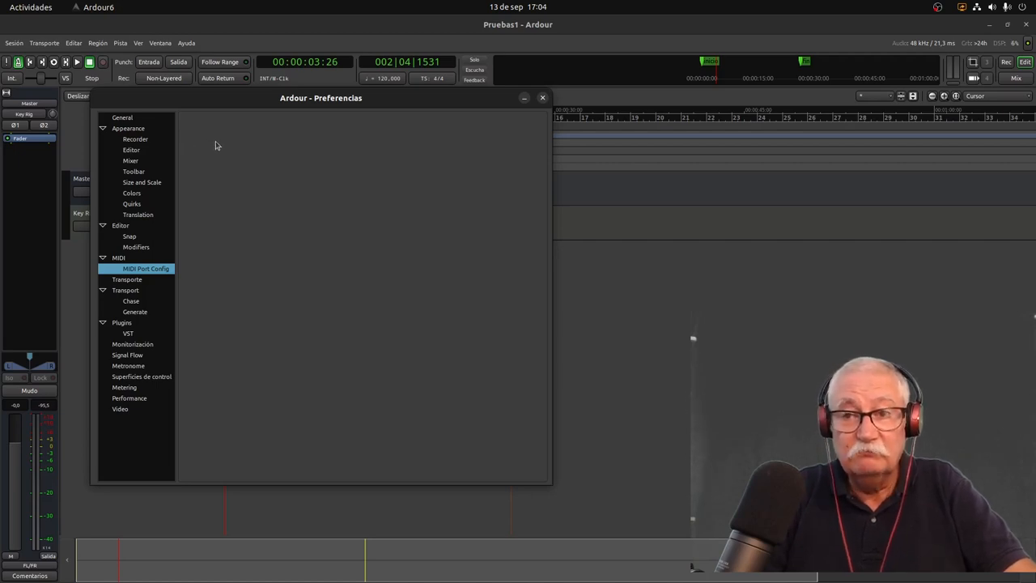
{"action": "mouse_move", "coordinate": [223, 172]}
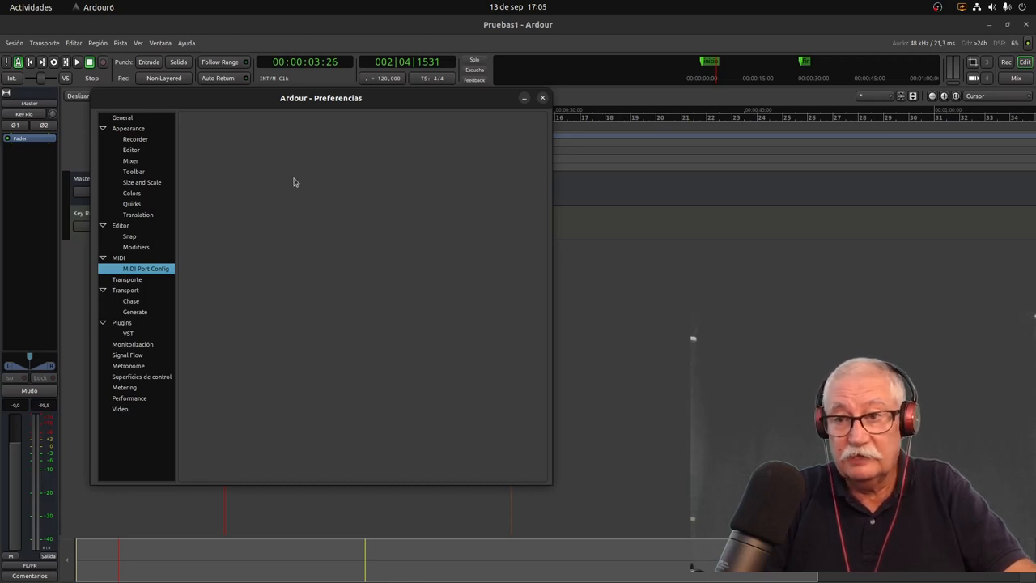
{"action": "left_click", "coordinate": [542, 97]}
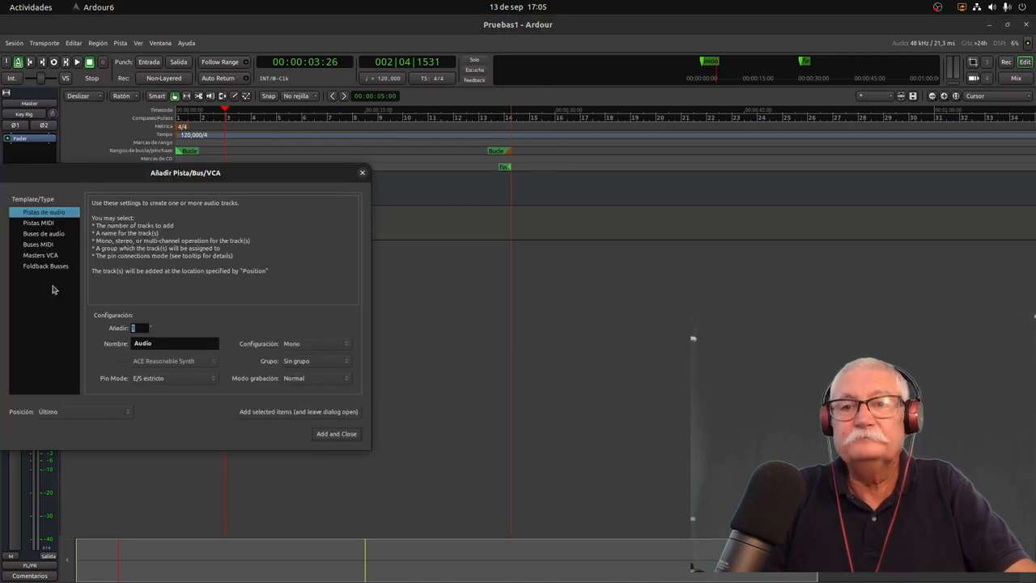
Step: Add a MIDI track with ACE Reasonable Synth as its instrument
{"action": "left_click", "coordinate": [38, 222]}
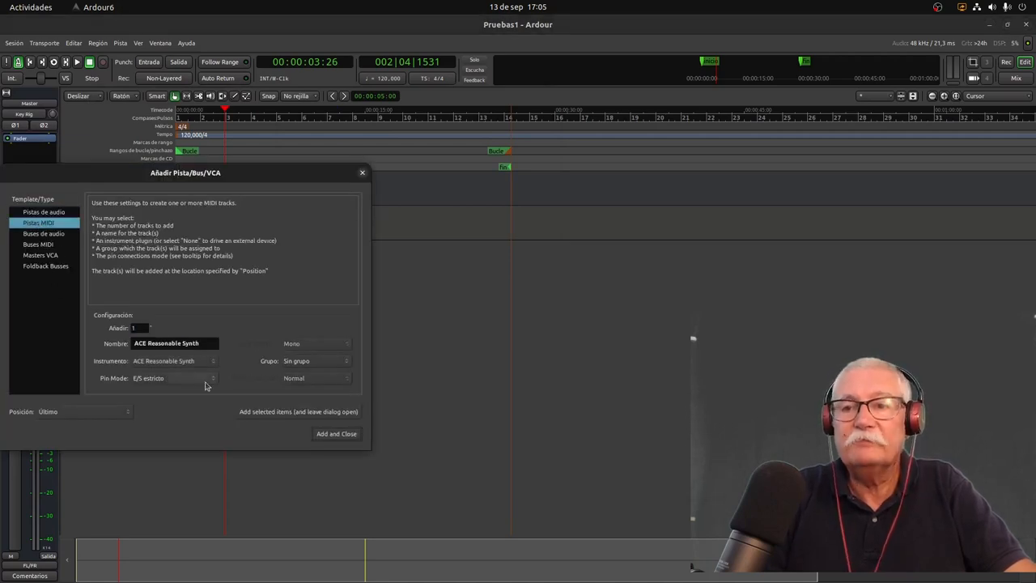
{"action": "left_click", "coordinate": [170, 360]}
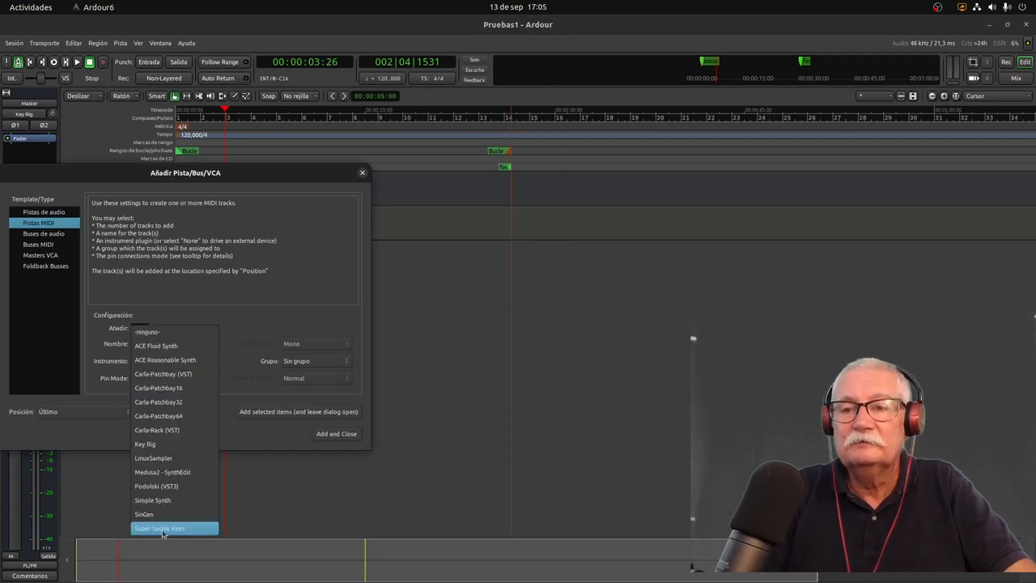
{"action": "mouse_move", "coordinate": [153, 458]}
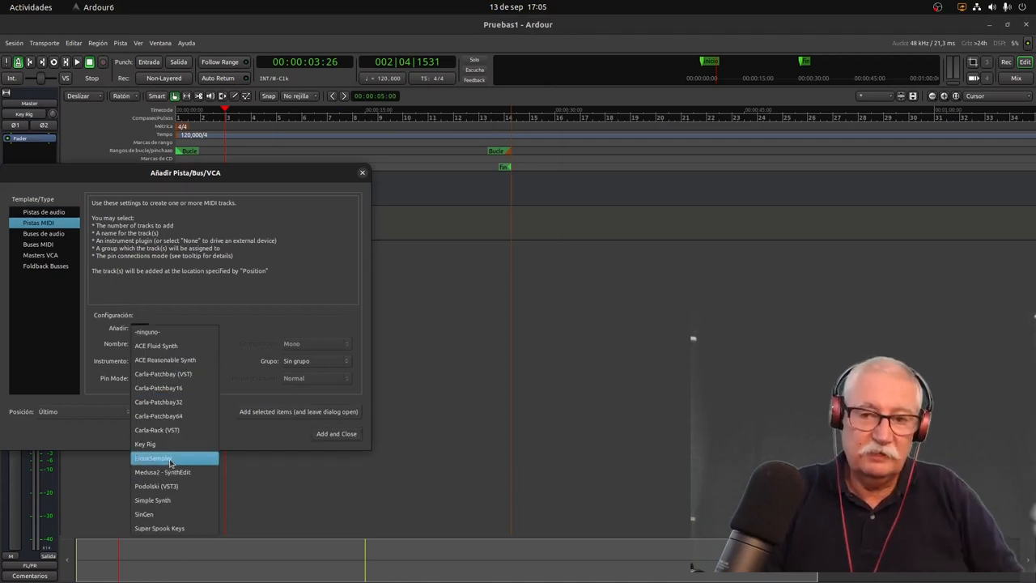
{"action": "mouse_move", "coordinate": [174, 402]}
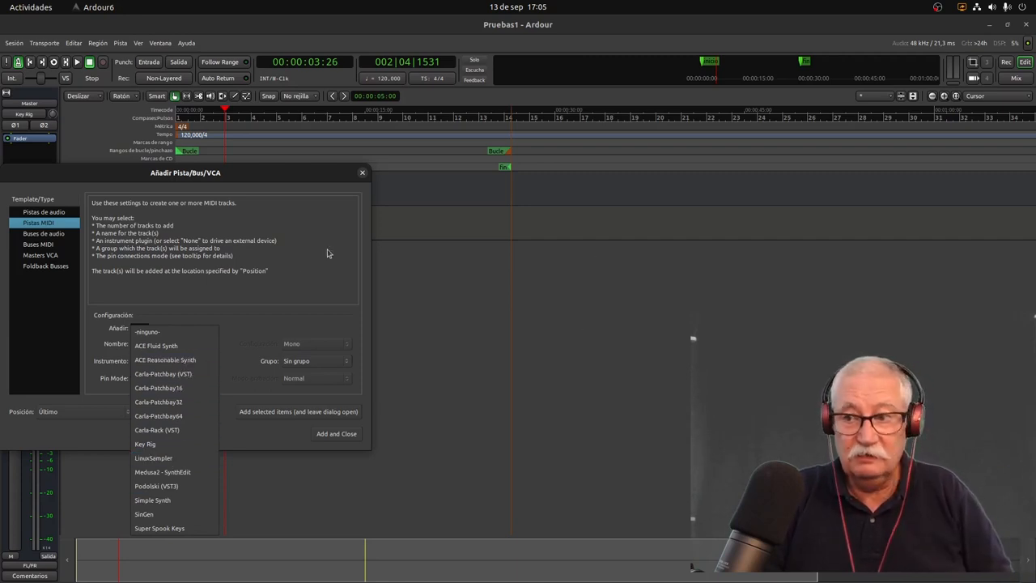
{"action": "mouse_move", "coordinate": [556, 352]}
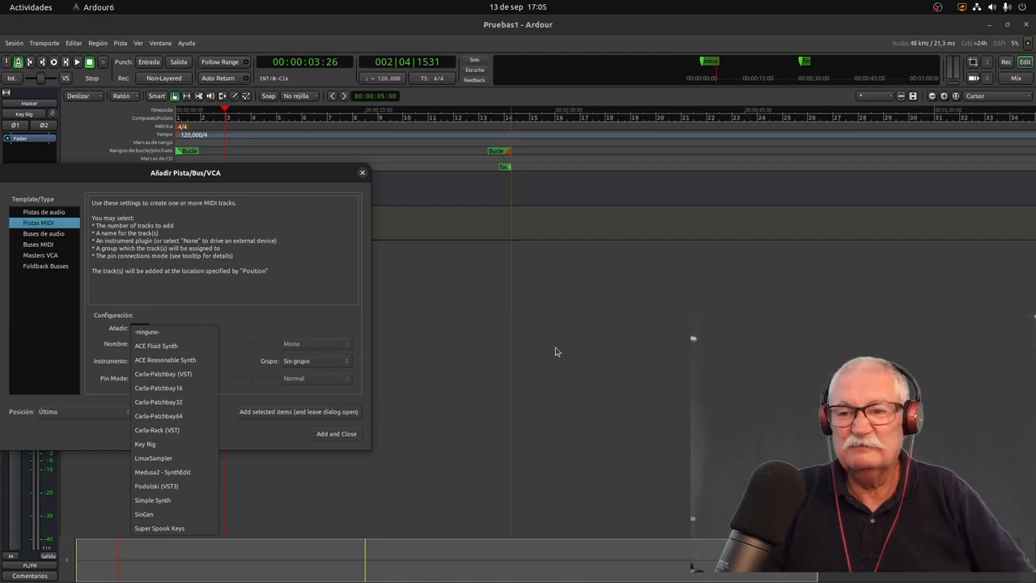
{"action": "left_click", "coordinate": [165, 360]}
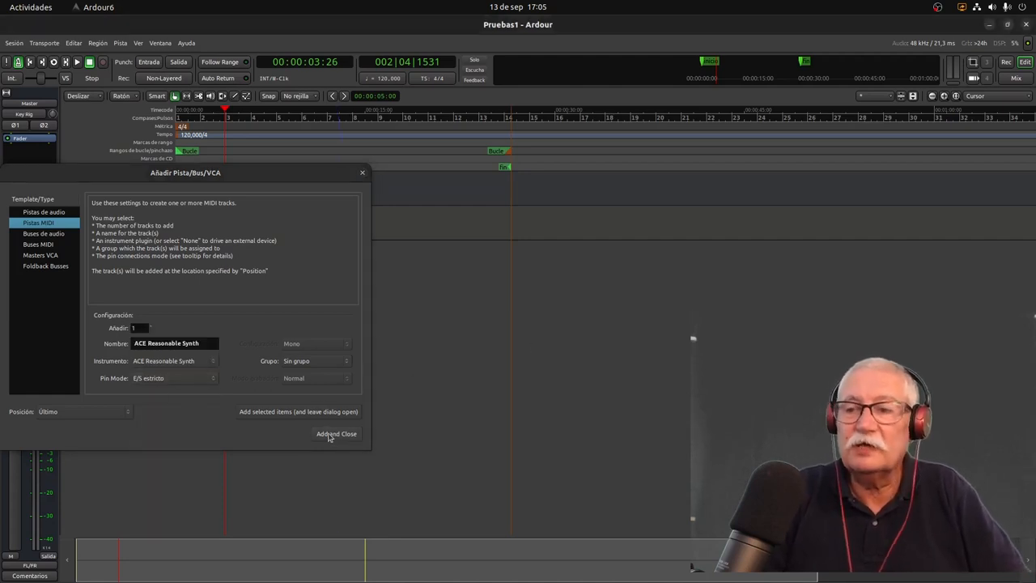
{"action": "left_click", "coordinate": [336, 434]}
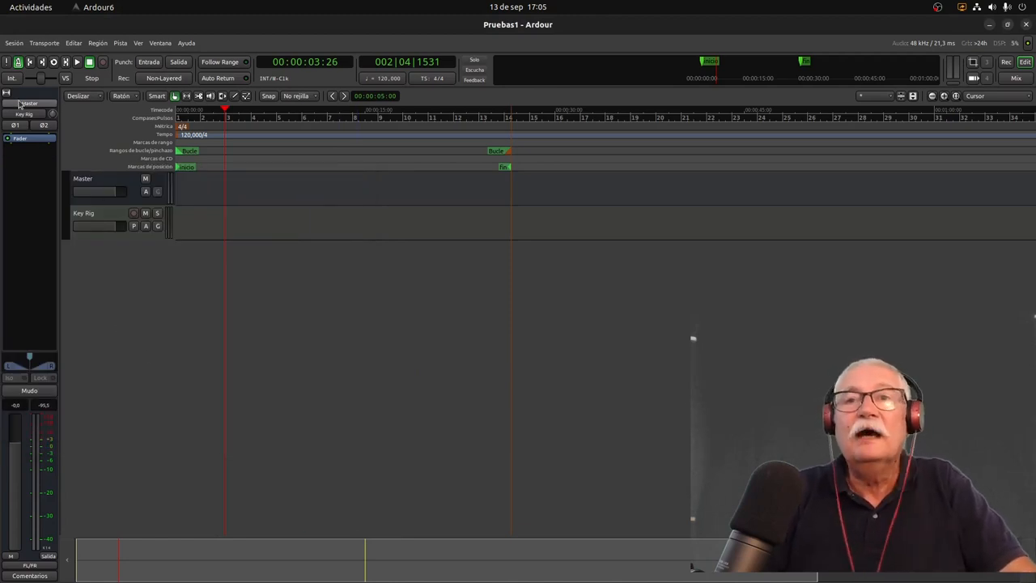
Step: Reopen the Add Track/Bus/VCA dialog with MIDI Tracks selected
{"action": "left_click", "coordinate": [93, 218]}
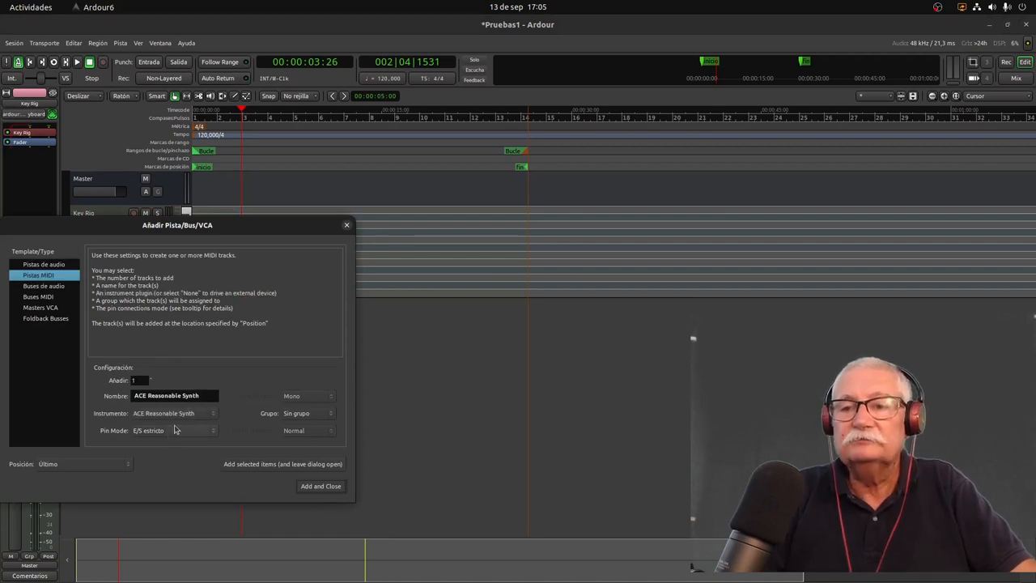
Step: Set the instrument to -ninguno- and add the MIDI track named MIDI
{"action": "left_click", "coordinate": [175, 413]}
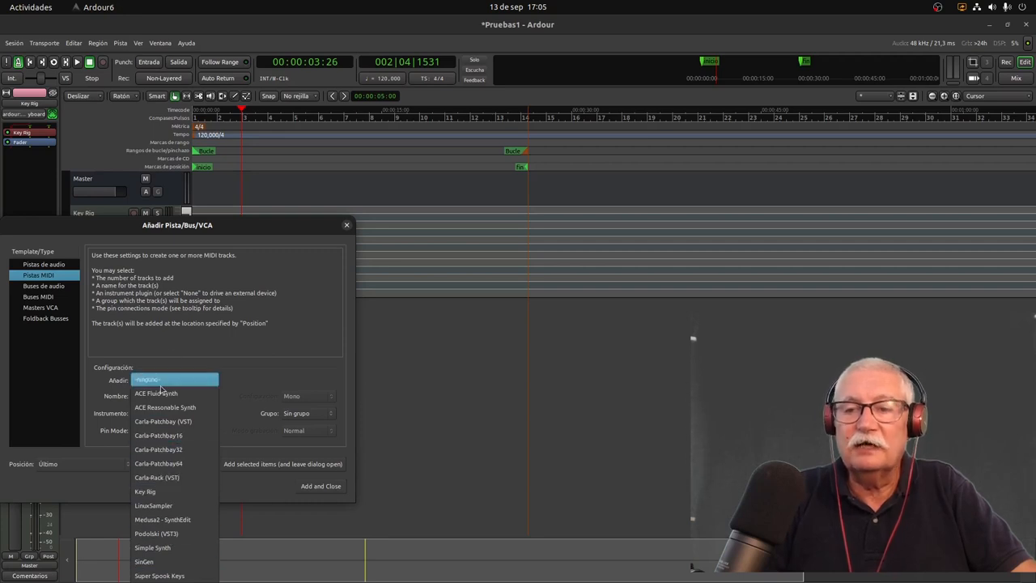
{"action": "left_click", "coordinate": [146, 379]}
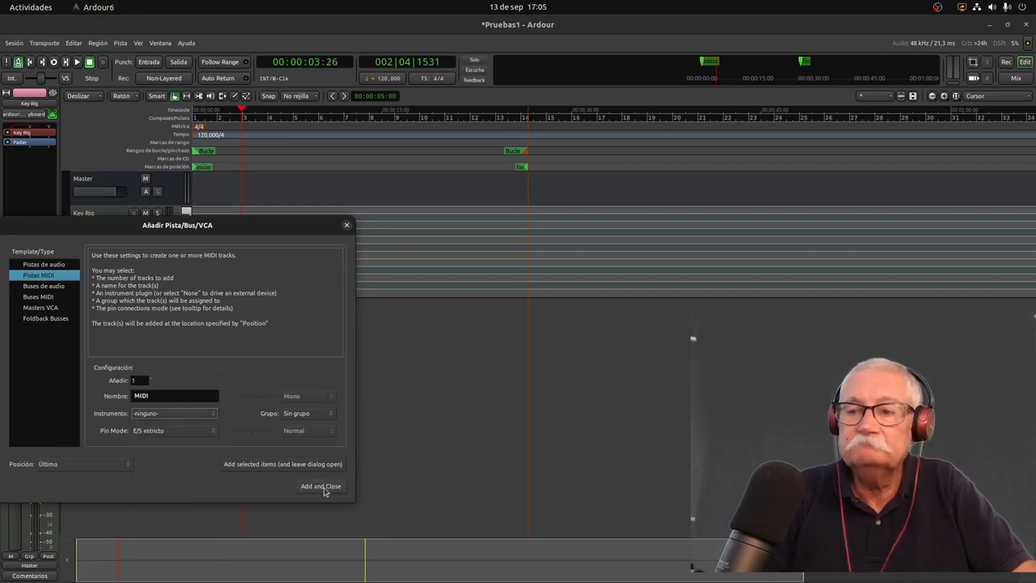
{"action": "left_click", "coordinate": [321, 486]}
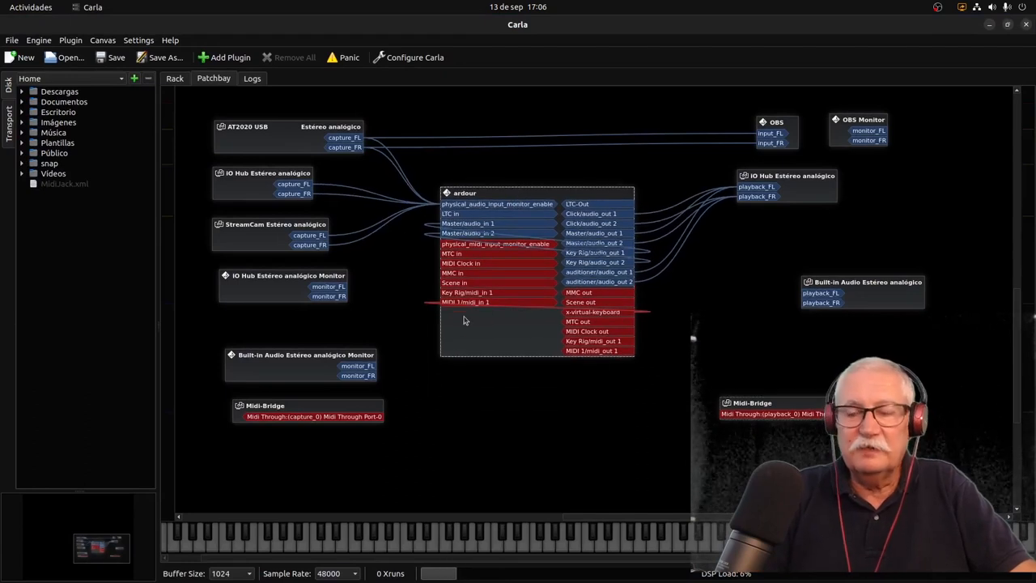
{"action": "mouse_move", "coordinate": [373, 155]}
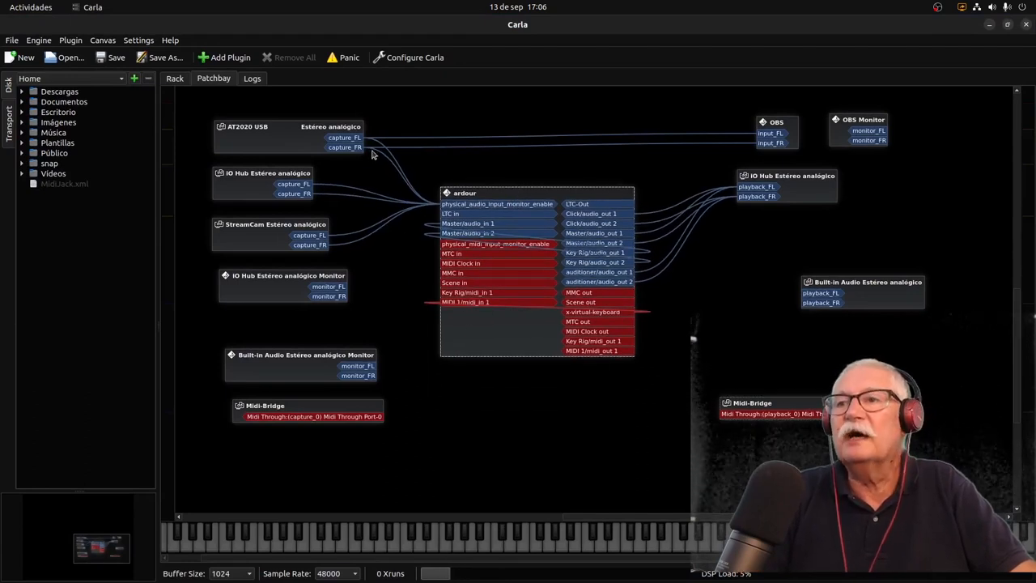
{"action": "mouse_move", "coordinate": [429, 179]}
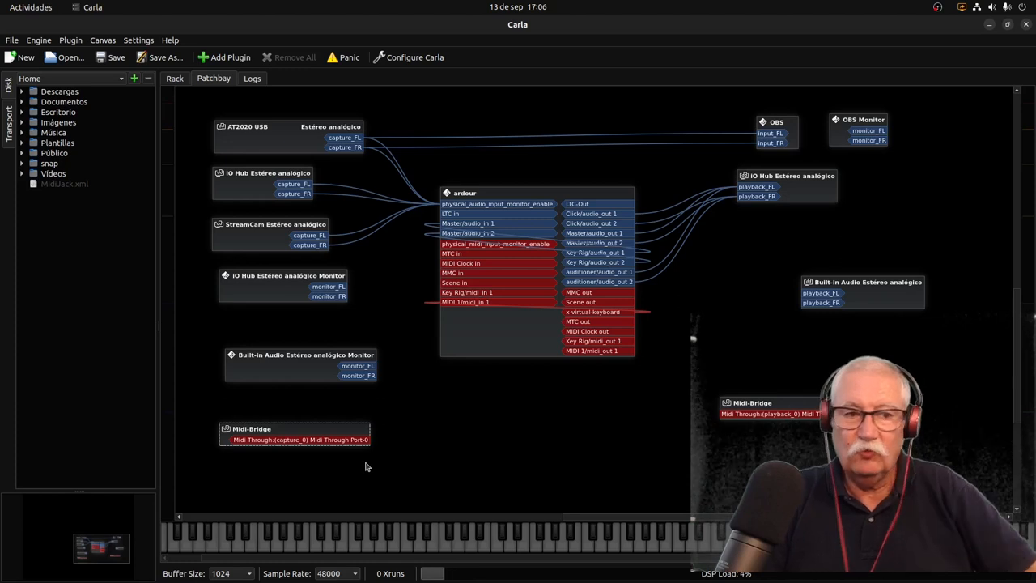
{"action": "mouse_move", "coordinate": [415, 423]}
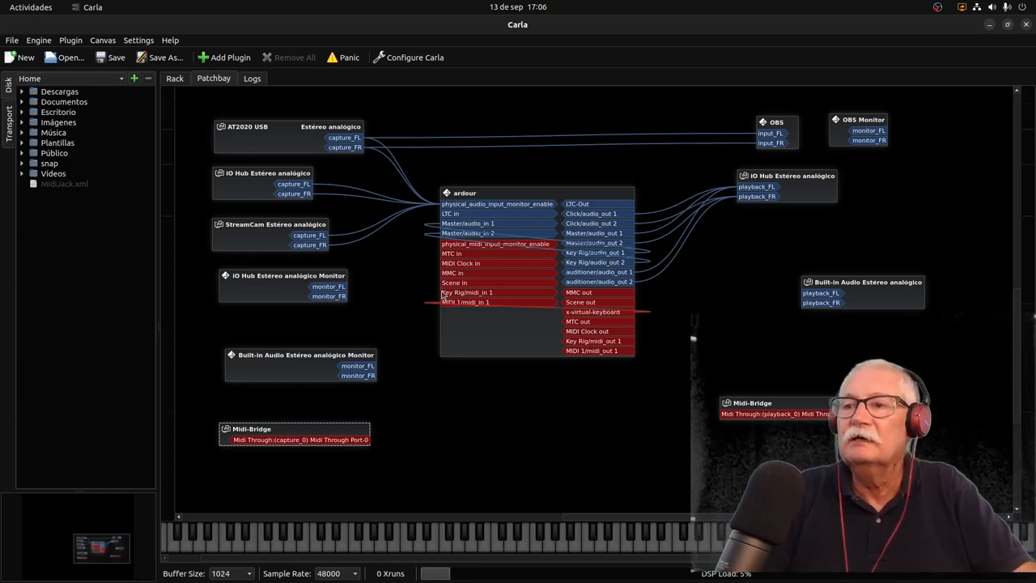
{"action": "mouse_move", "coordinate": [456, 325]}
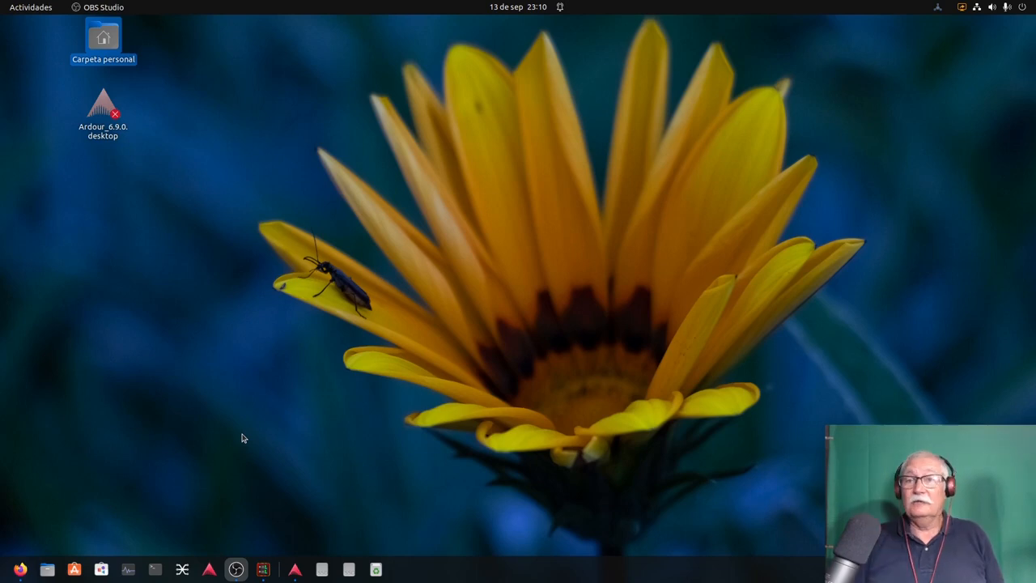
{"action": "mouse_move", "coordinate": [322, 528]}
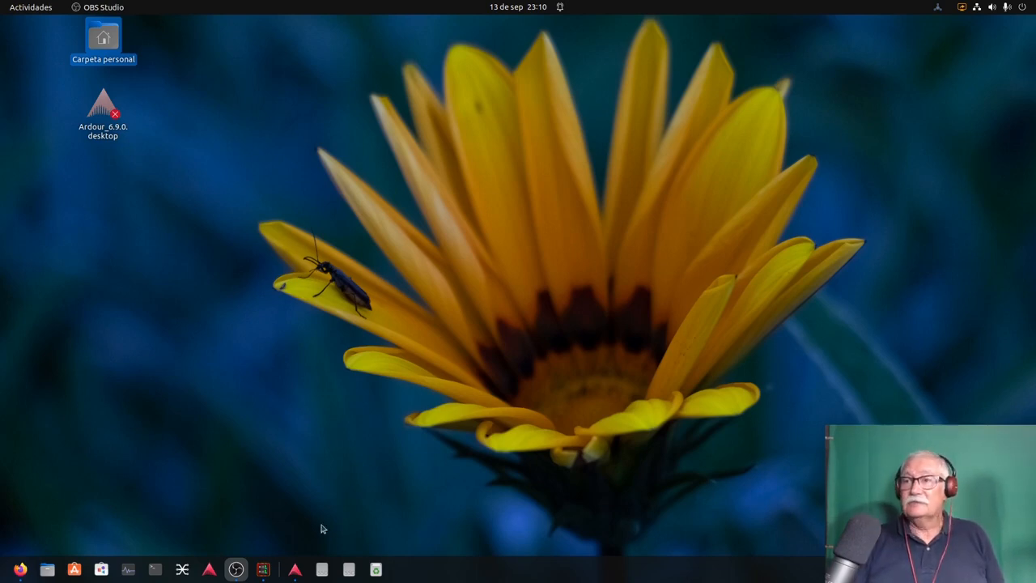
{"action": "mouse_move", "coordinate": [525, 406]}
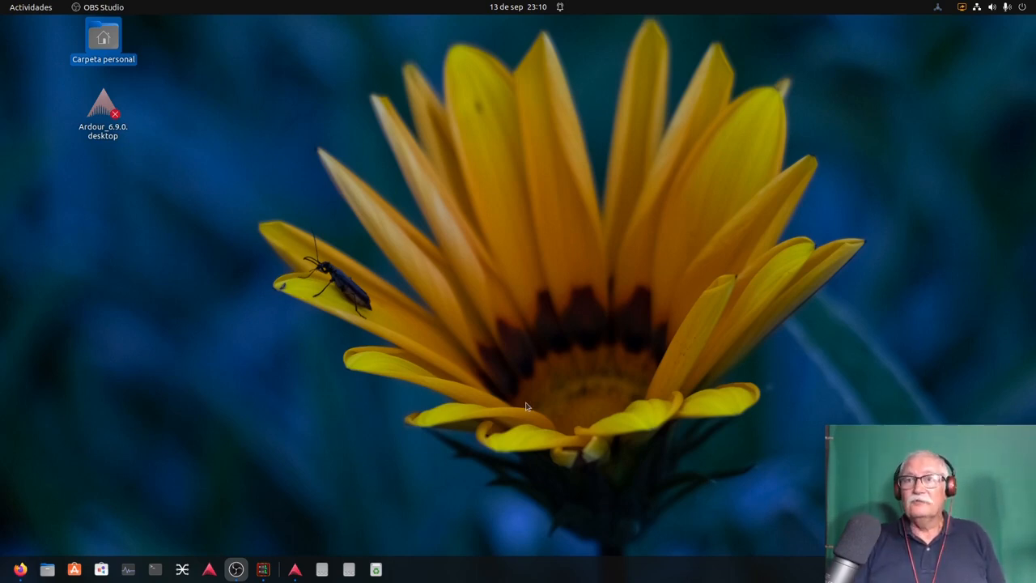
{"action": "mouse_move", "coordinate": [547, 357]}
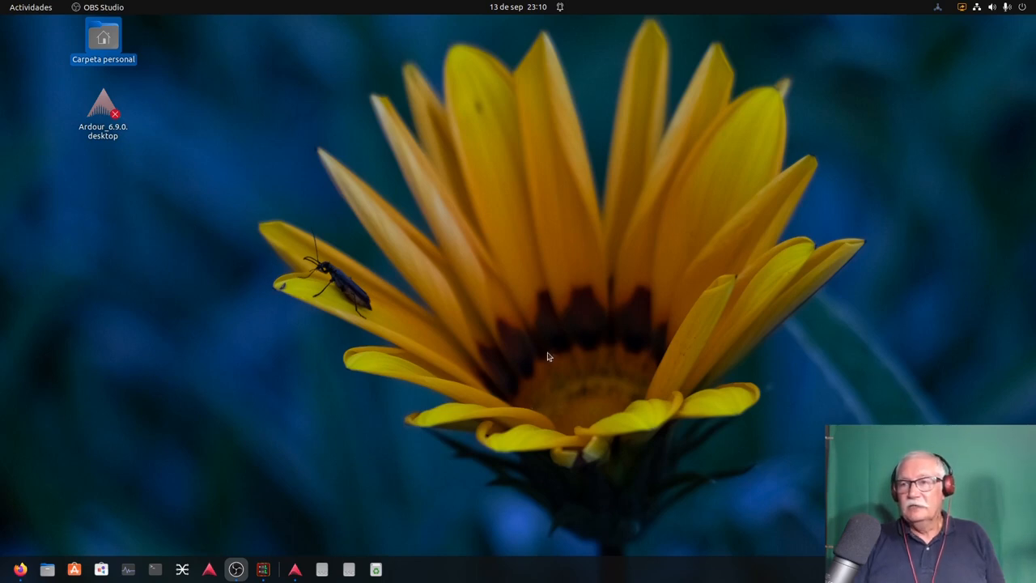
{"action": "mouse_move", "coordinate": [355, 411]}
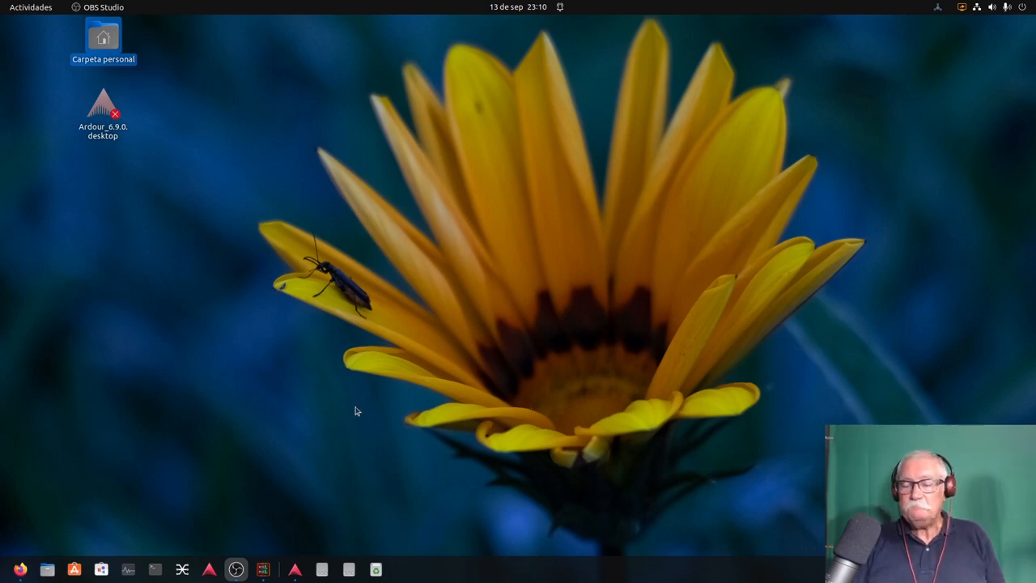
{"action": "mouse_move", "coordinate": [396, 412]}
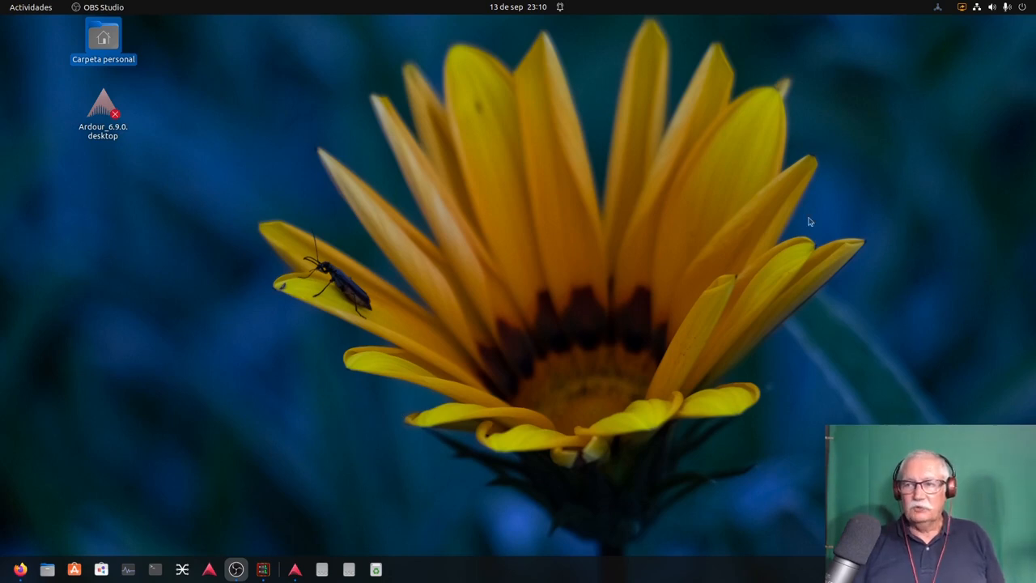
{"action": "mouse_move", "coordinate": [389, 272]}
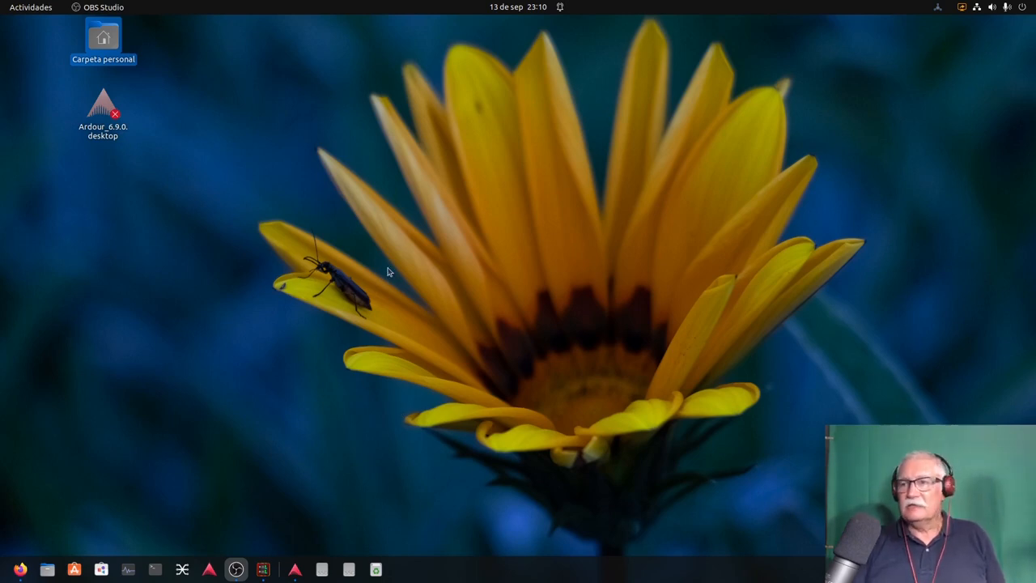
{"action": "mouse_move", "coordinate": [396, 279]}
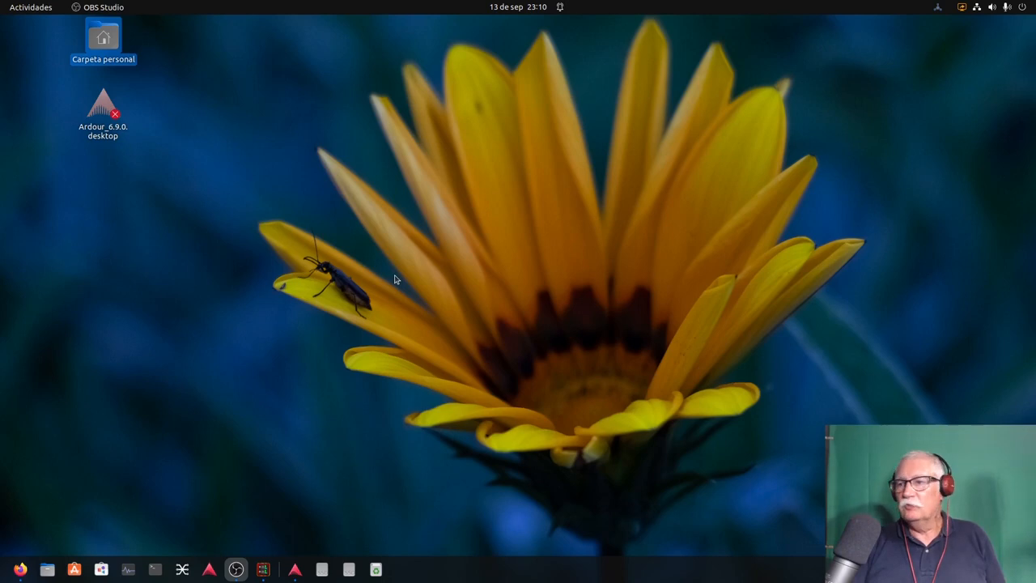
{"action": "mouse_move", "coordinate": [408, 281]}
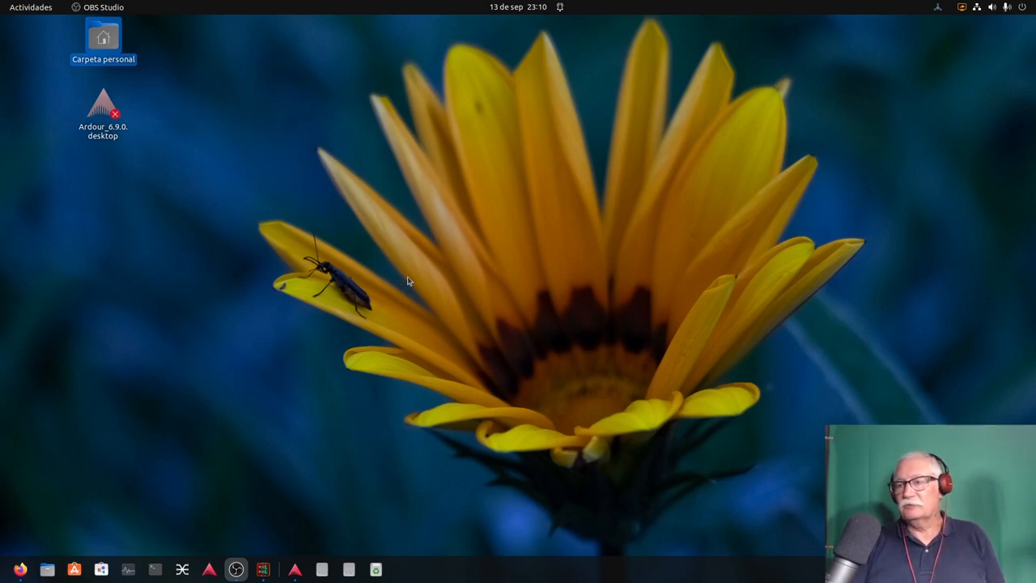
{"action": "mouse_move", "coordinate": [228, 381]}
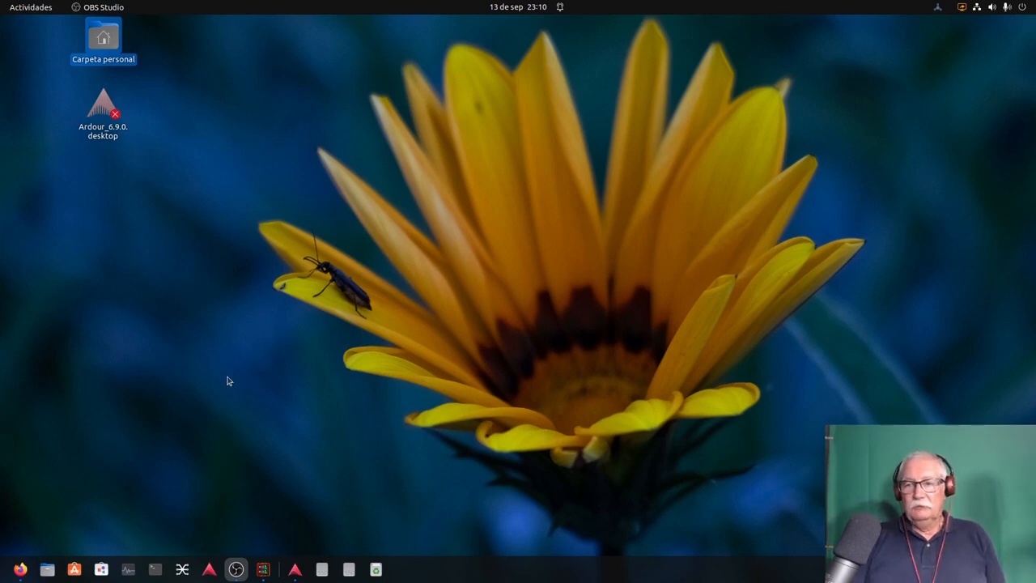
{"action": "mouse_move", "coordinate": [65, 523]}
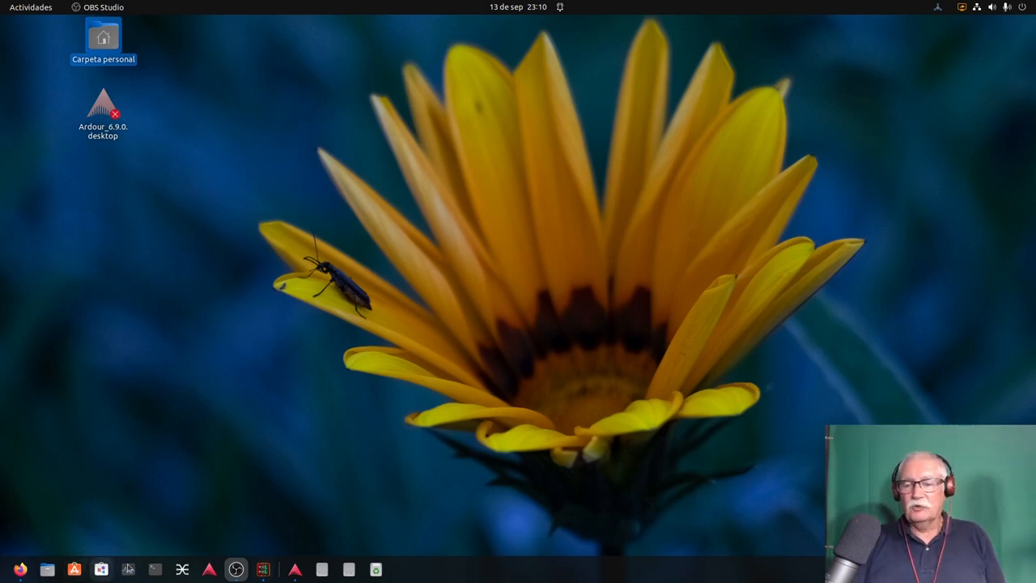
{"action": "mouse_move", "coordinate": [144, 477]}
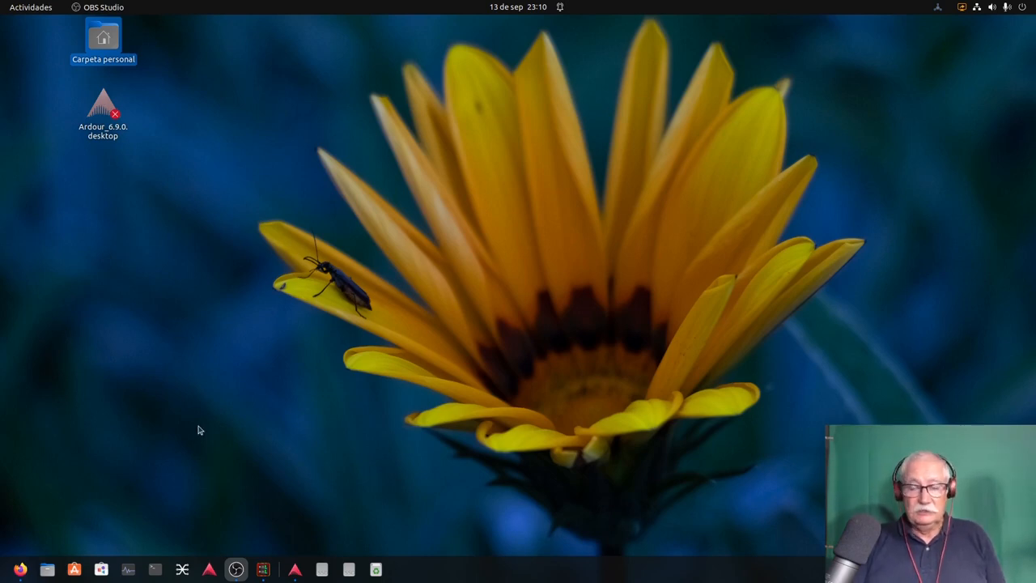
{"action": "mouse_move", "coordinate": [102, 352]}
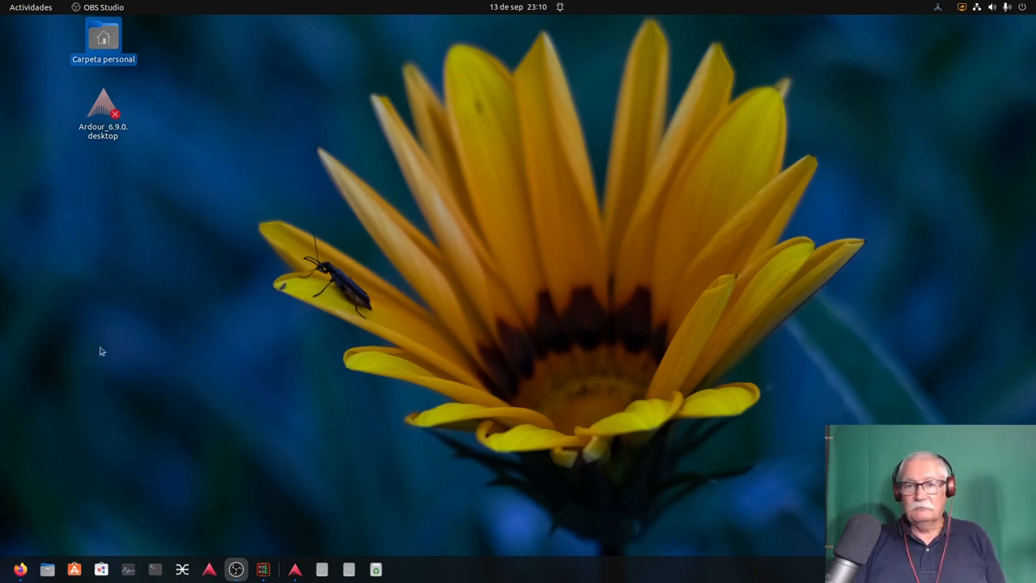
{"action": "mouse_move", "coordinate": [337, 441]}
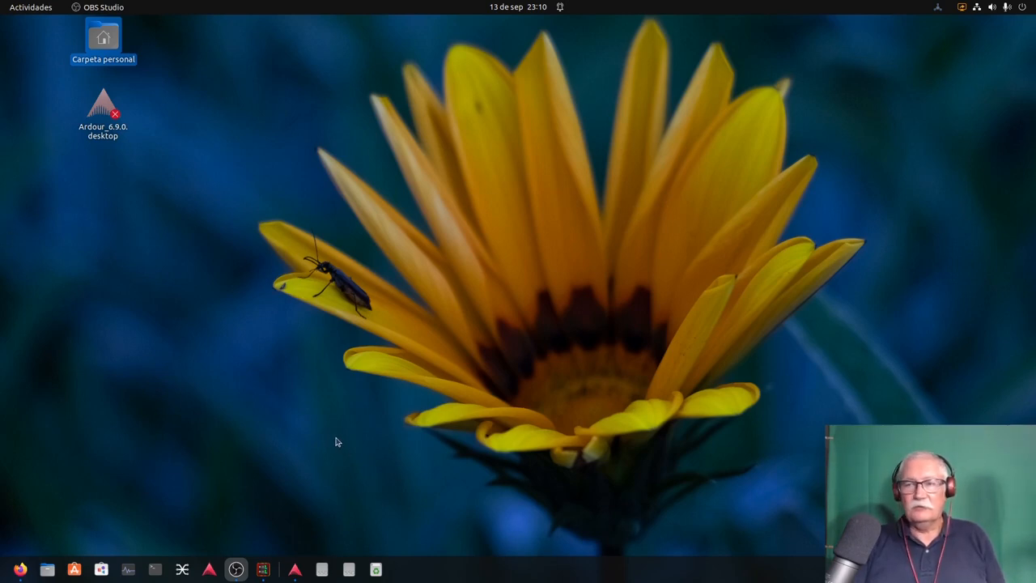
{"action": "mouse_move", "coordinate": [339, 432]}
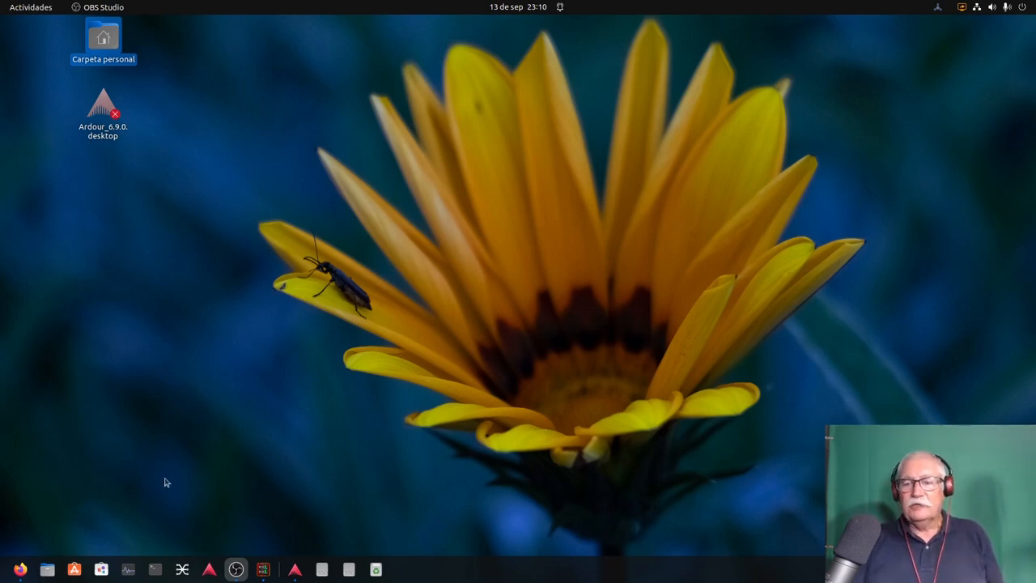
{"action": "mouse_move", "coordinate": [102, 569]}
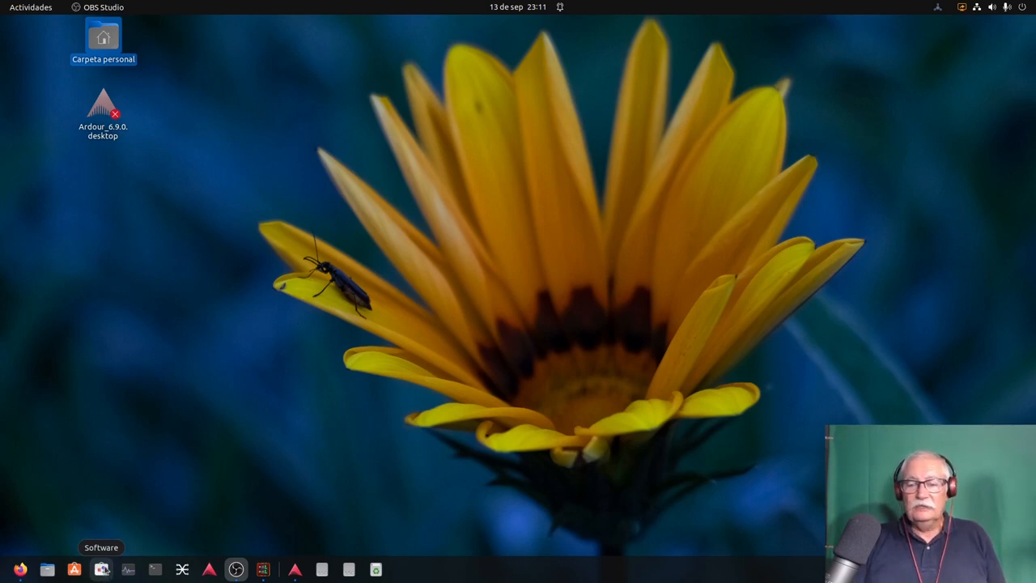
{"action": "mouse_move", "coordinate": [127, 570]}
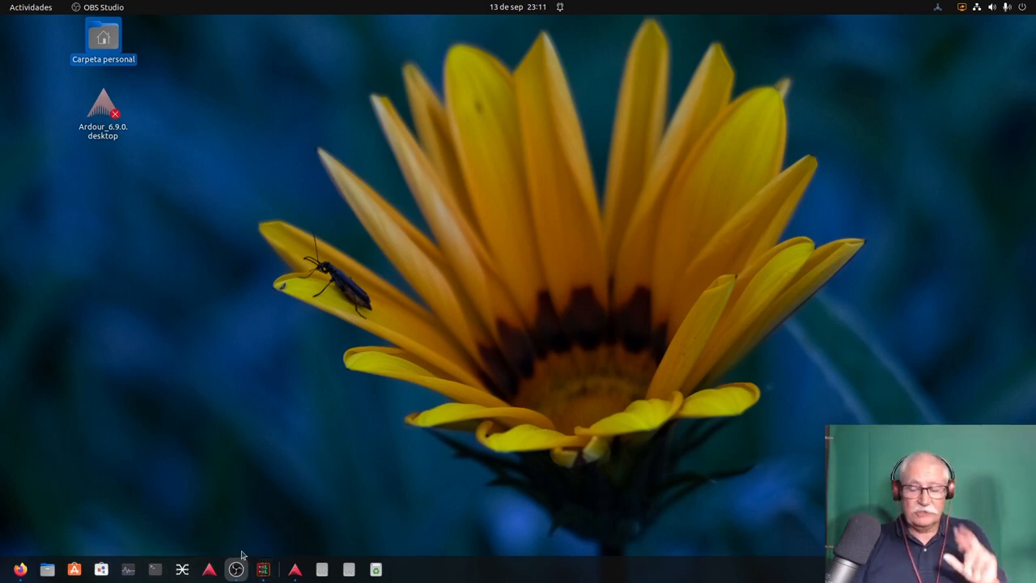
{"action": "mouse_move", "coordinate": [236, 491]}
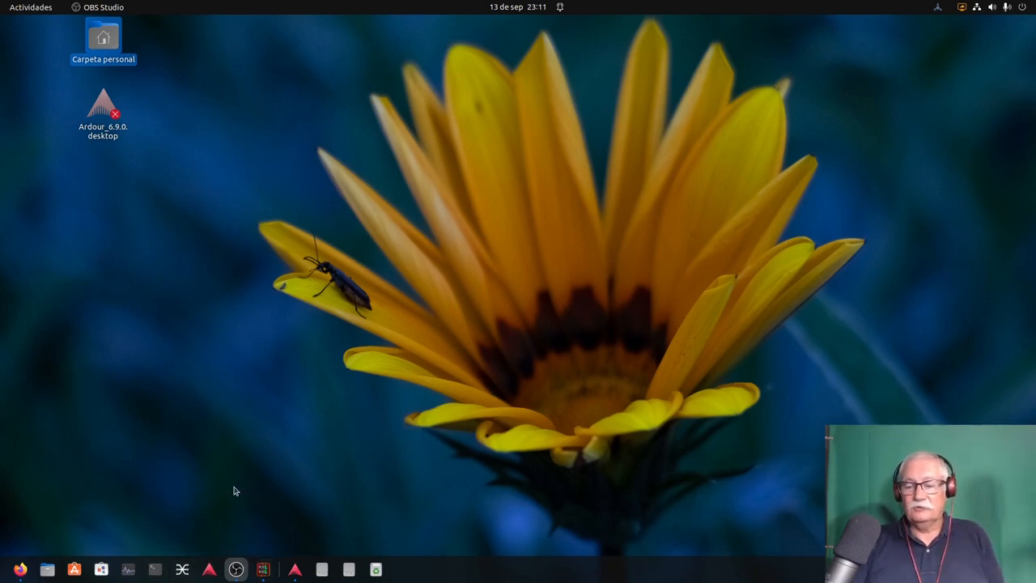
{"action": "mouse_move", "coordinate": [236, 569]}
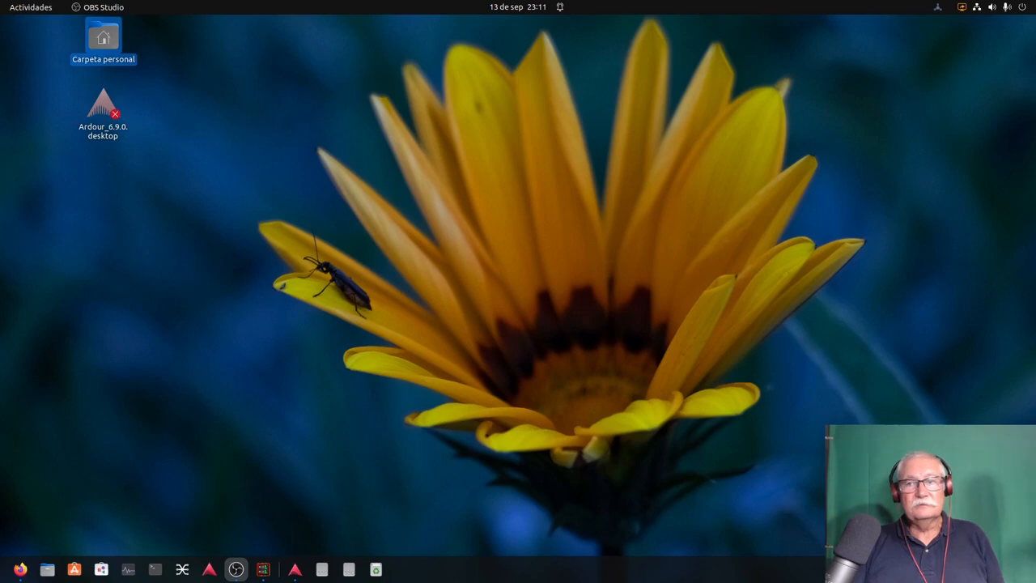
{"action": "left_click", "coordinate": [236, 569]}
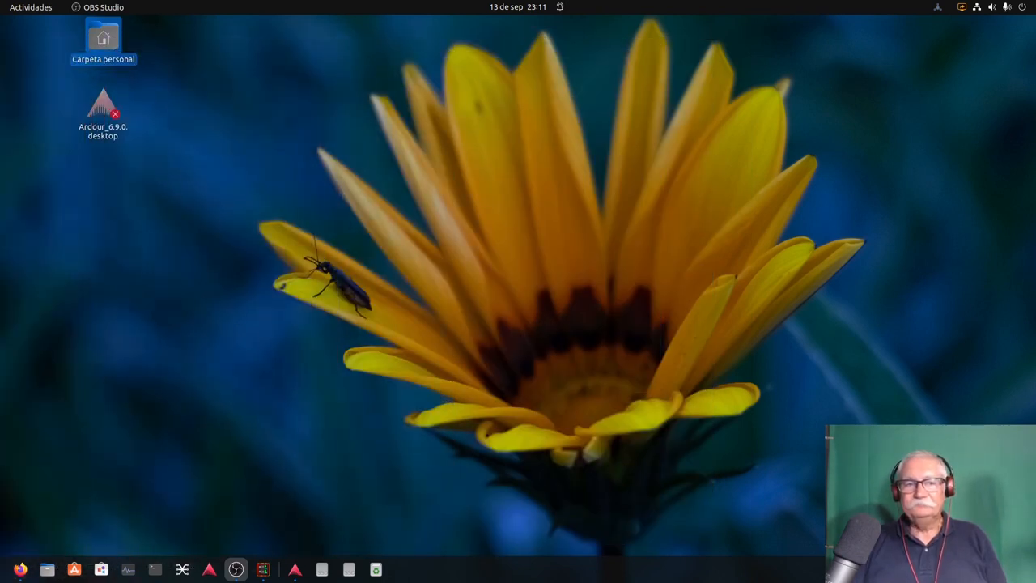
{"action": "left_click", "coordinate": [235, 569]}
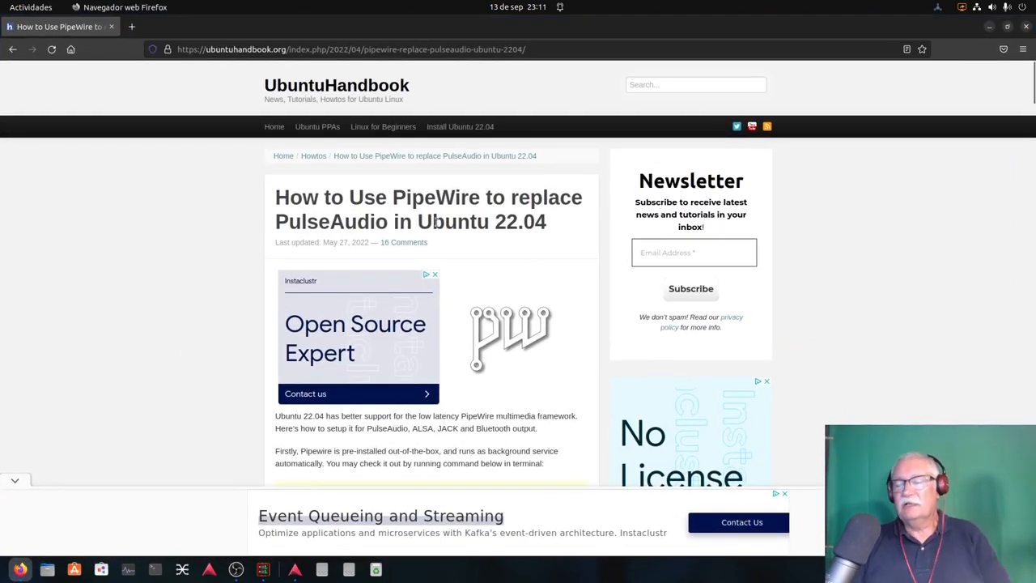
Step: Scroll the UbuntuHandbook PipeWire article past Step 1 to Step 2 on wireplumber
{"action": "scroll", "scroll_direction": "down", "scroll_amount": 3}
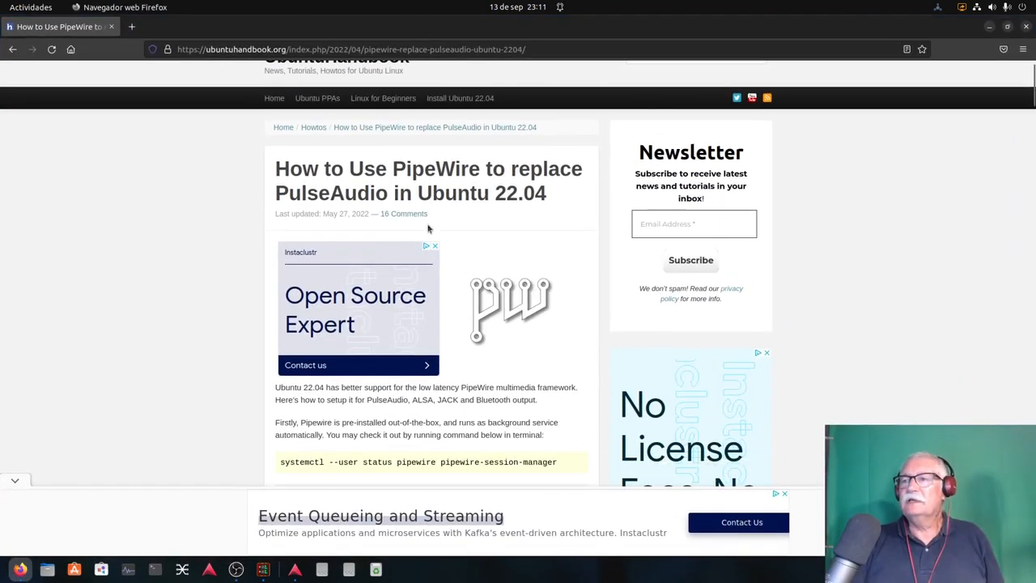
{"action": "scroll", "scroll_direction": "down", "scroll_amount": 3}
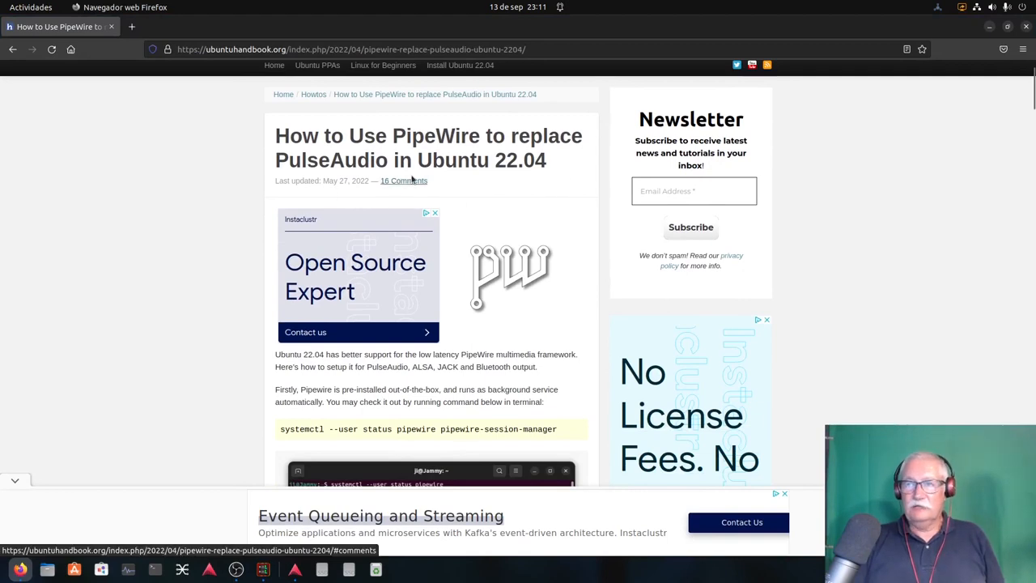
{"action": "mouse_move", "coordinate": [533, 178]}
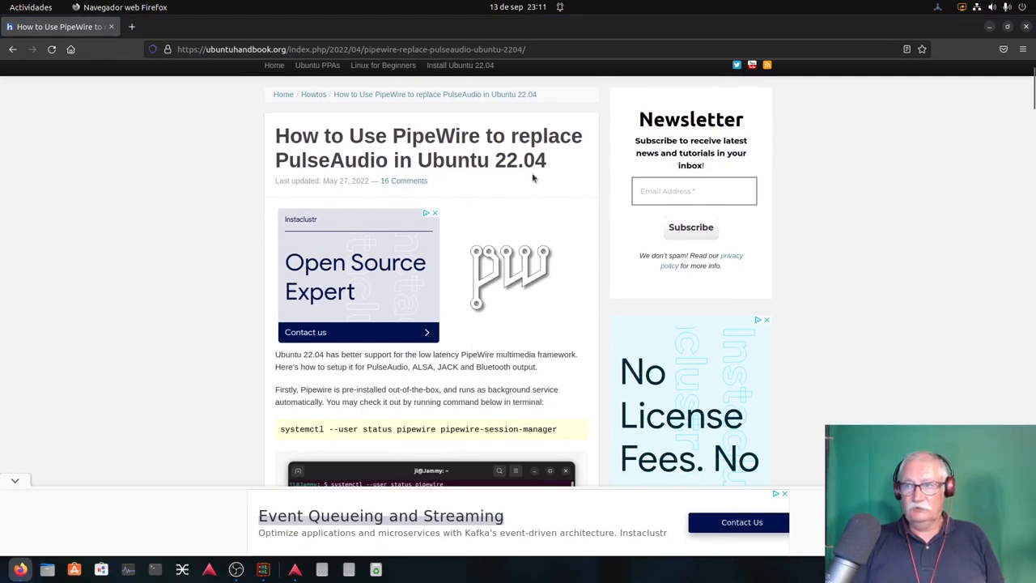
{"action": "scroll", "scroll_direction": "down", "scroll_amount": 3}
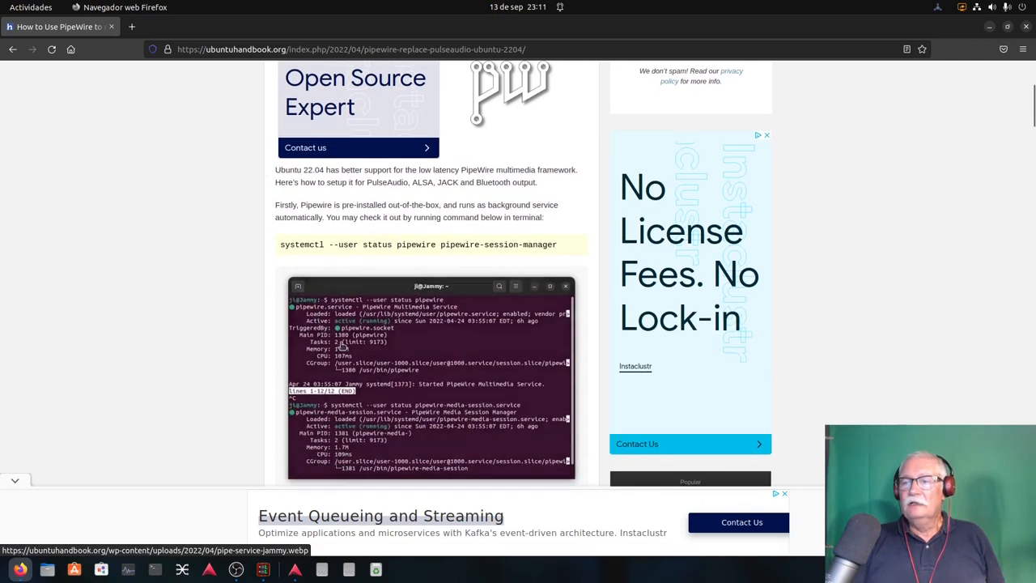
{"action": "scroll", "scroll_direction": "down", "scroll_amount": 3}
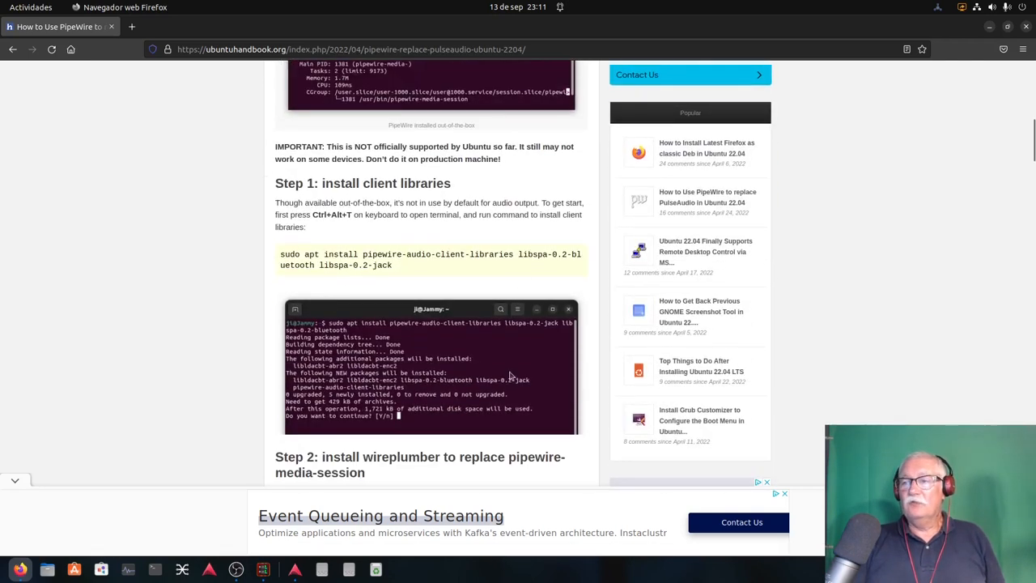
{"action": "scroll", "scroll_direction": "down", "scroll_amount": 3}
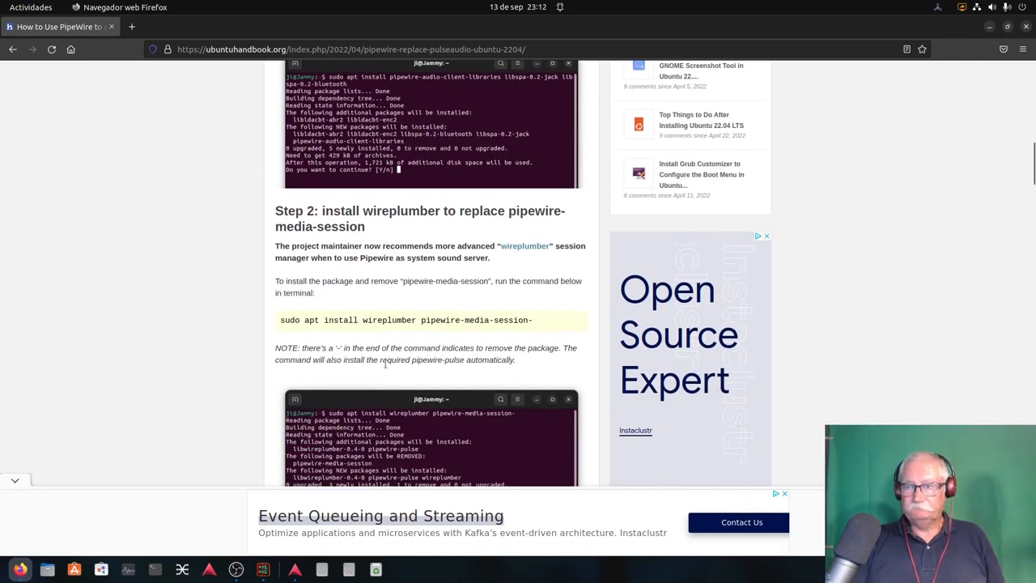
{"action": "scroll", "scroll_direction": "down", "scroll_amount": 3}
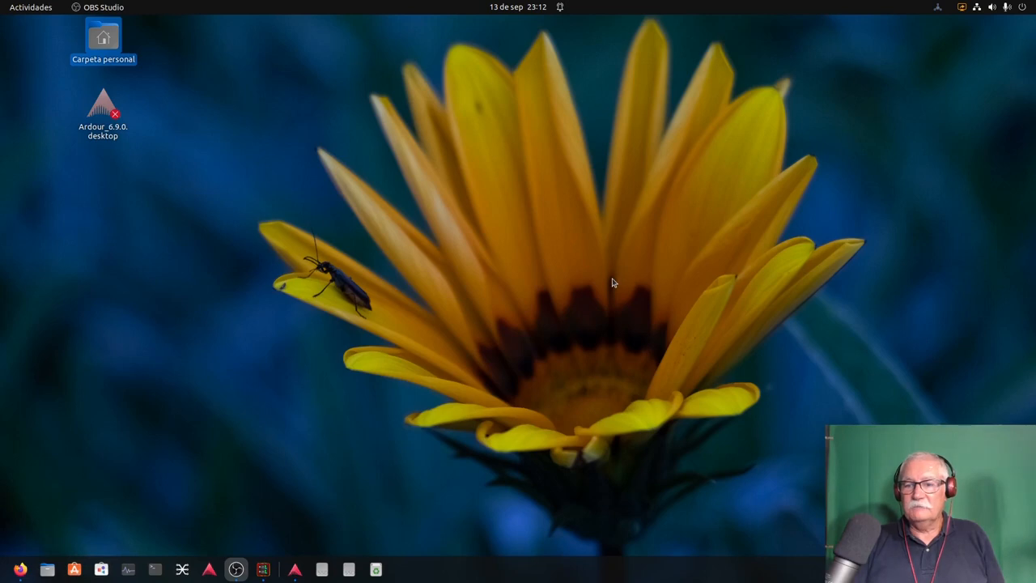
{"action": "mouse_move", "coordinate": [613, 277]}
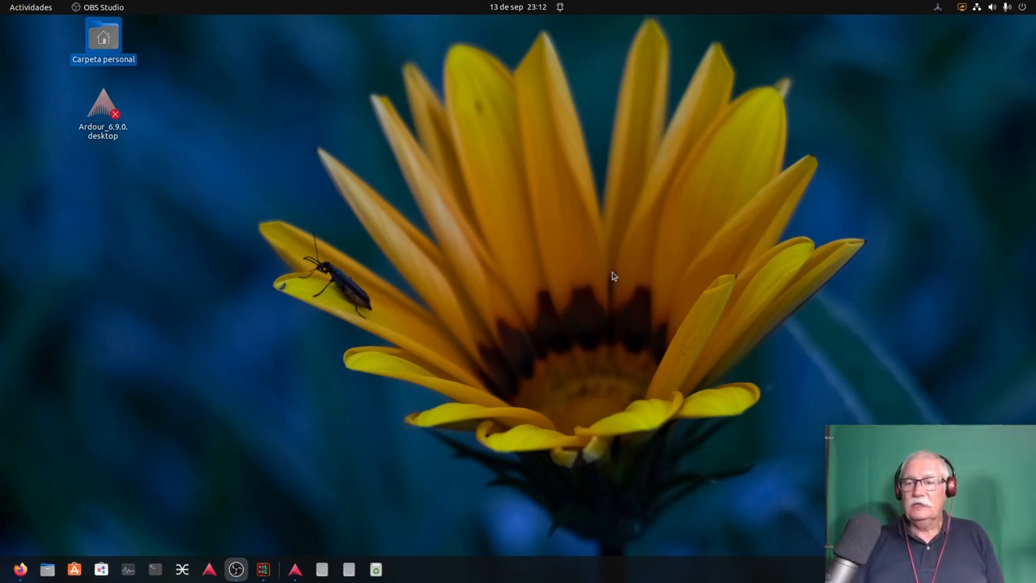
{"action": "mouse_move", "coordinate": [467, 409]}
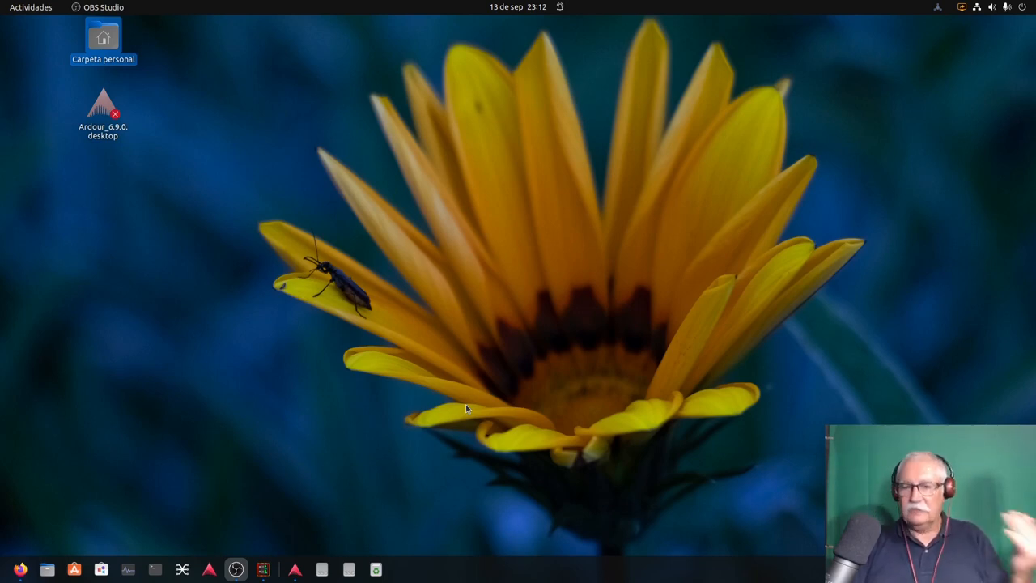
{"action": "mouse_move", "coordinate": [237, 539]}
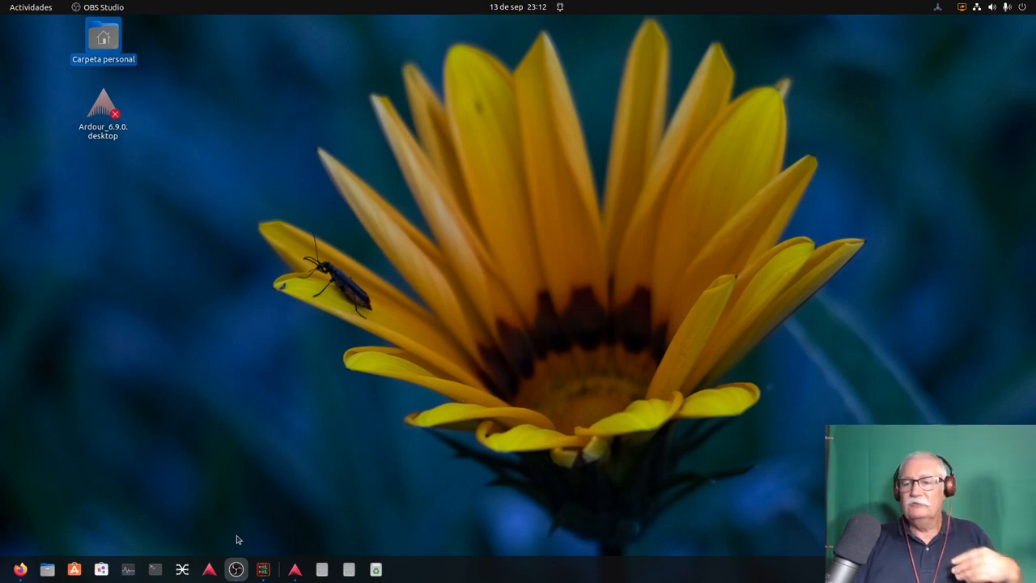
{"action": "mouse_move", "coordinate": [232, 496]}
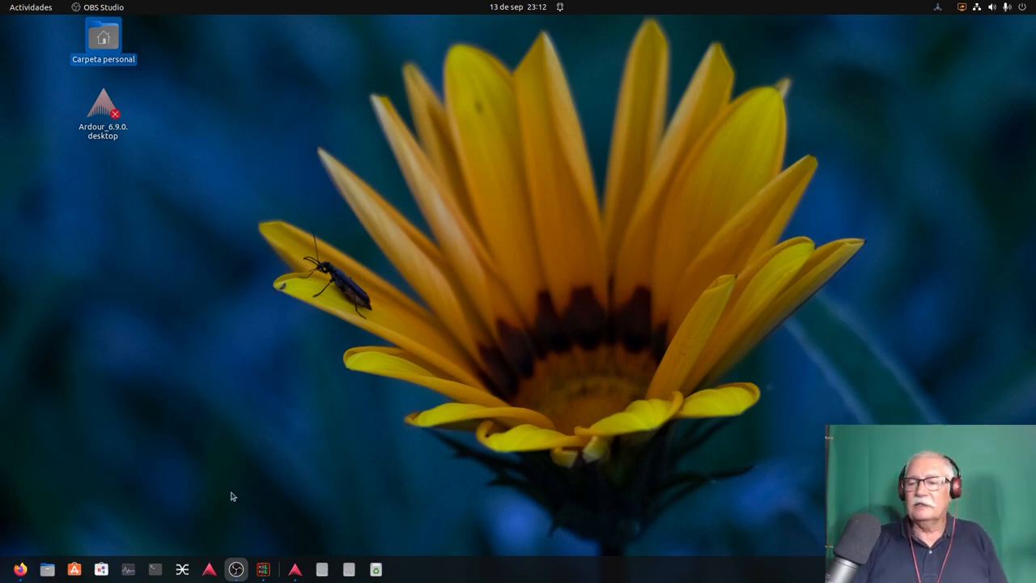
{"action": "mouse_move", "coordinate": [203, 532]}
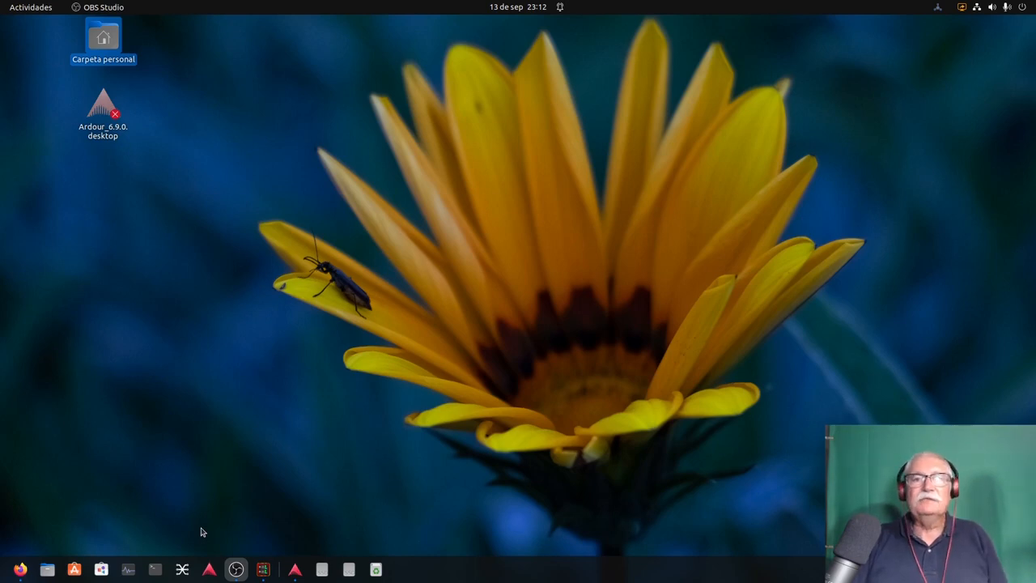
{"action": "mouse_move", "coordinate": [206, 516]}
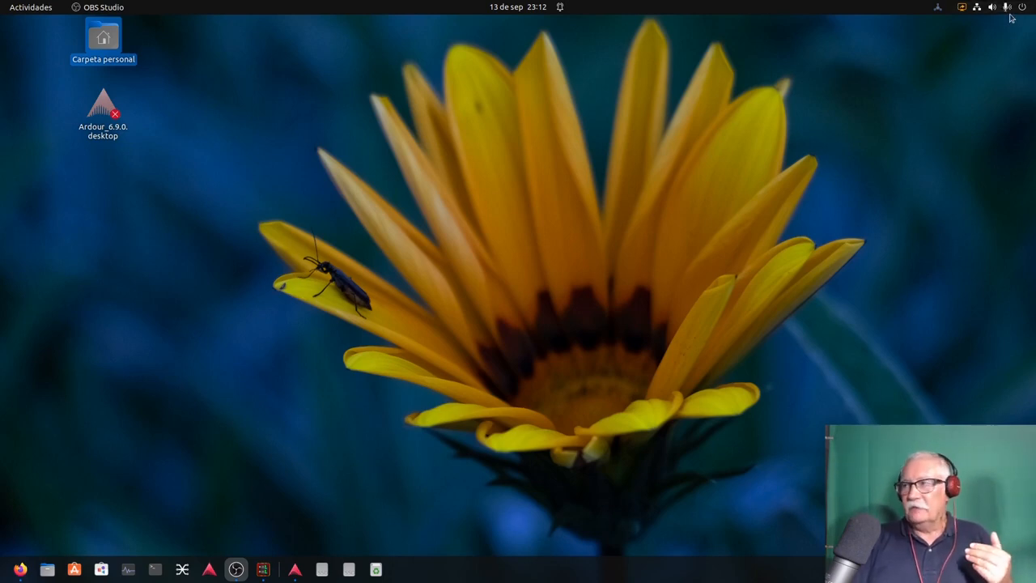
{"action": "mouse_move", "coordinate": [225, 471]}
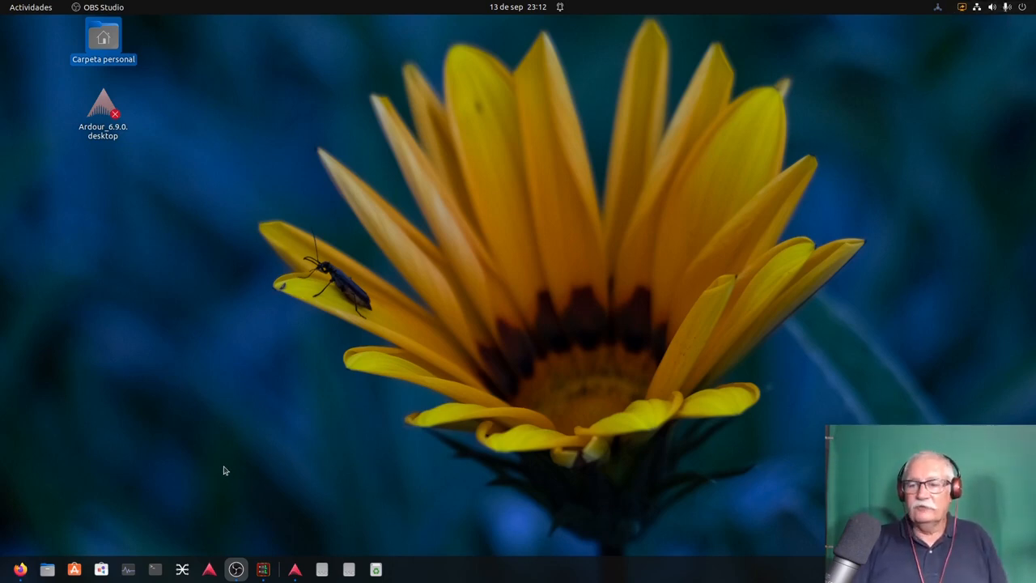
{"action": "mouse_move", "coordinate": [132, 478]}
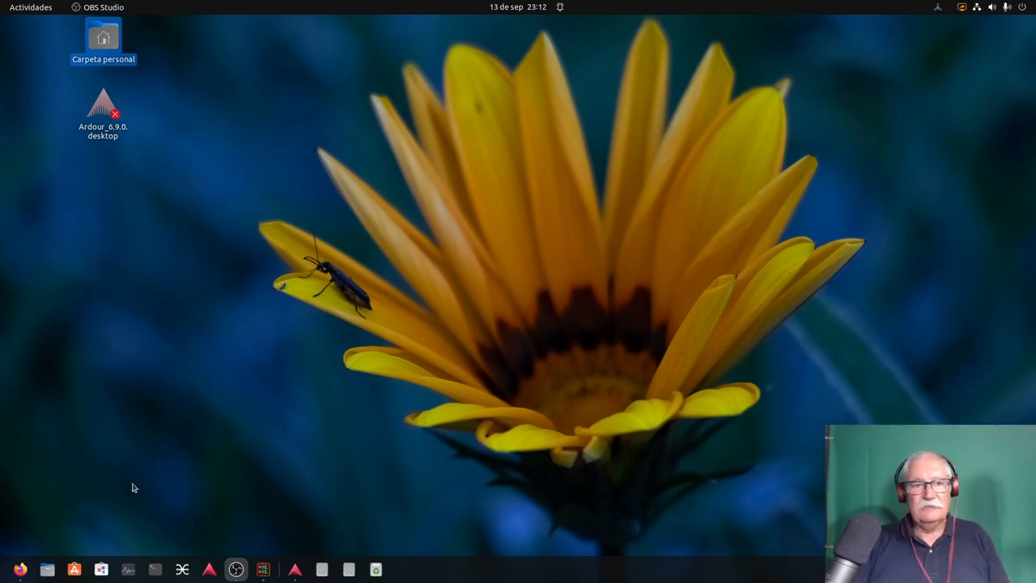
{"action": "mouse_move", "coordinate": [160, 497]}
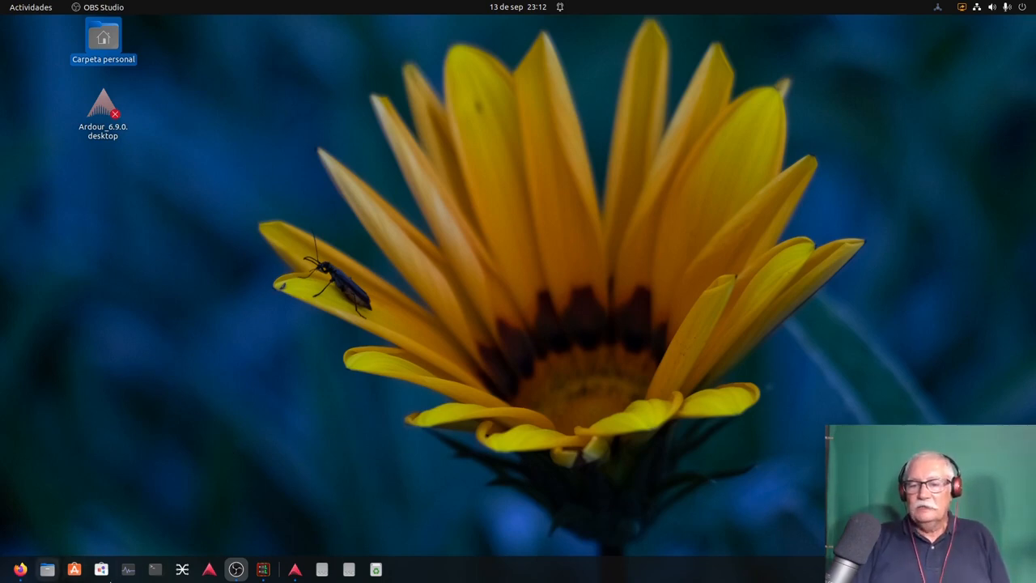
Step: Launch Cadence, centre its window, and glance at the JACK Settings without changes
{"action": "left_click", "coordinate": [31, 7]}
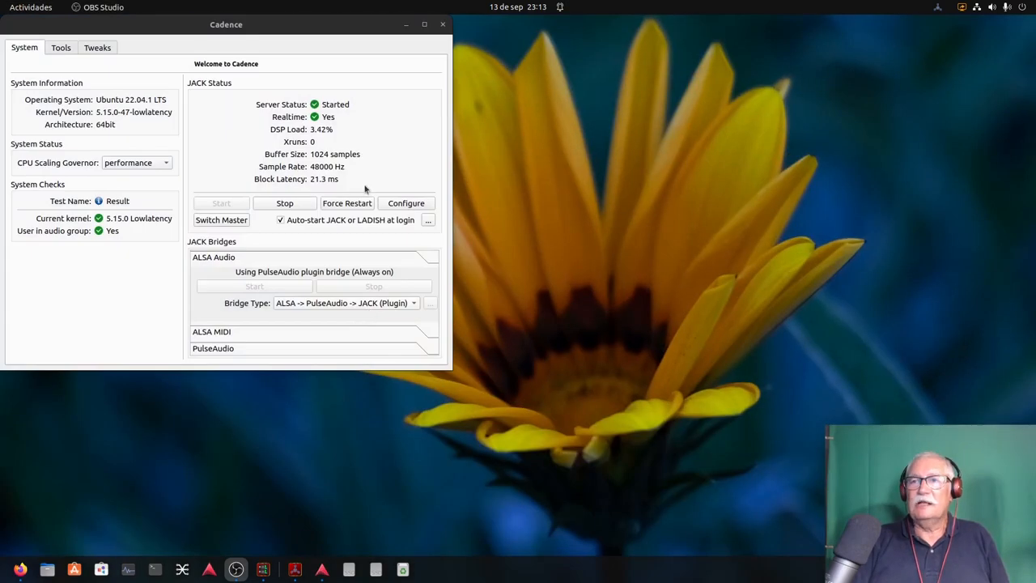
{"action": "left_click_drag", "start_coordinate": [226, 24], "coordinate": [385, 114]}
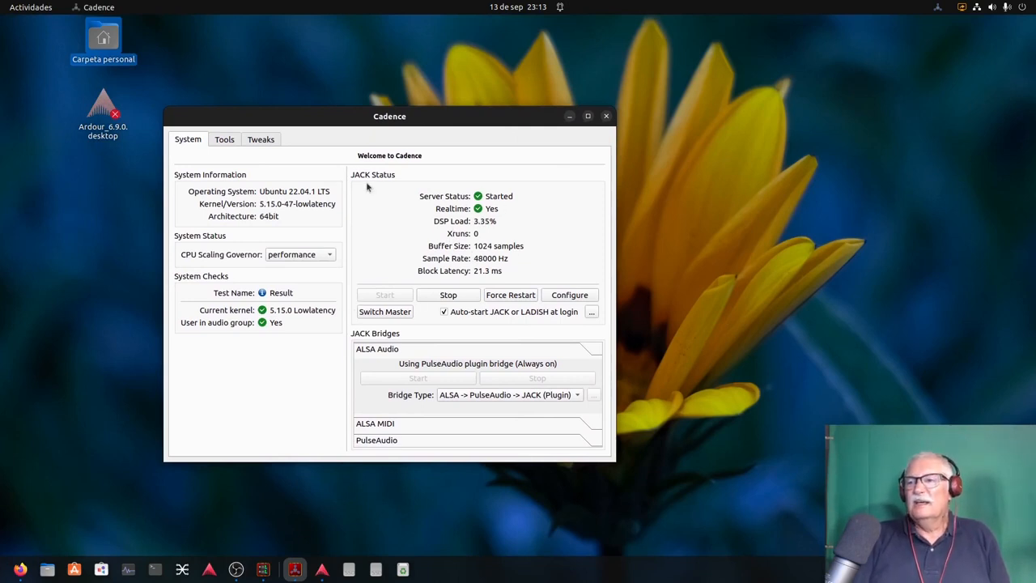
{"action": "mouse_move", "coordinate": [474, 243]}
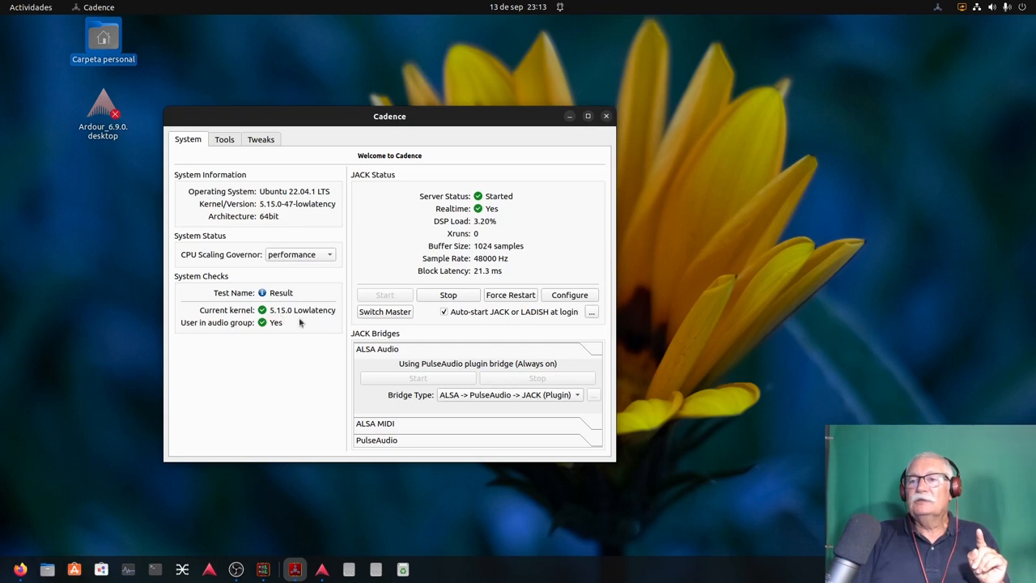
{"action": "mouse_move", "coordinate": [273, 315]}
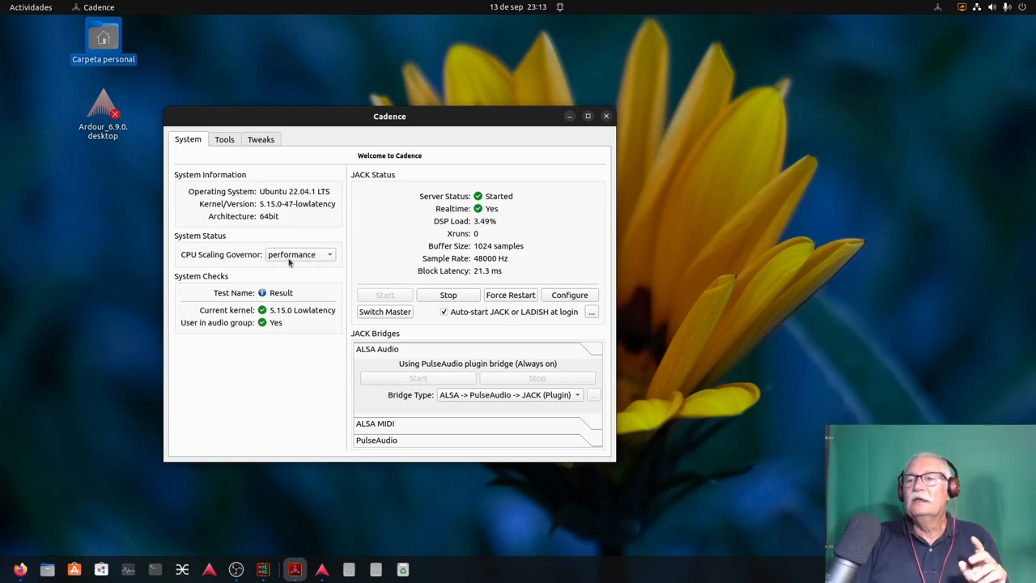
{"action": "mouse_move", "coordinate": [286, 259]}
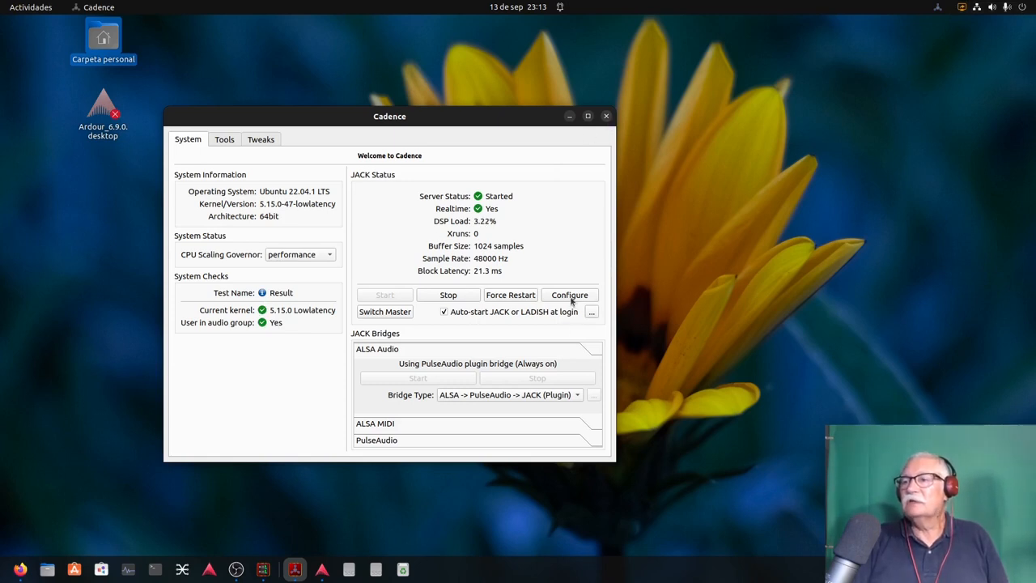
{"action": "left_click", "coordinate": [570, 295]}
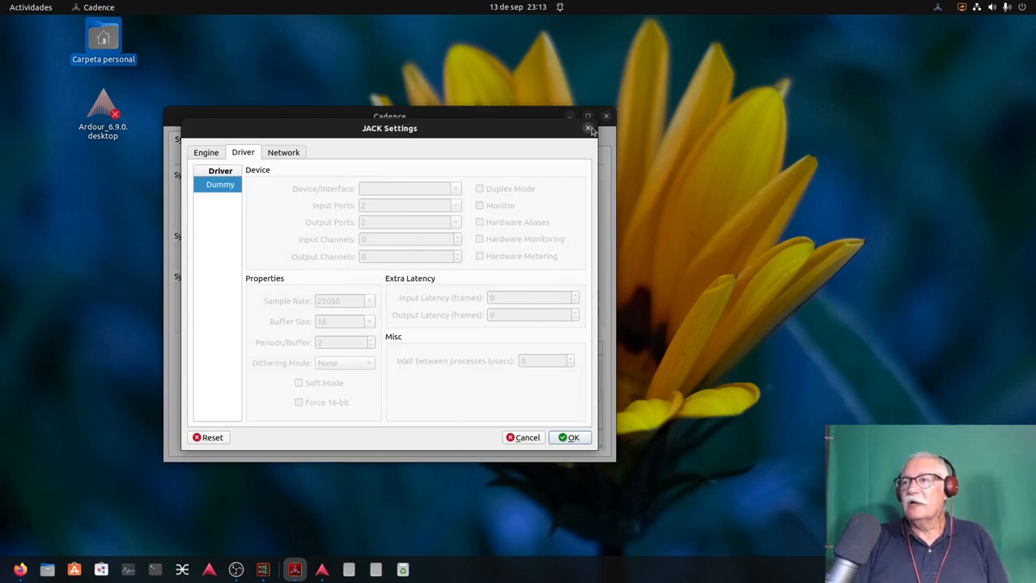
{"action": "left_click", "coordinate": [587, 128]}
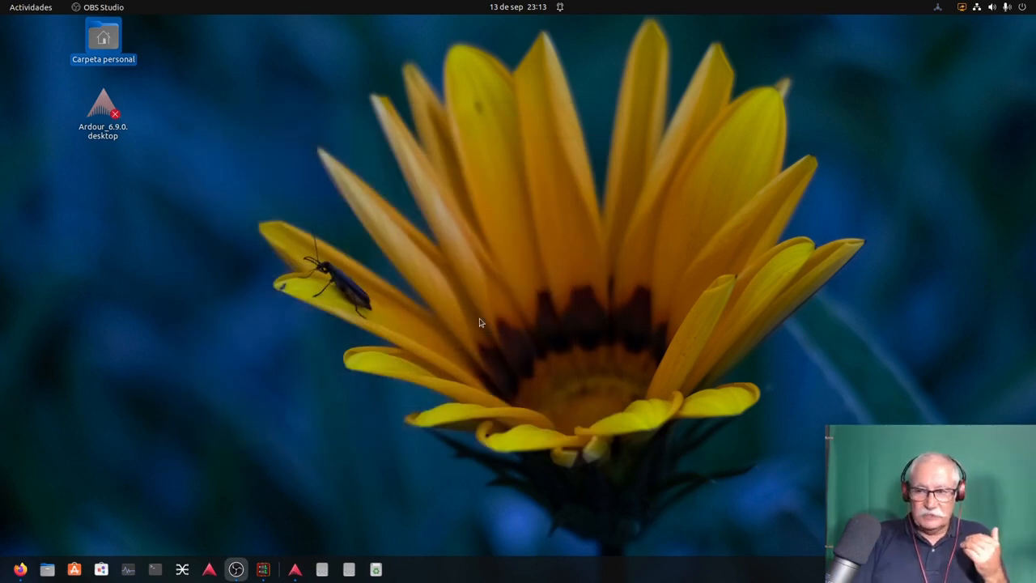
{"action": "mouse_move", "coordinate": [575, 354]}
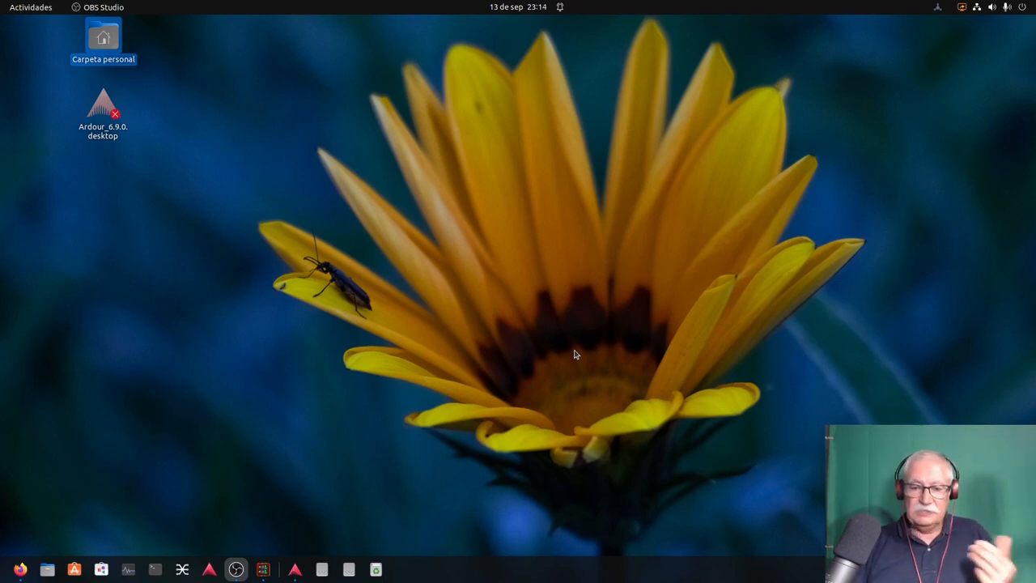
{"action": "mouse_move", "coordinate": [96, 482]}
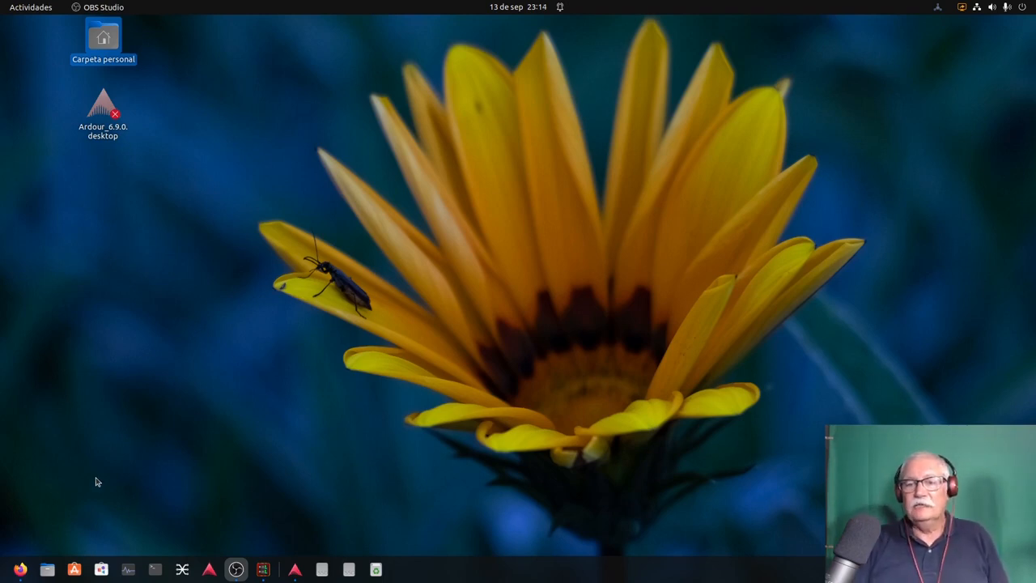
{"action": "mouse_move", "coordinate": [148, 451]}
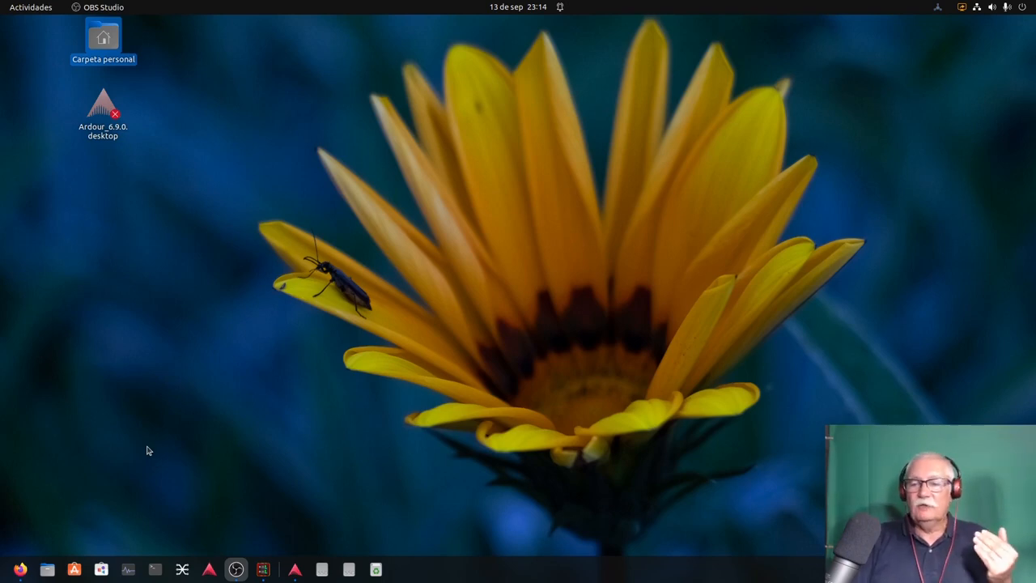
{"action": "mouse_move", "coordinate": [209, 570]}
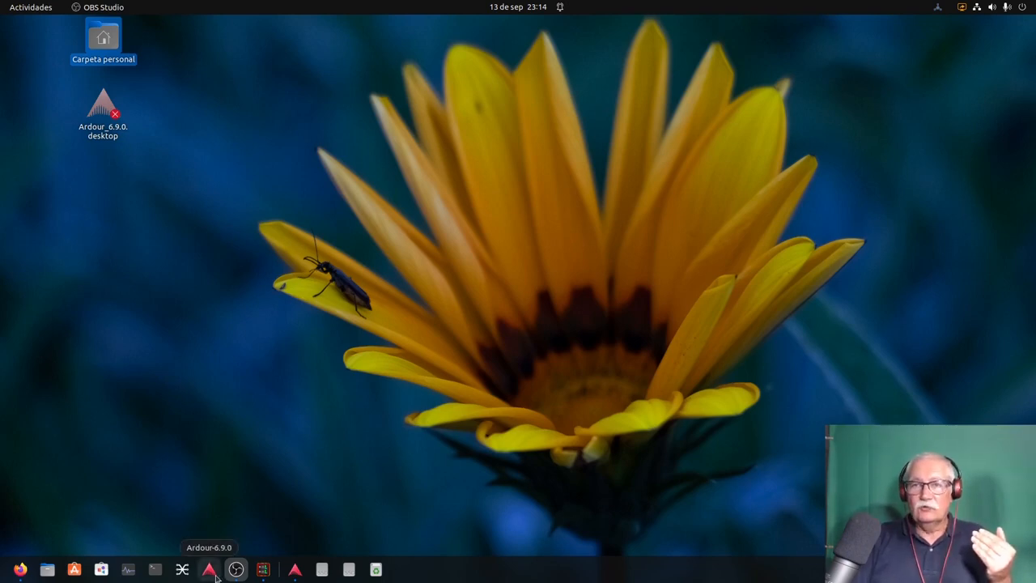
{"action": "mouse_move", "coordinate": [294, 491]}
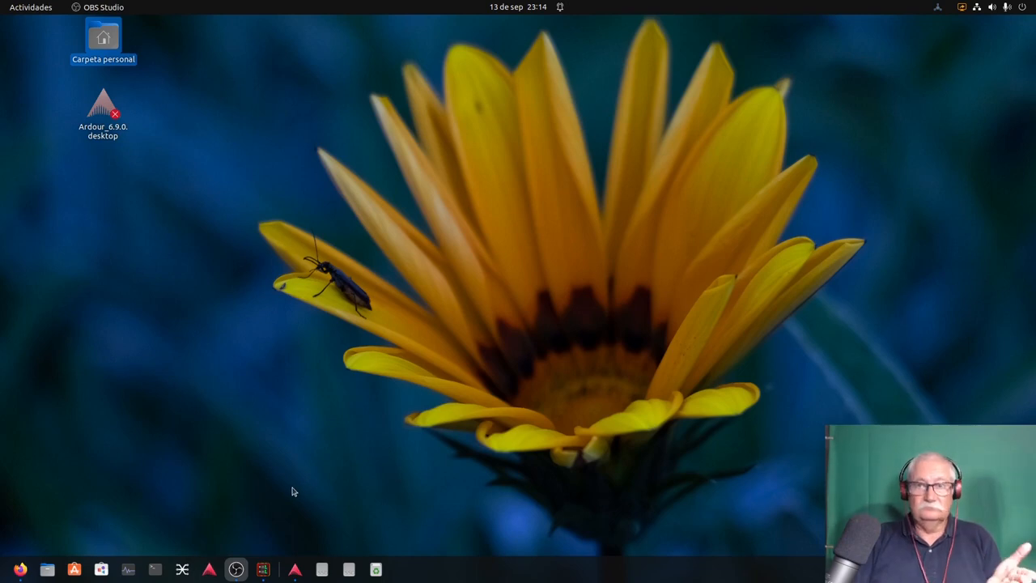
{"action": "mouse_move", "coordinate": [101, 569]}
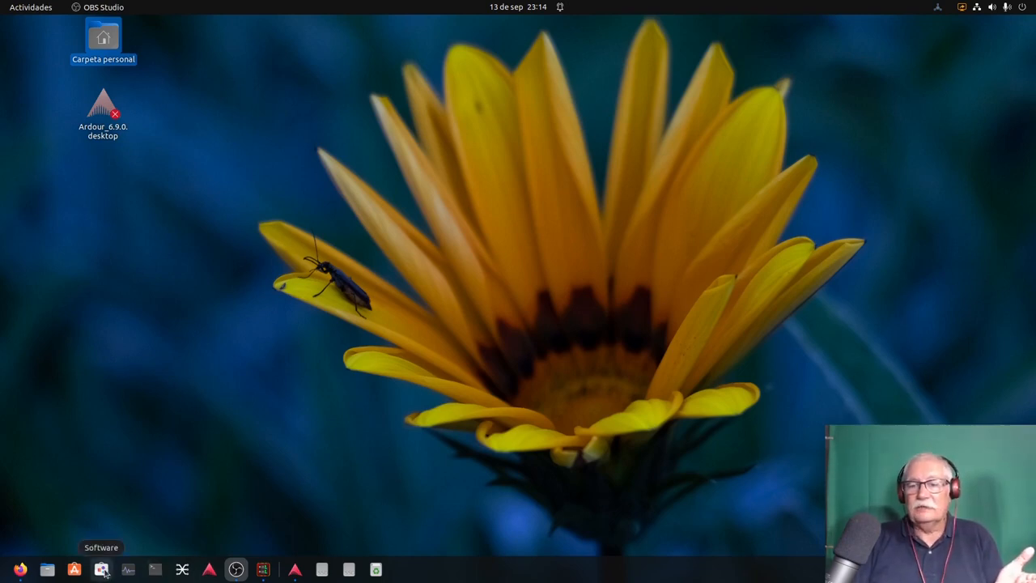
{"action": "mouse_move", "coordinate": [133, 493]}
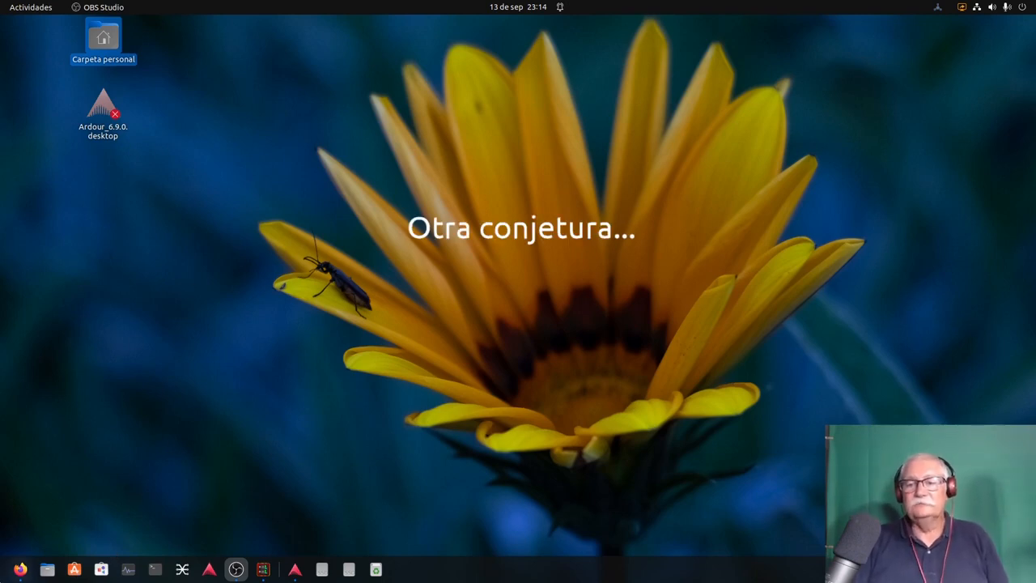
{"action": "mouse_move", "coordinate": [122, 488]}
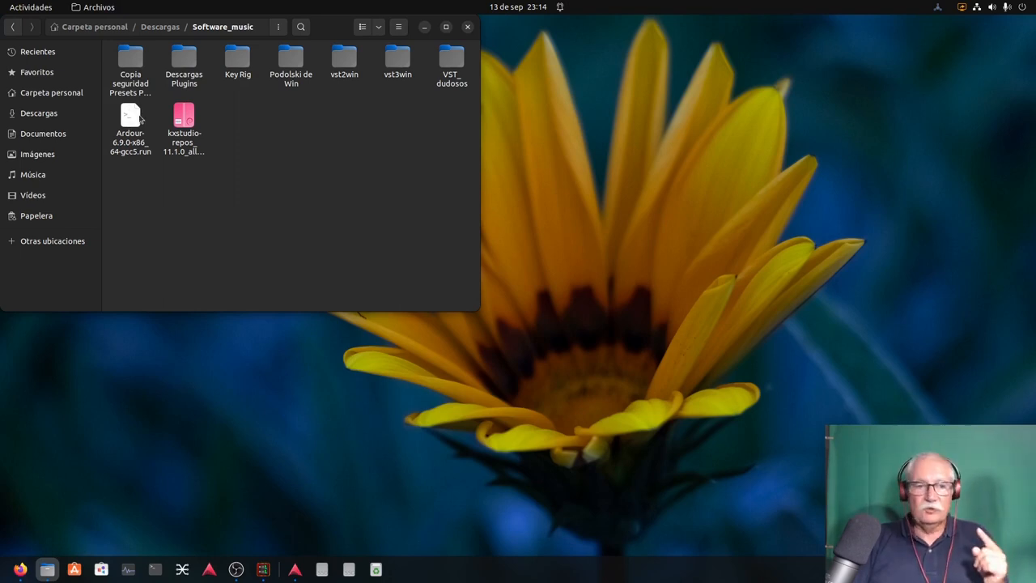
{"action": "mouse_move", "coordinate": [137, 176]}
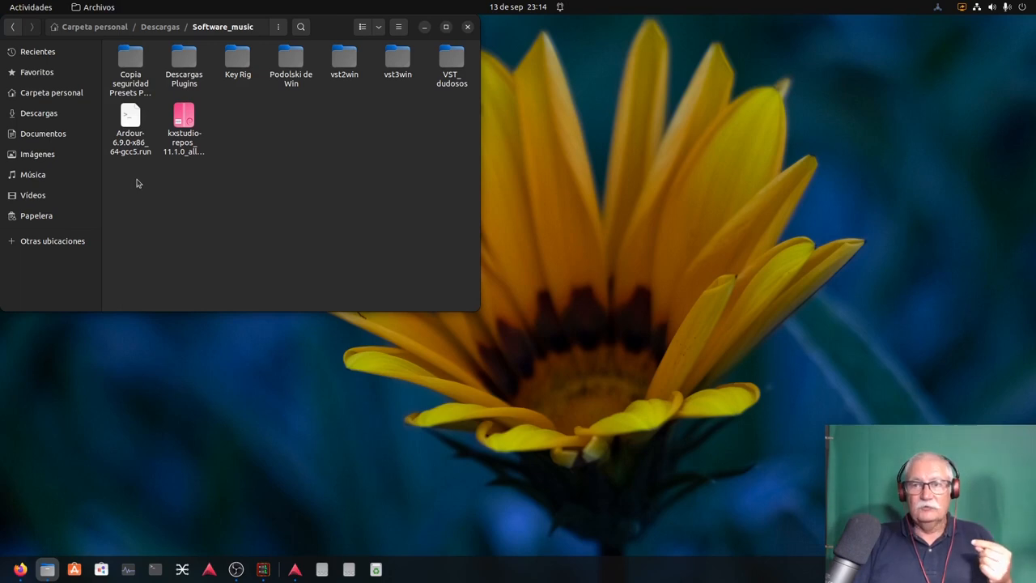
{"action": "mouse_move", "coordinate": [442, 55]}
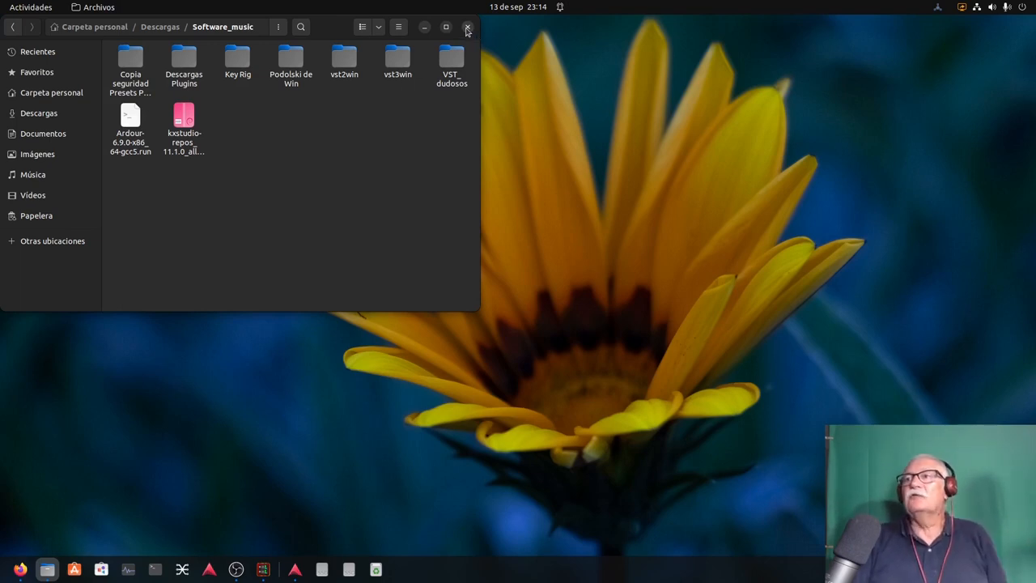
Step: Close the Files window showing the Software_music folder
{"action": "left_click", "coordinate": [467, 27]}
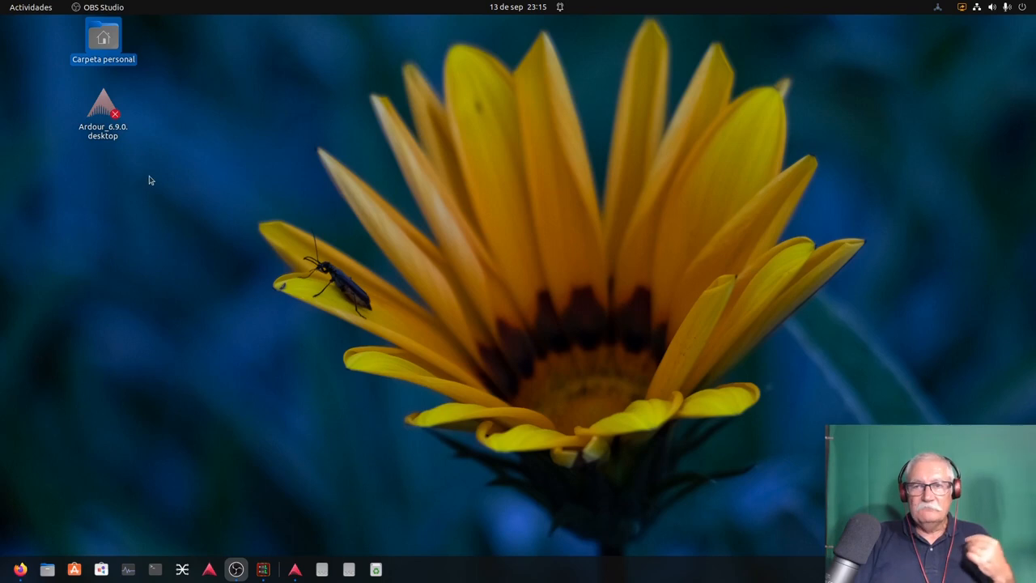
{"action": "mouse_move", "coordinate": [114, 207]}
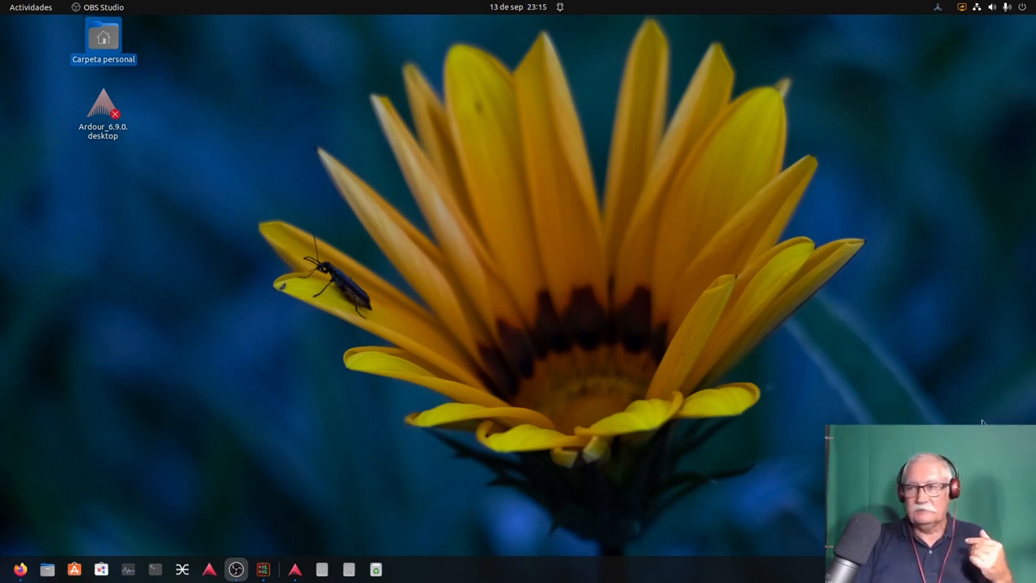
{"action": "mouse_move", "coordinate": [301, 392]}
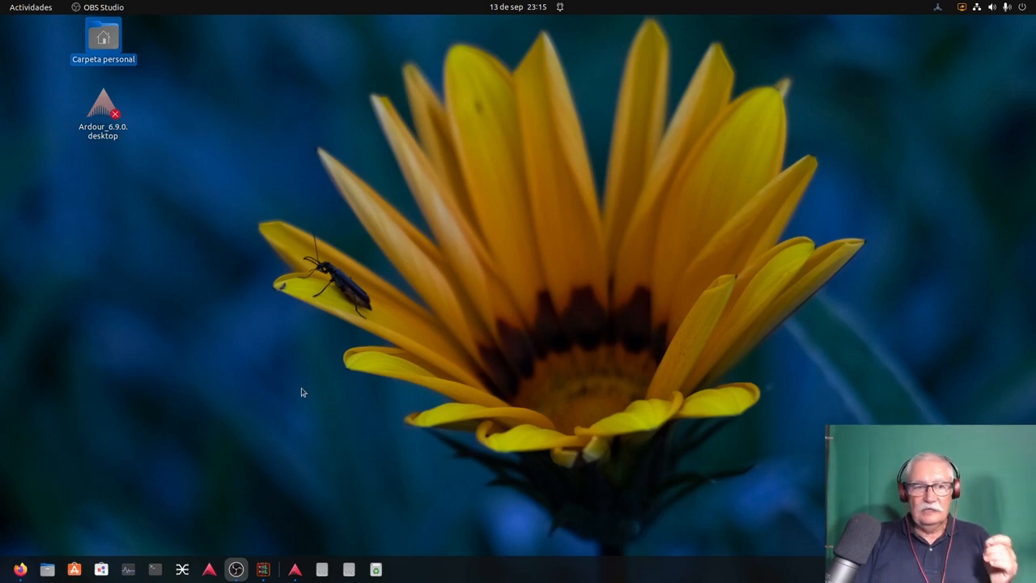
{"action": "mouse_move", "coordinate": [290, 376]}
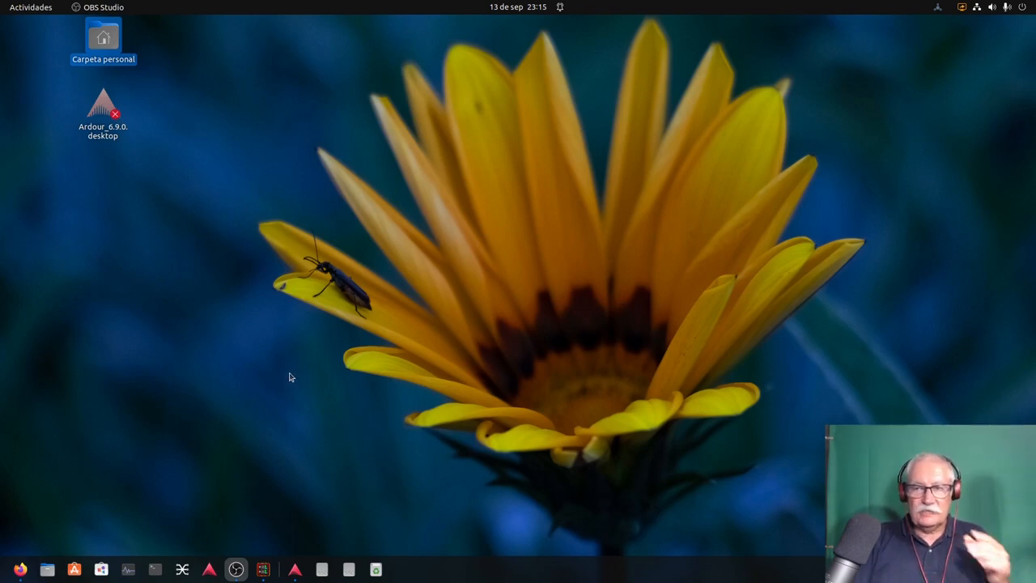
{"action": "mouse_move", "coordinate": [235, 340]}
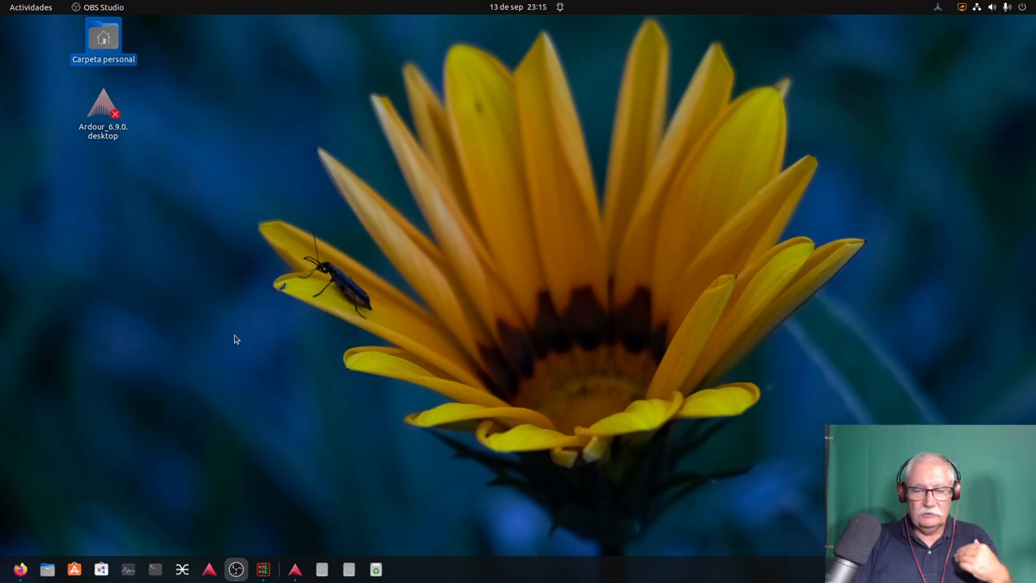
{"action": "mouse_move", "coordinate": [210, 253]}
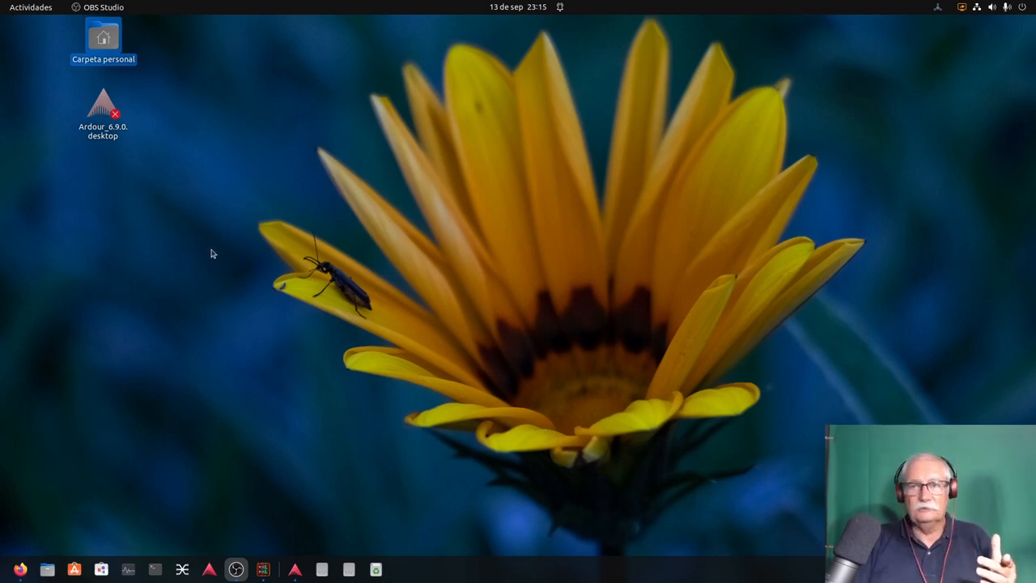
{"action": "mouse_move", "coordinate": [139, 175]}
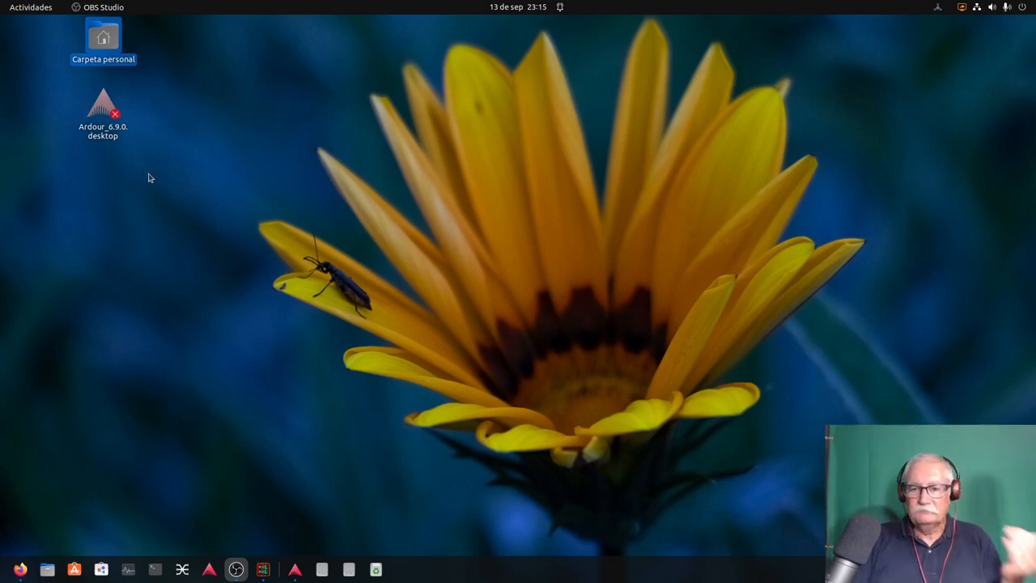
{"action": "mouse_move", "coordinate": [220, 340]}
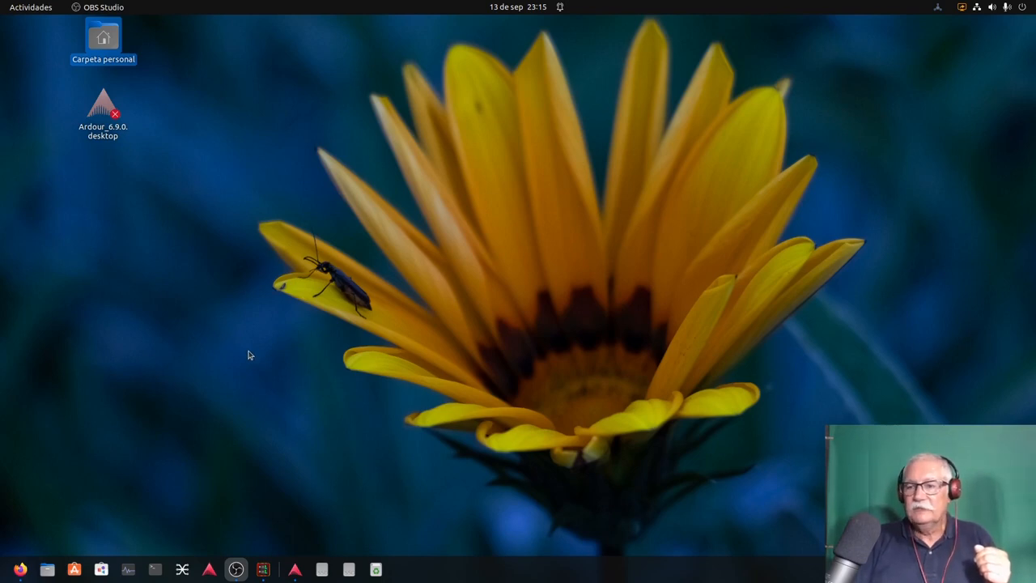
{"action": "mouse_move", "coordinate": [231, 452]}
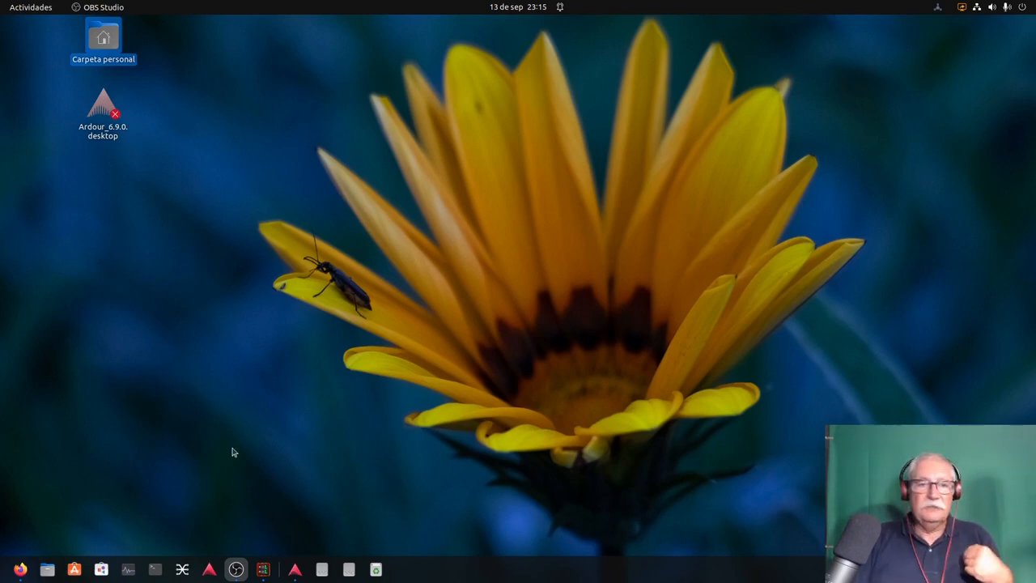
{"action": "mouse_move", "coordinate": [245, 400]}
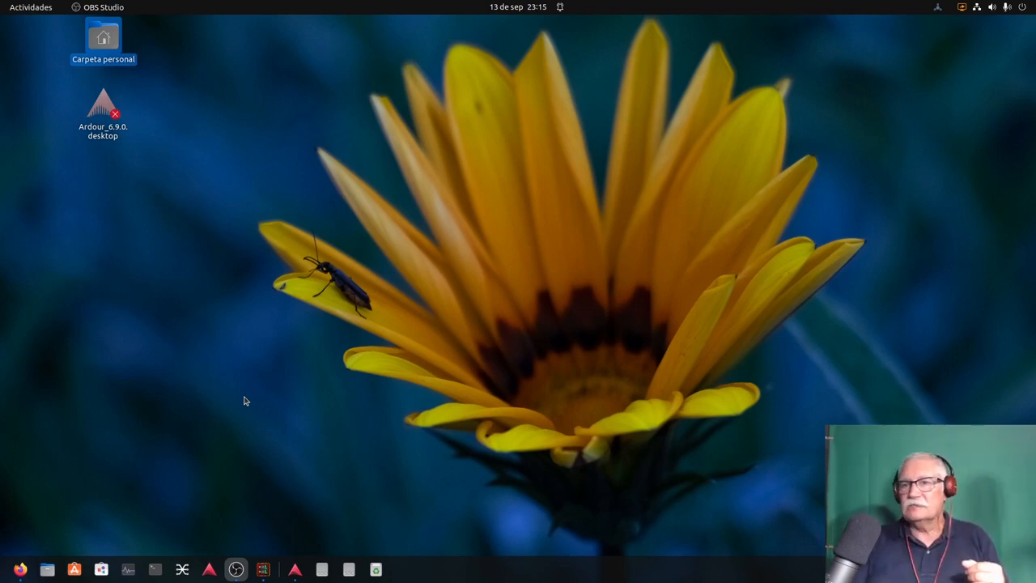
{"action": "mouse_move", "coordinate": [300, 426]}
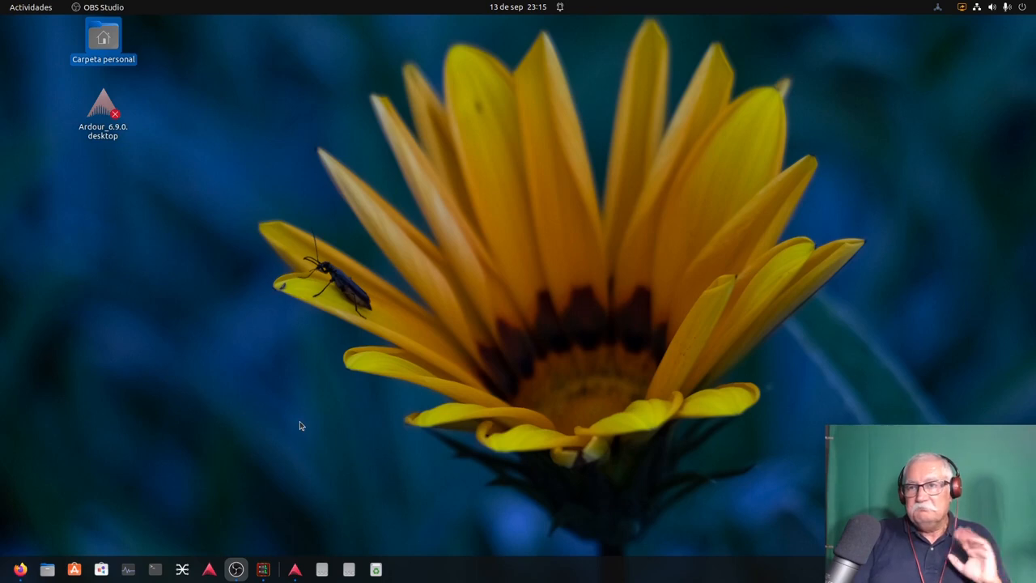
{"action": "mouse_move", "coordinate": [353, 455]}
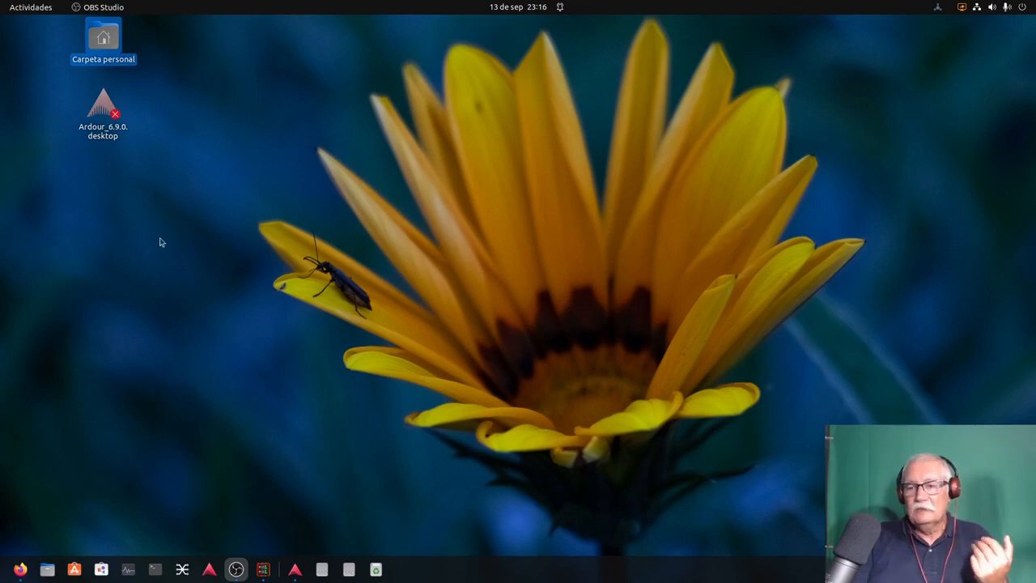
{"action": "mouse_move", "coordinate": [150, 177]}
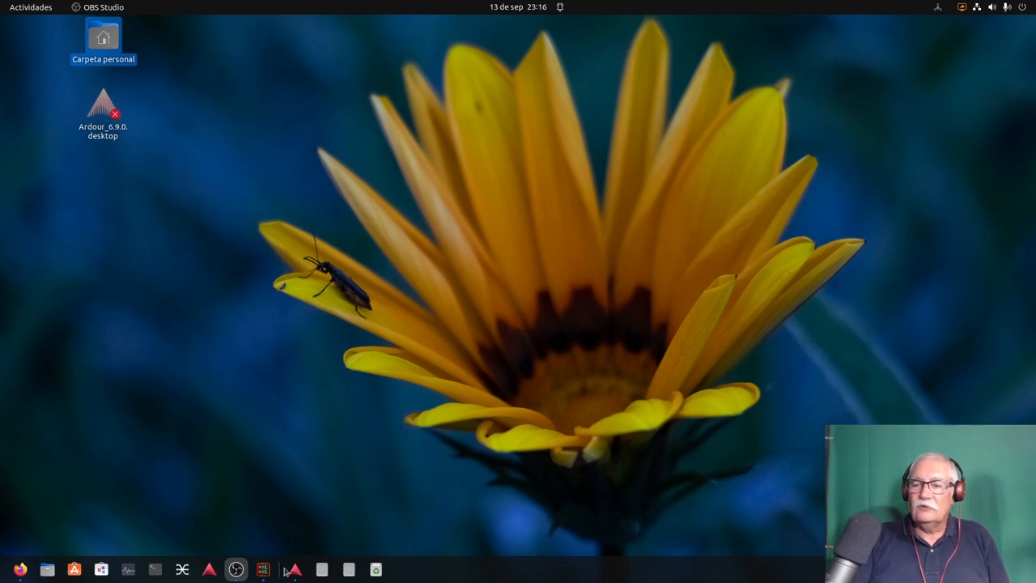
Step: Raise the Ardour Arranque session with the Marimba patch chooser showing
{"action": "left_click", "coordinate": [293, 569]}
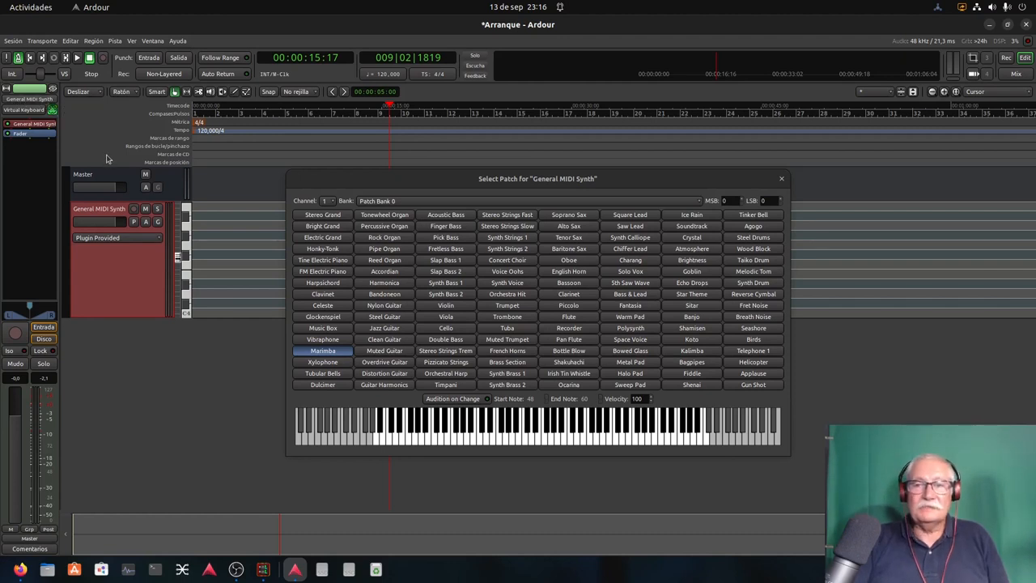
{"action": "mouse_move", "coordinate": [514, 439]}
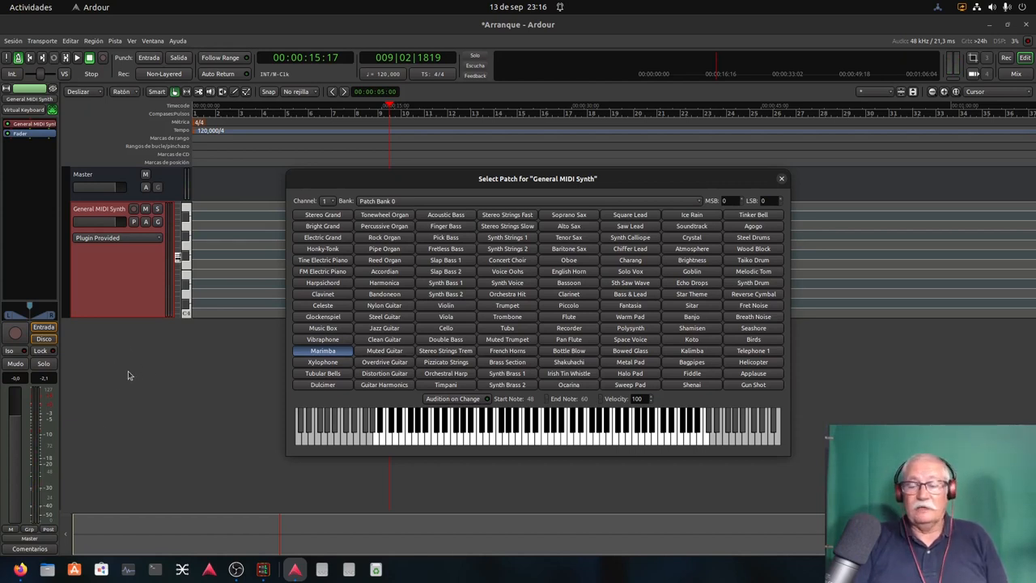
{"action": "mouse_move", "coordinate": [116, 372]}
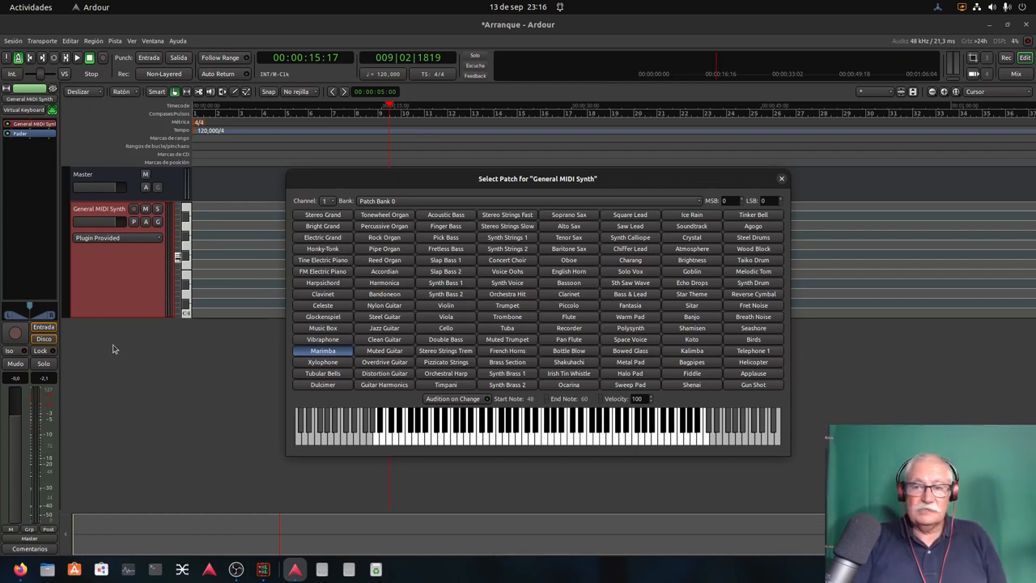
{"action": "mouse_move", "coordinate": [114, 367]}
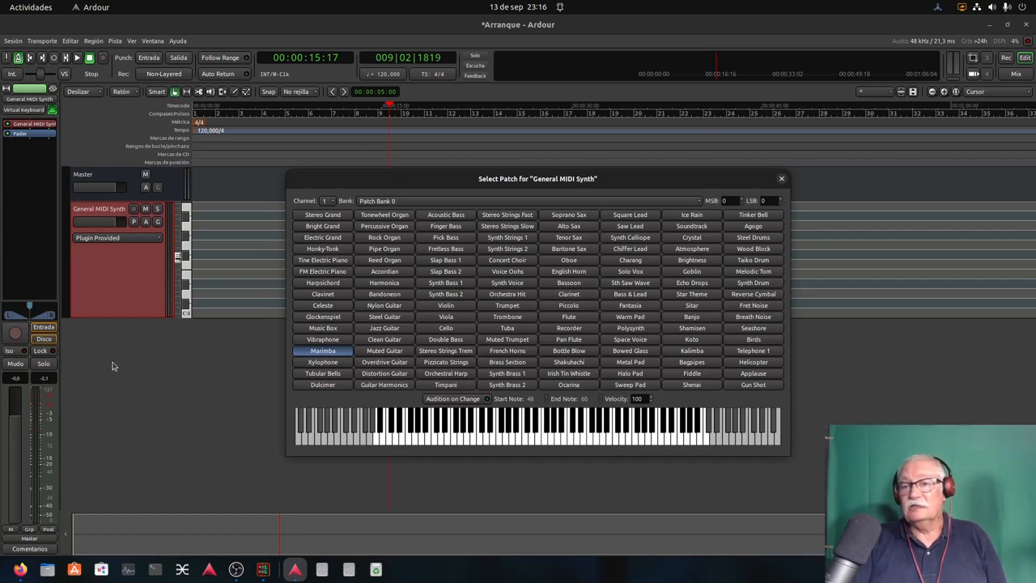
{"action": "mouse_move", "coordinate": [128, 357]}
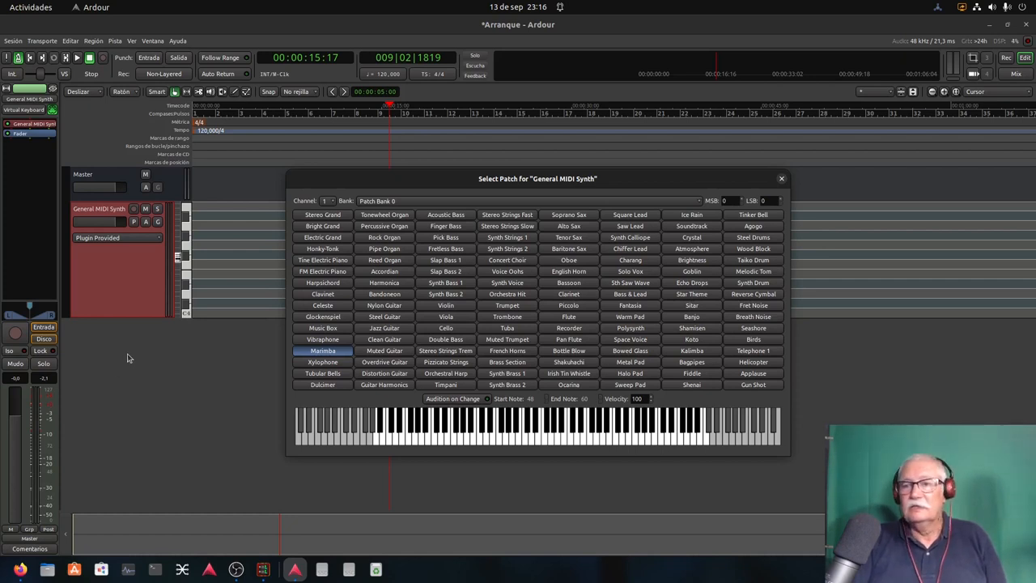
{"action": "mouse_move", "coordinate": [569, 457]}
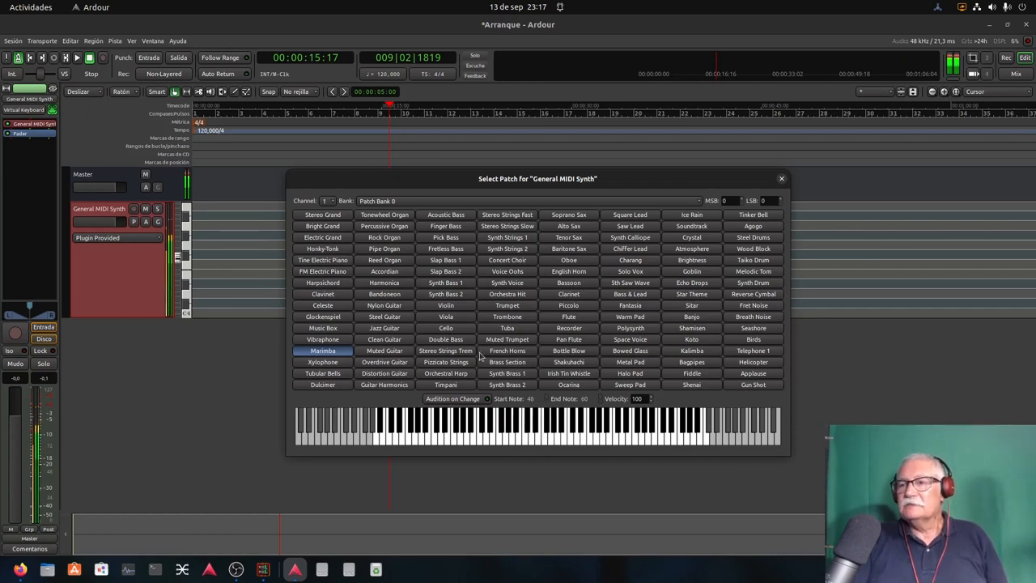
Step: Audition the Double Bass patch on the keyboard and drag the patch dialog lower
{"action": "left_click", "coordinate": [445, 340]}
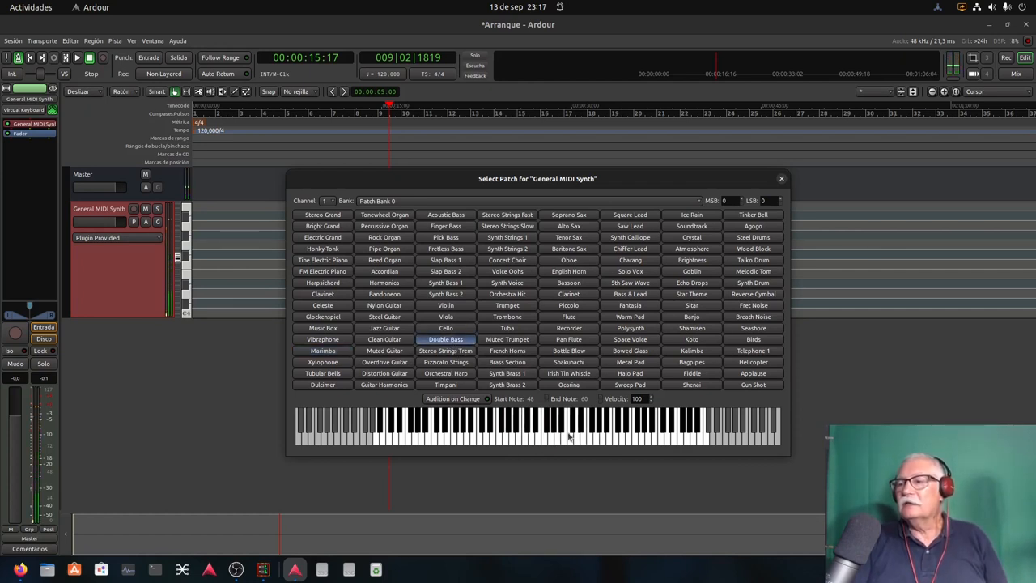
{"action": "left_click", "coordinate": [542, 438]}
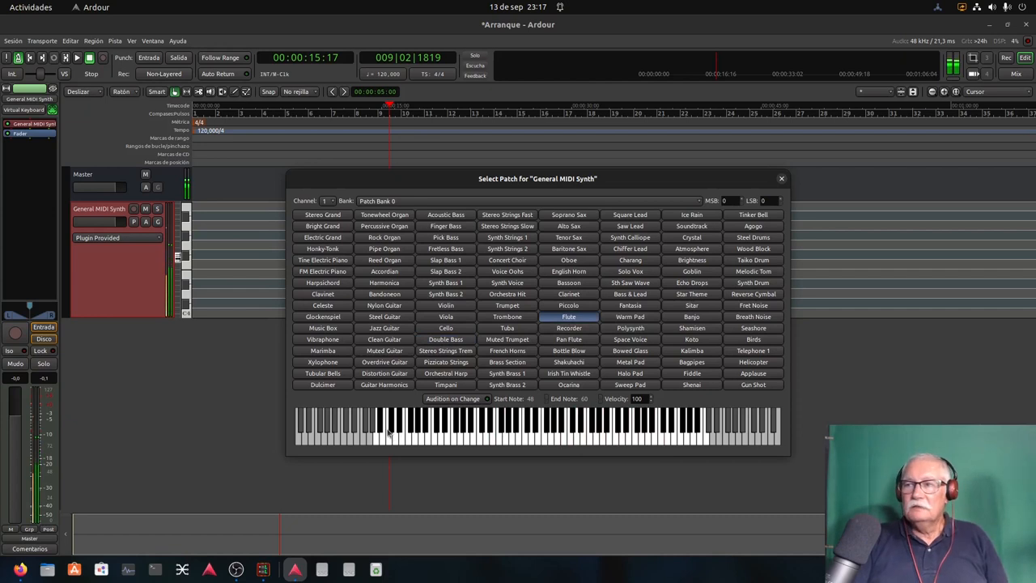
{"action": "left_click_drag", "start_coordinate": [537, 178], "coordinate": [537, 198]}
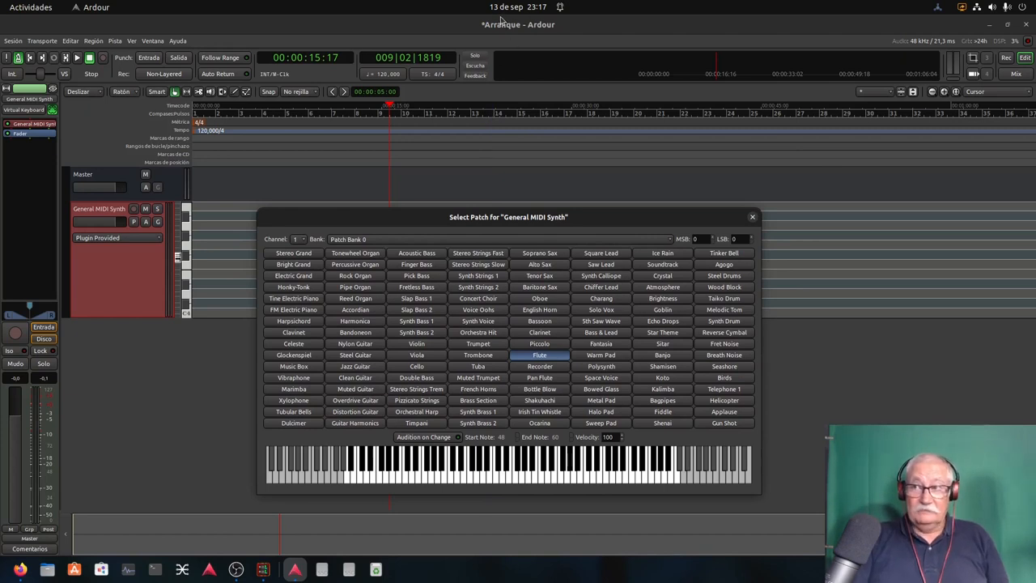
{"action": "mouse_move", "coordinate": [540, 71]}
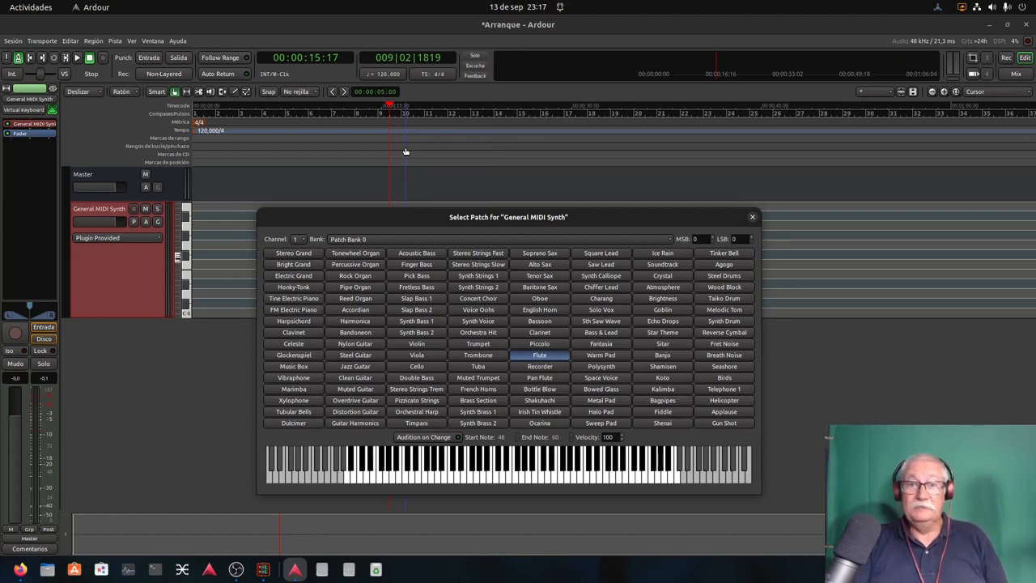
{"action": "mouse_move", "coordinate": [387, 172]}
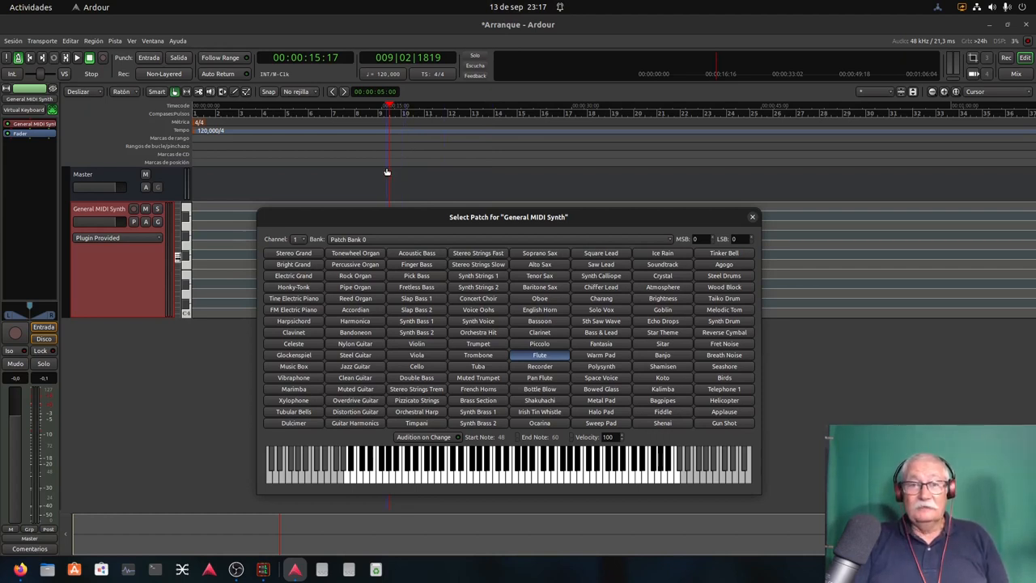